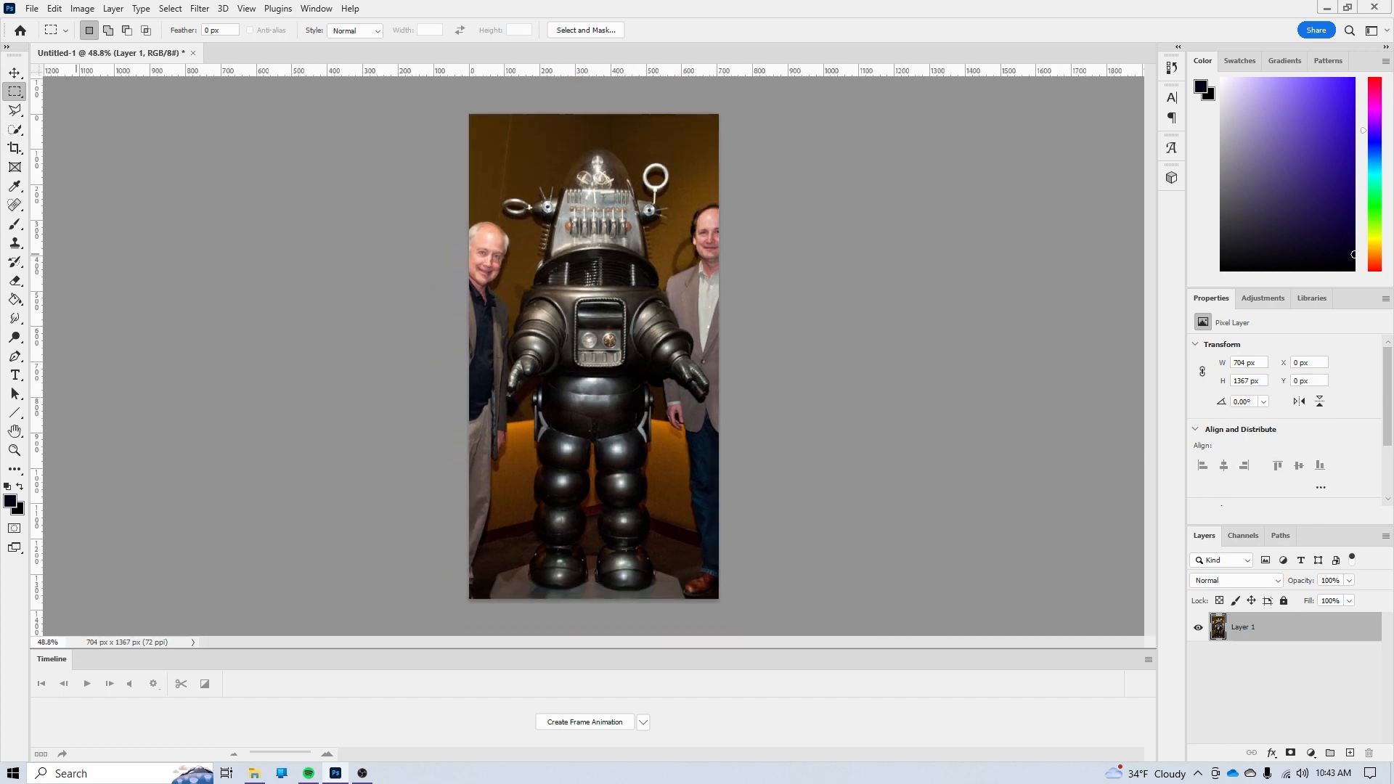
Select the robot with the Quick Selection brush and remove the men and brown backdrop to transparency
{"action": "left_click", "coordinate": [15, 129]}
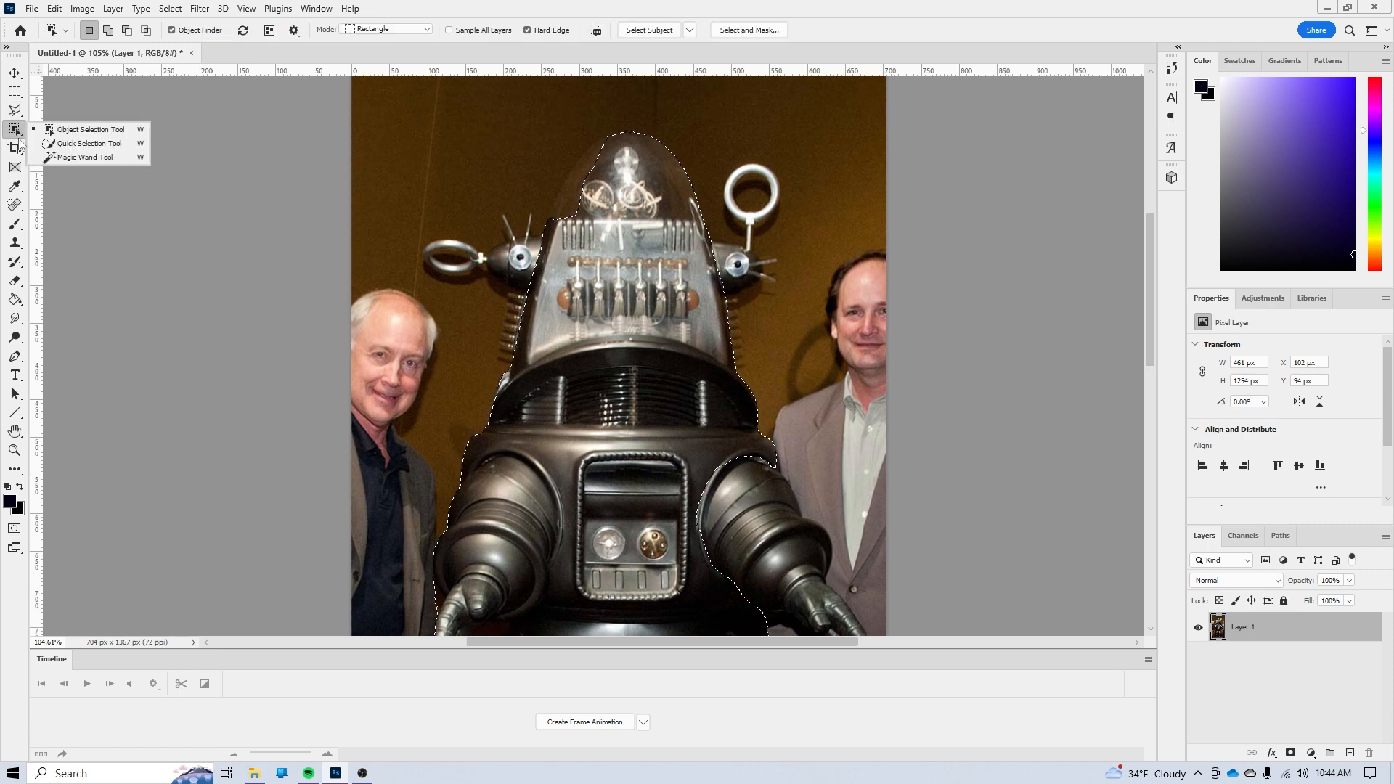
{"action": "left_click", "coordinate": [88, 144]}
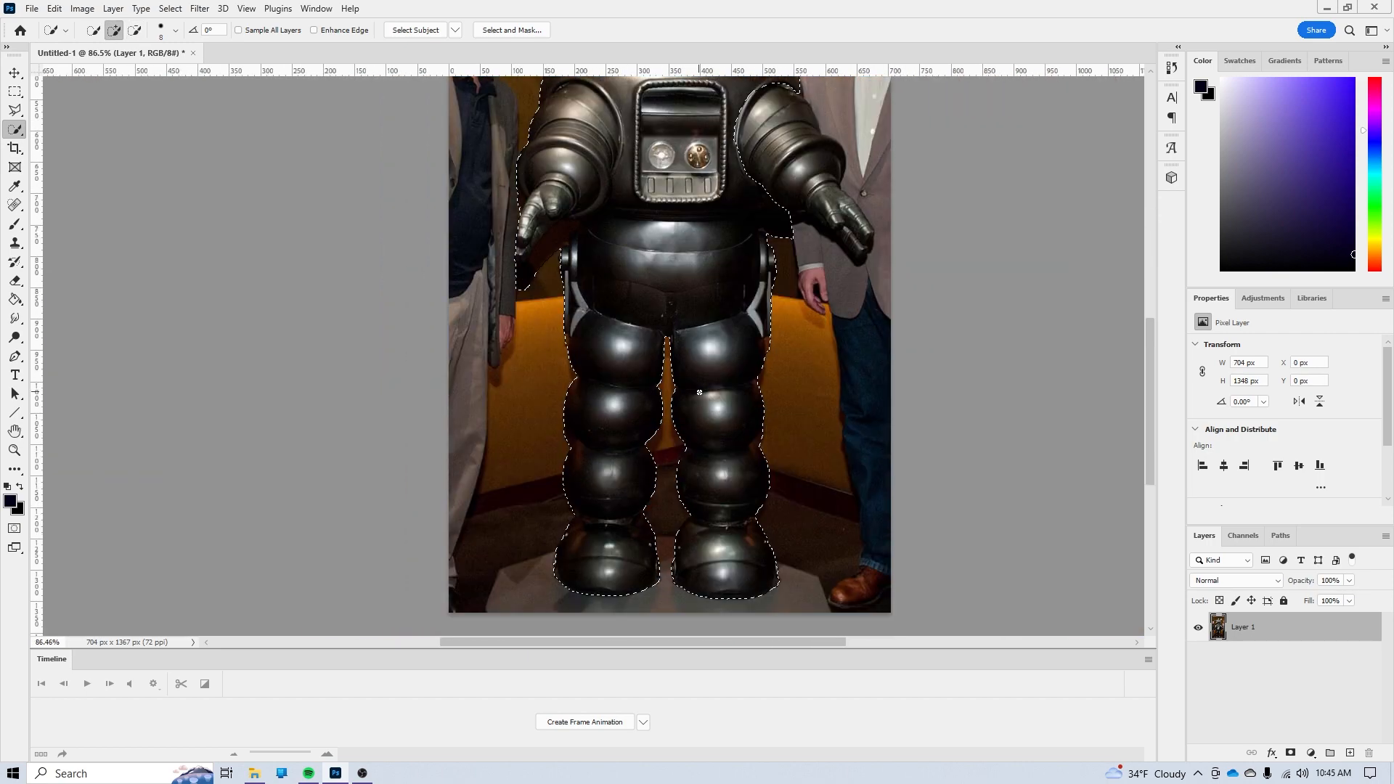
{"action": "scroll", "scroll_direction": "up", "scroll_amount": 3}
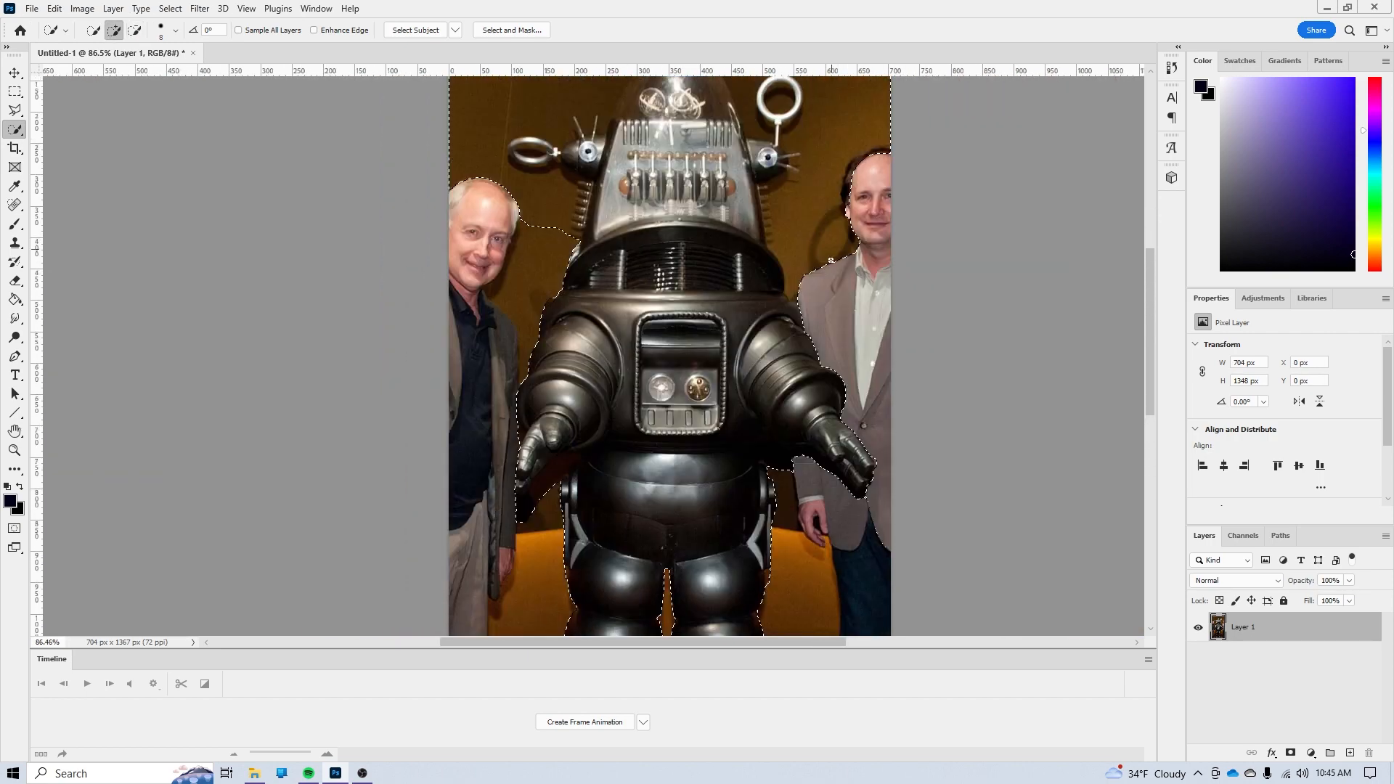
{"action": "scroll", "scroll_direction": "down", "scroll_amount": 3}
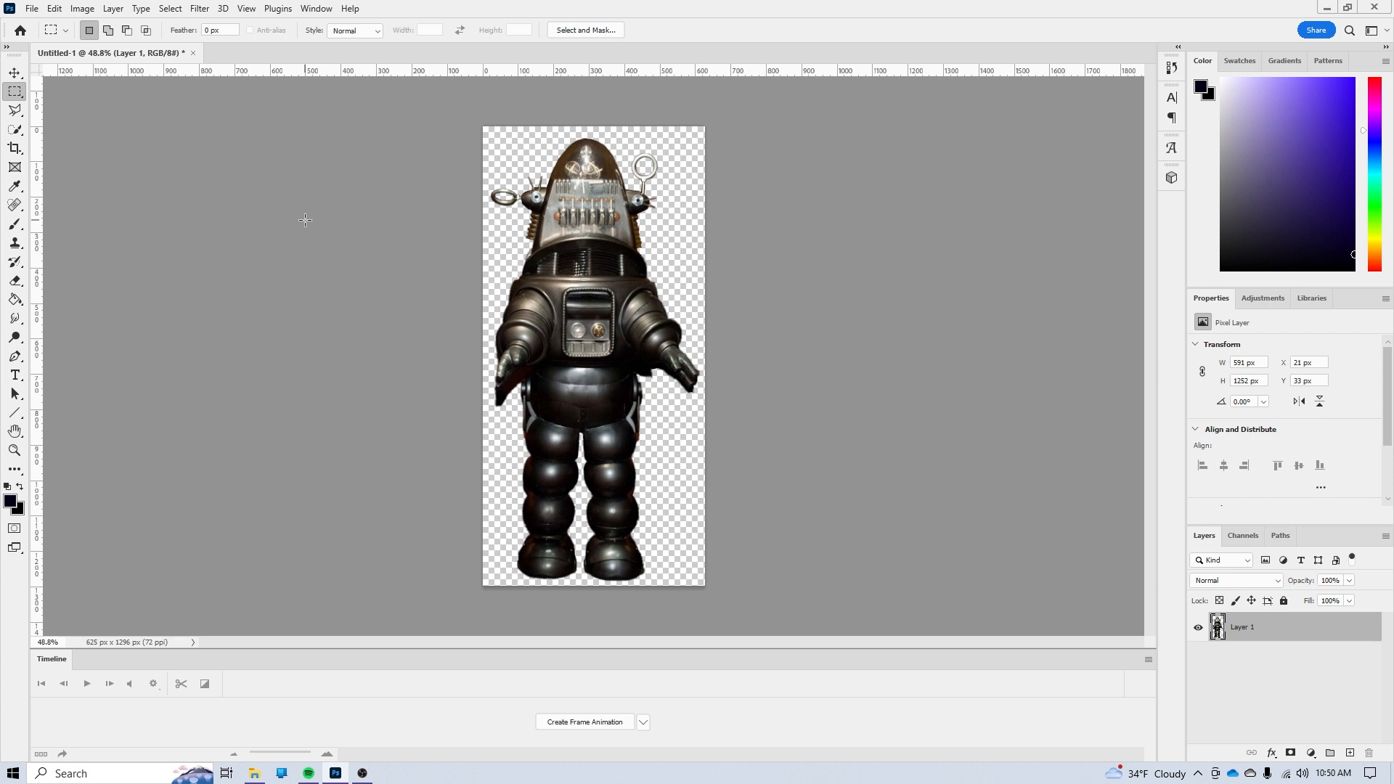
{"action": "left_click", "coordinate": [386, 773]}
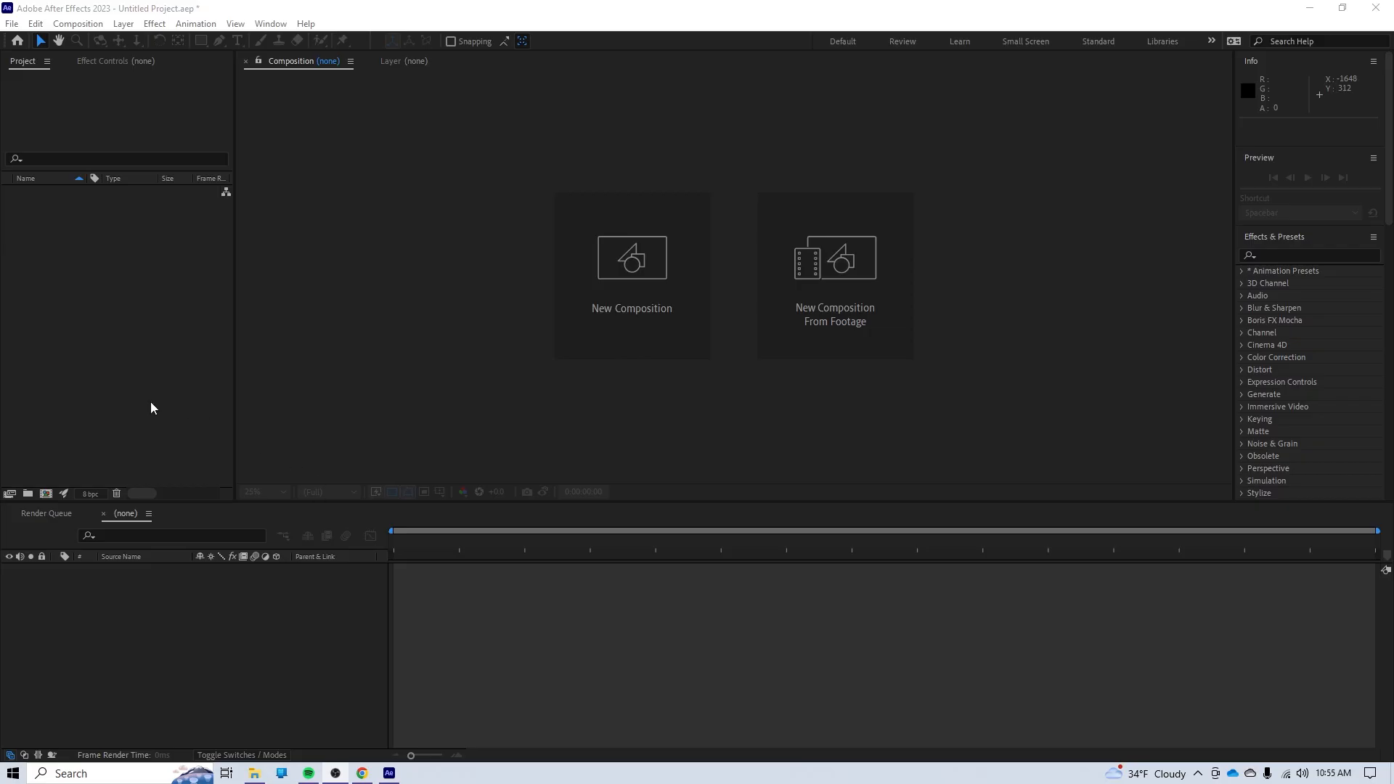
{"action": "mouse_move", "coordinate": [426, 406]}
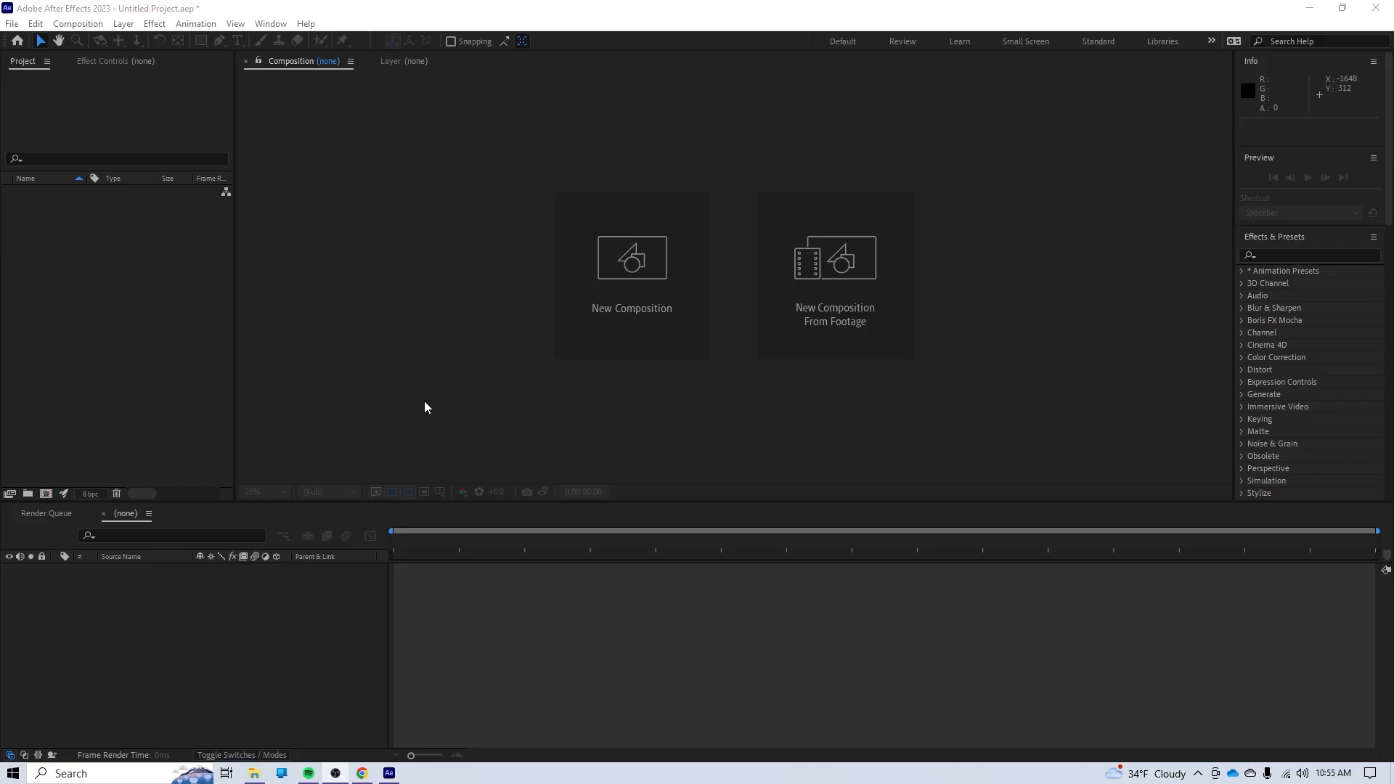
Create a composition from the Social Media Landscape HD preset: 1920×1080, 30 fps, six seconds
{"action": "left_click", "coordinate": [632, 259]}
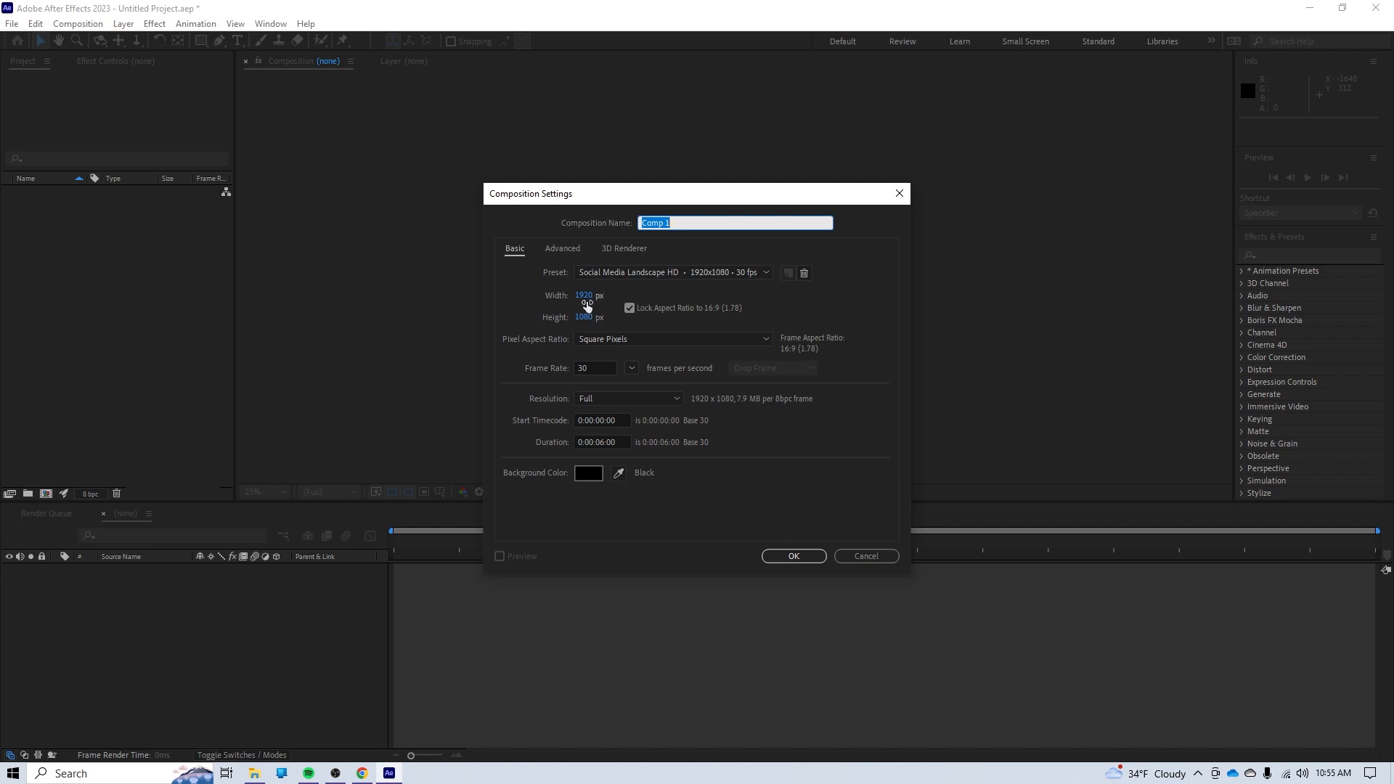
{"action": "mouse_move", "coordinate": [584, 325]}
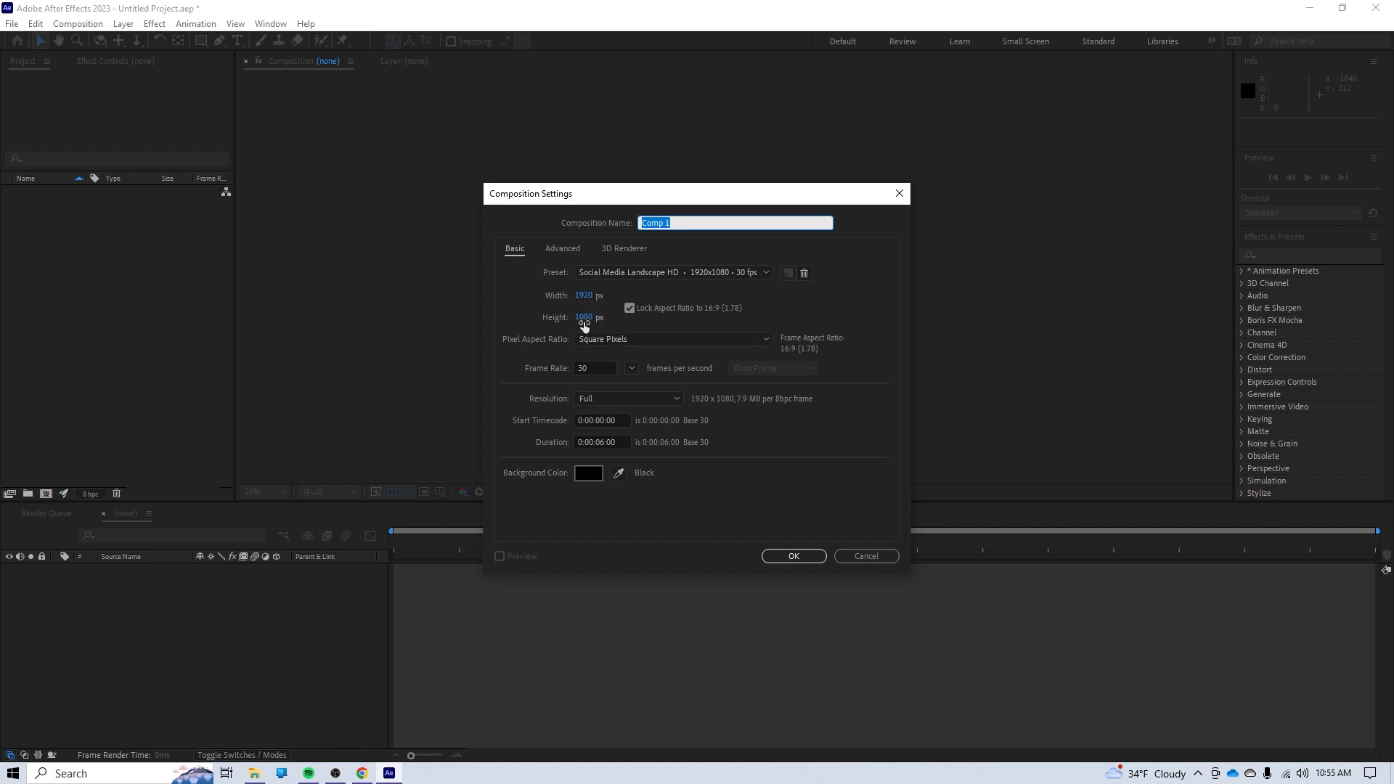
{"action": "mouse_move", "coordinate": [582, 382]}
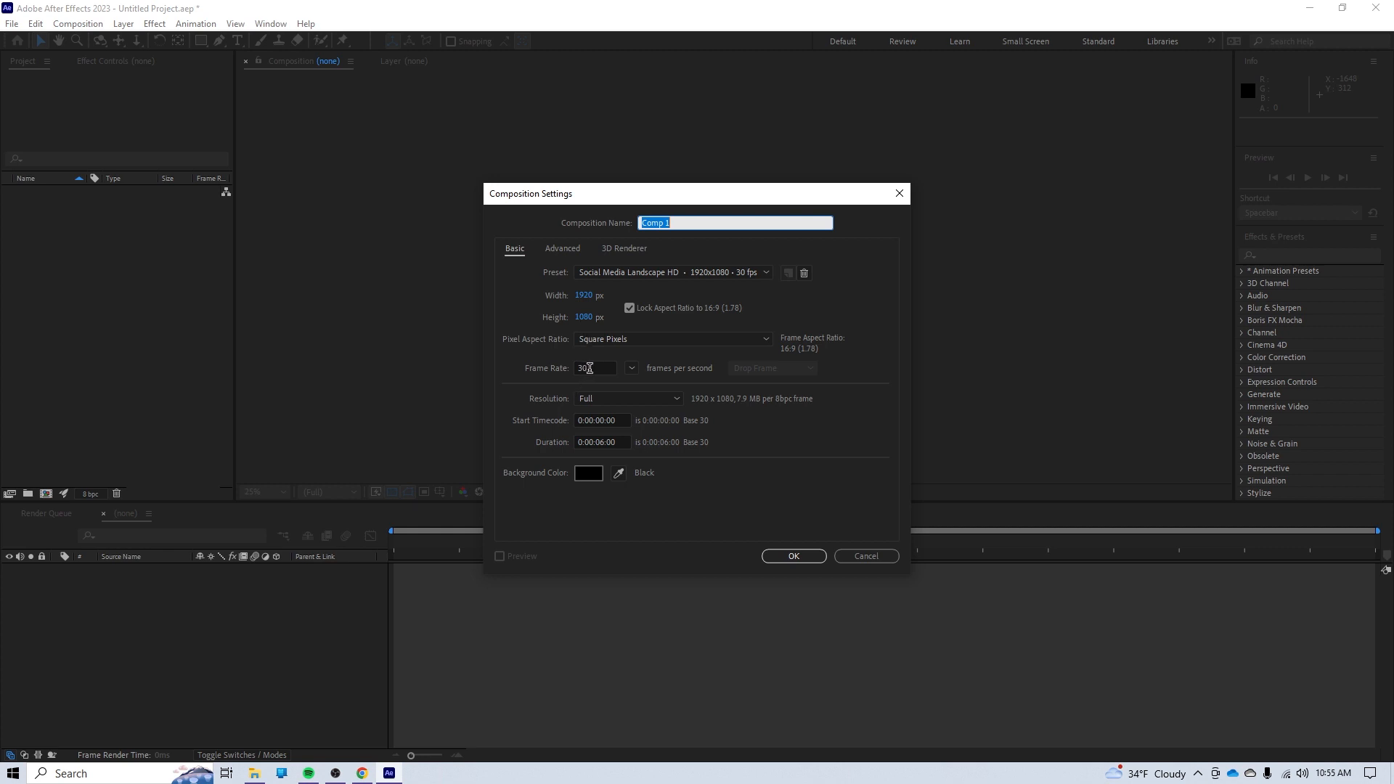
{"action": "mouse_move", "coordinate": [612, 457]}
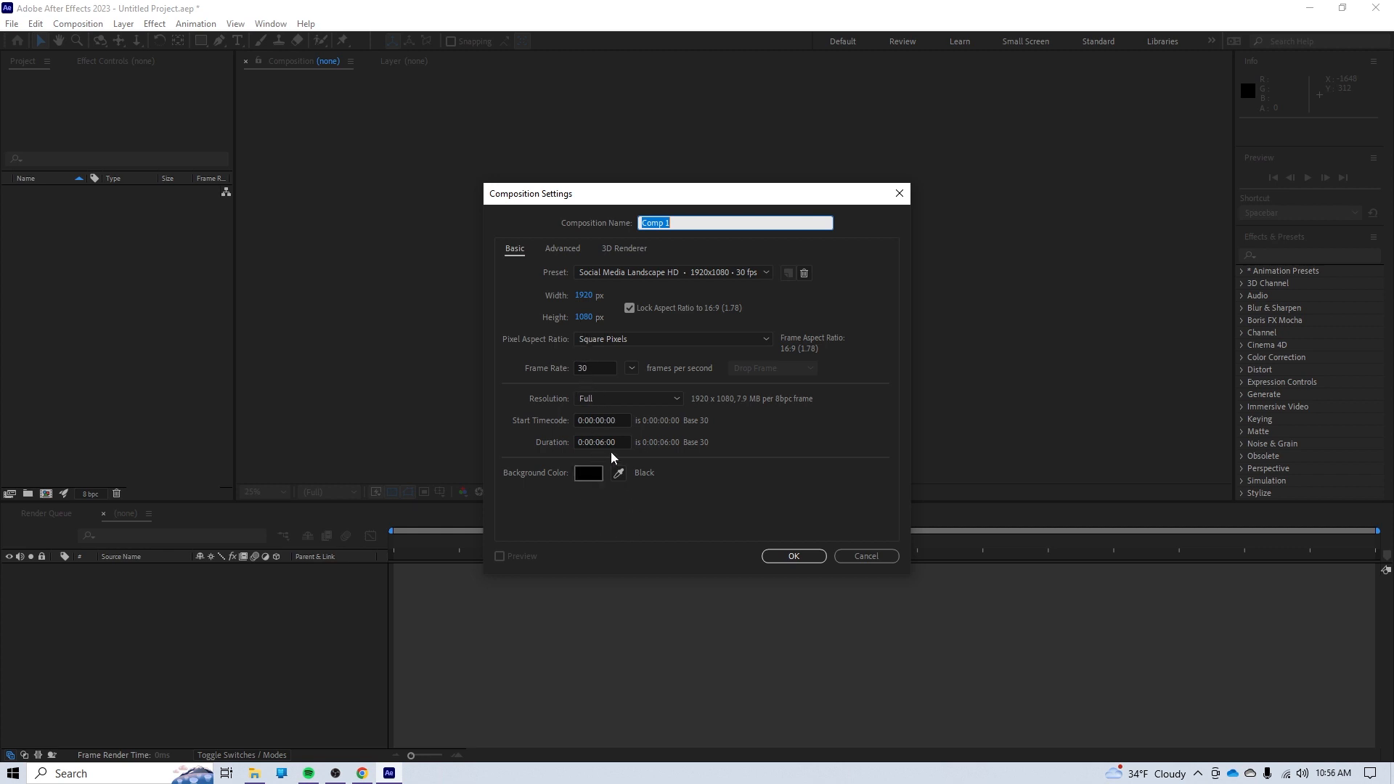
{"action": "mouse_move", "coordinate": [825, 572]}
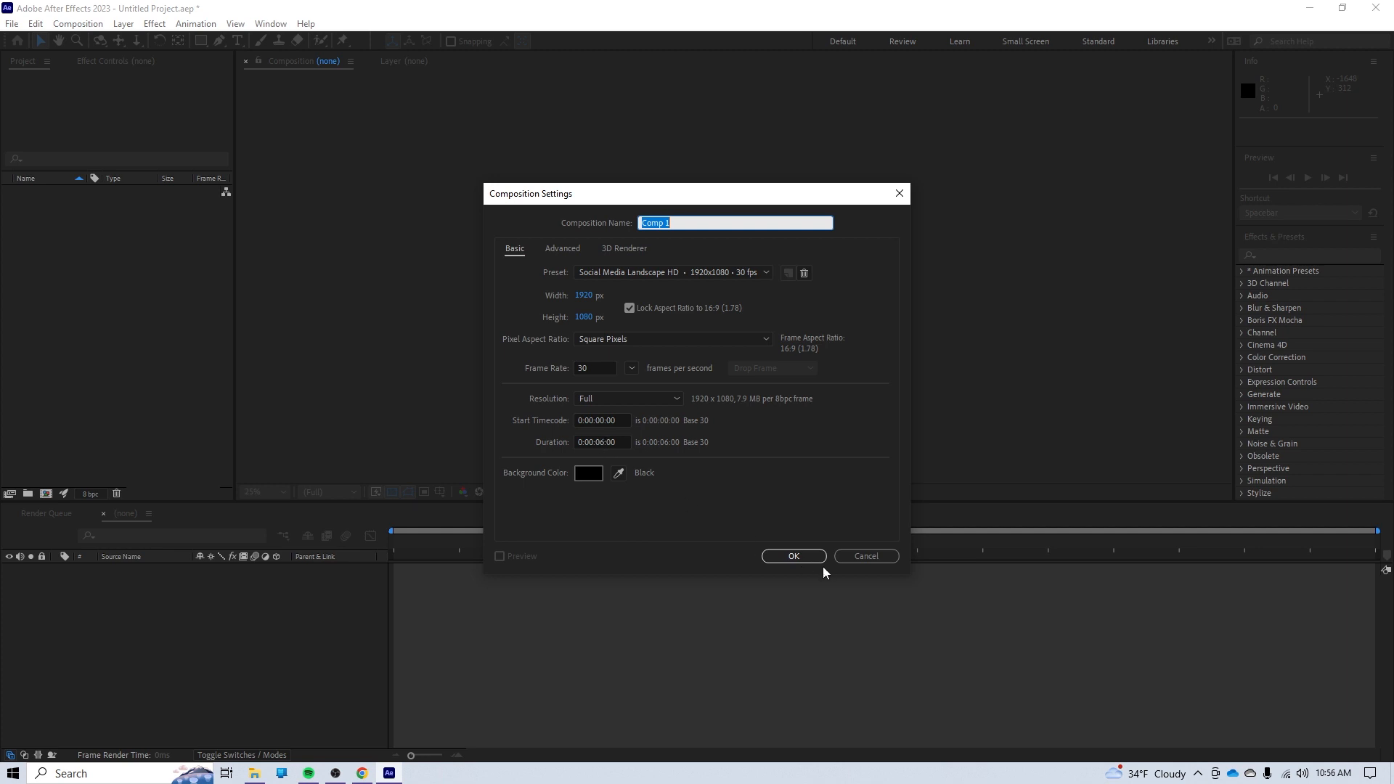
{"action": "left_click", "coordinate": [791, 556]}
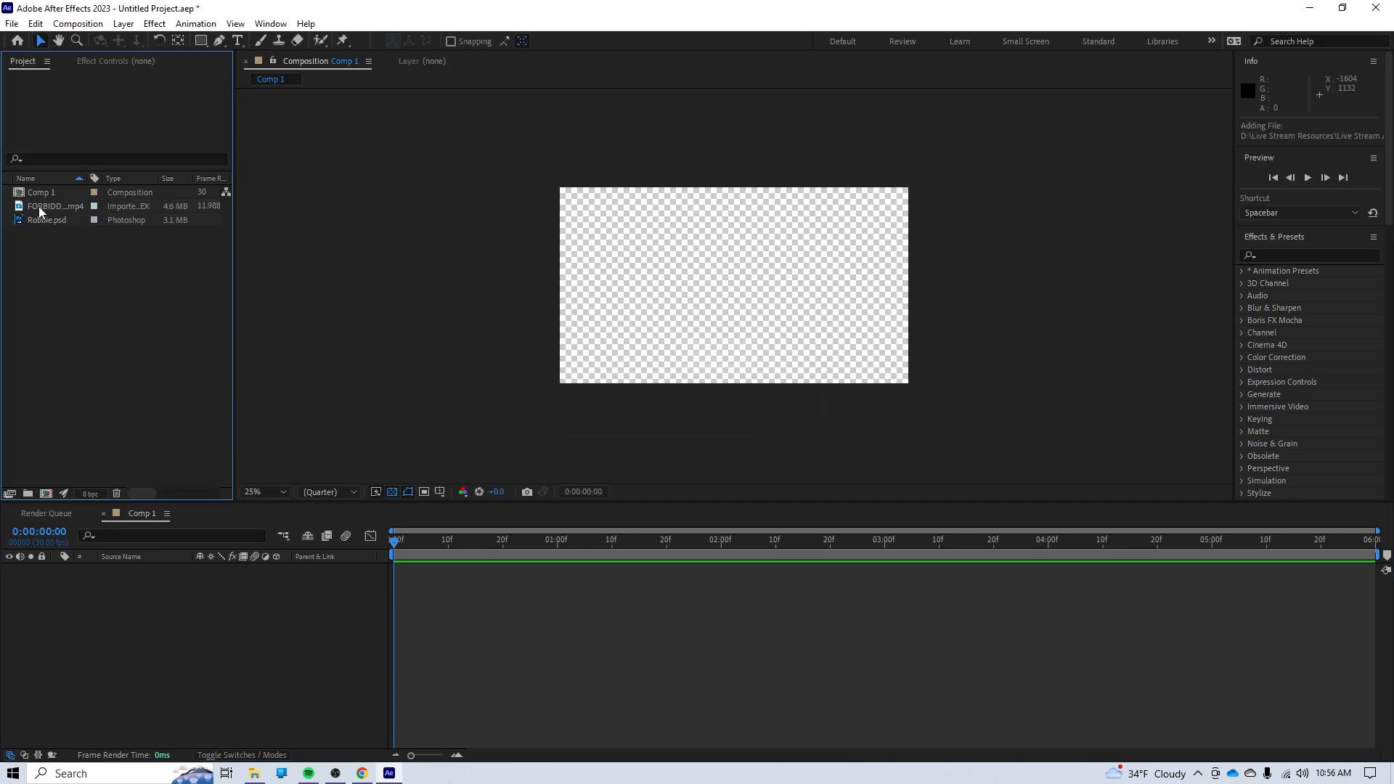
{"action": "mouse_move", "coordinate": [46, 228]}
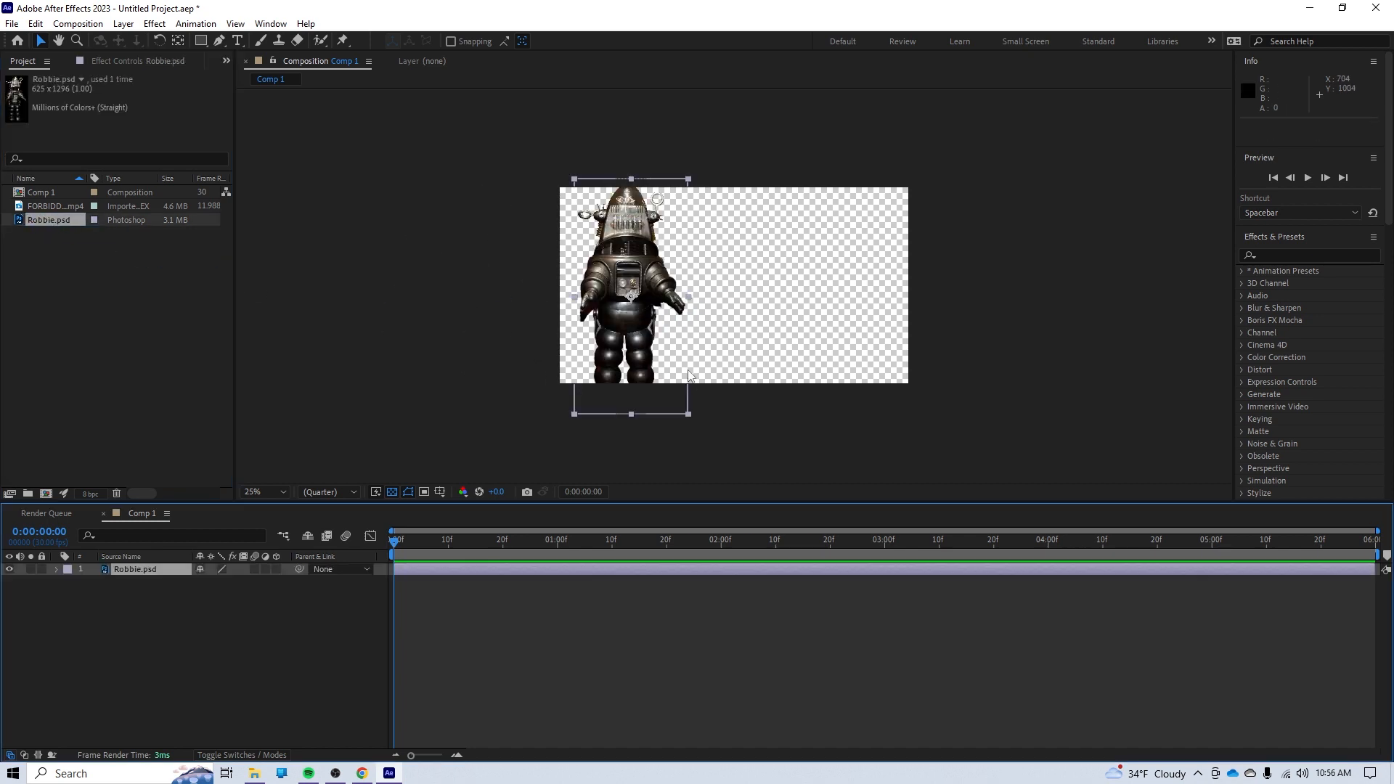
{"action": "mouse_move", "coordinate": [691, 188]}
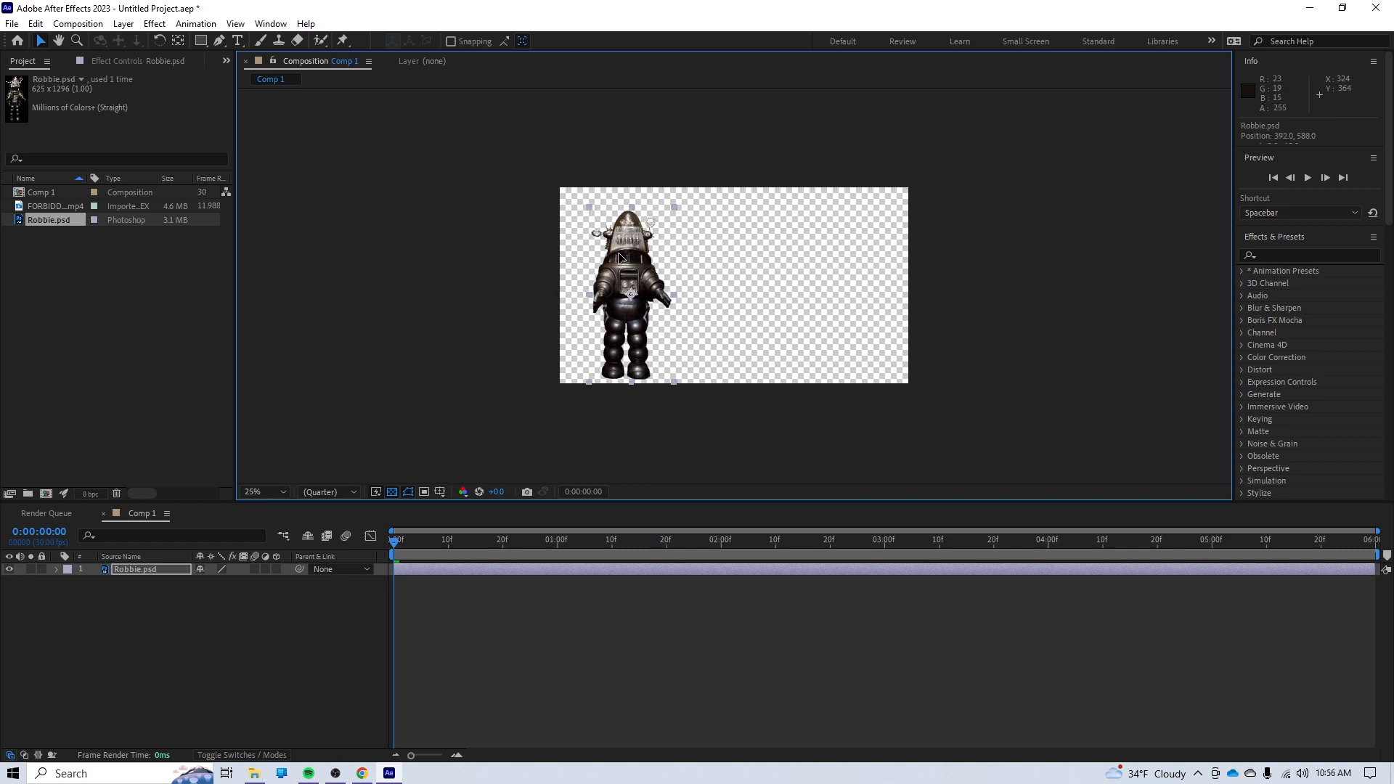
Deselect the Robbie layer after scaling it down and placing it on the left
{"action": "left_click", "coordinate": [453, 281]}
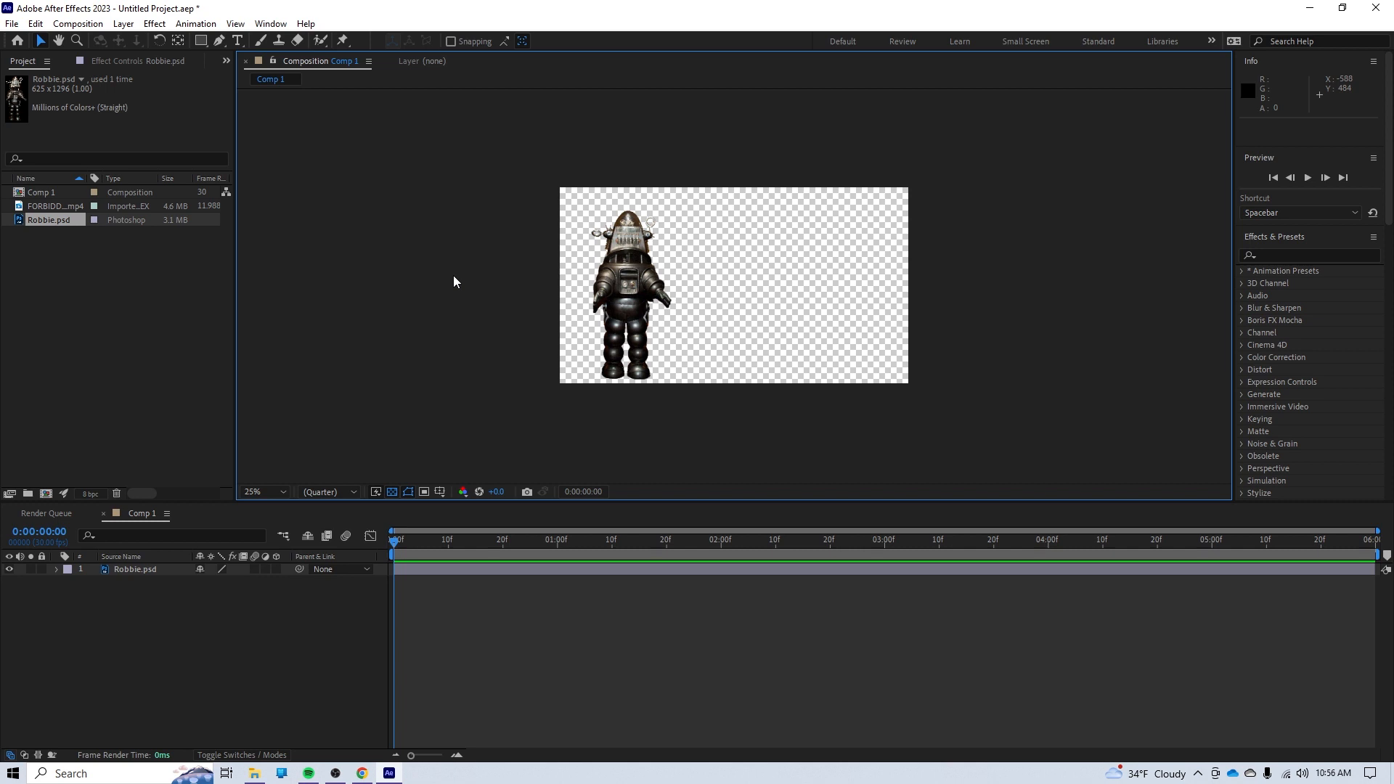
{"action": "mouse_move", "coordinate": [813, 296]}
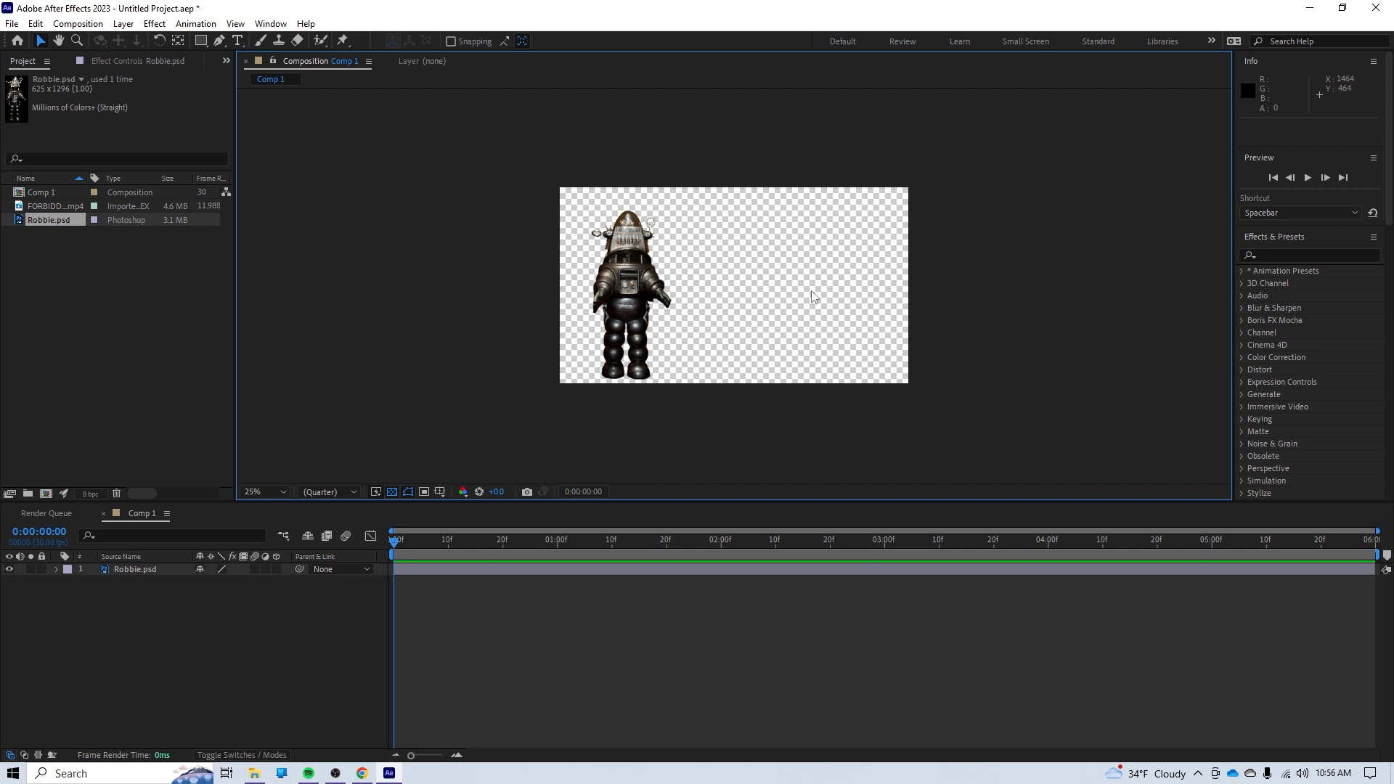
{"action": "mouse_move", "coordinate": [819, 372]}
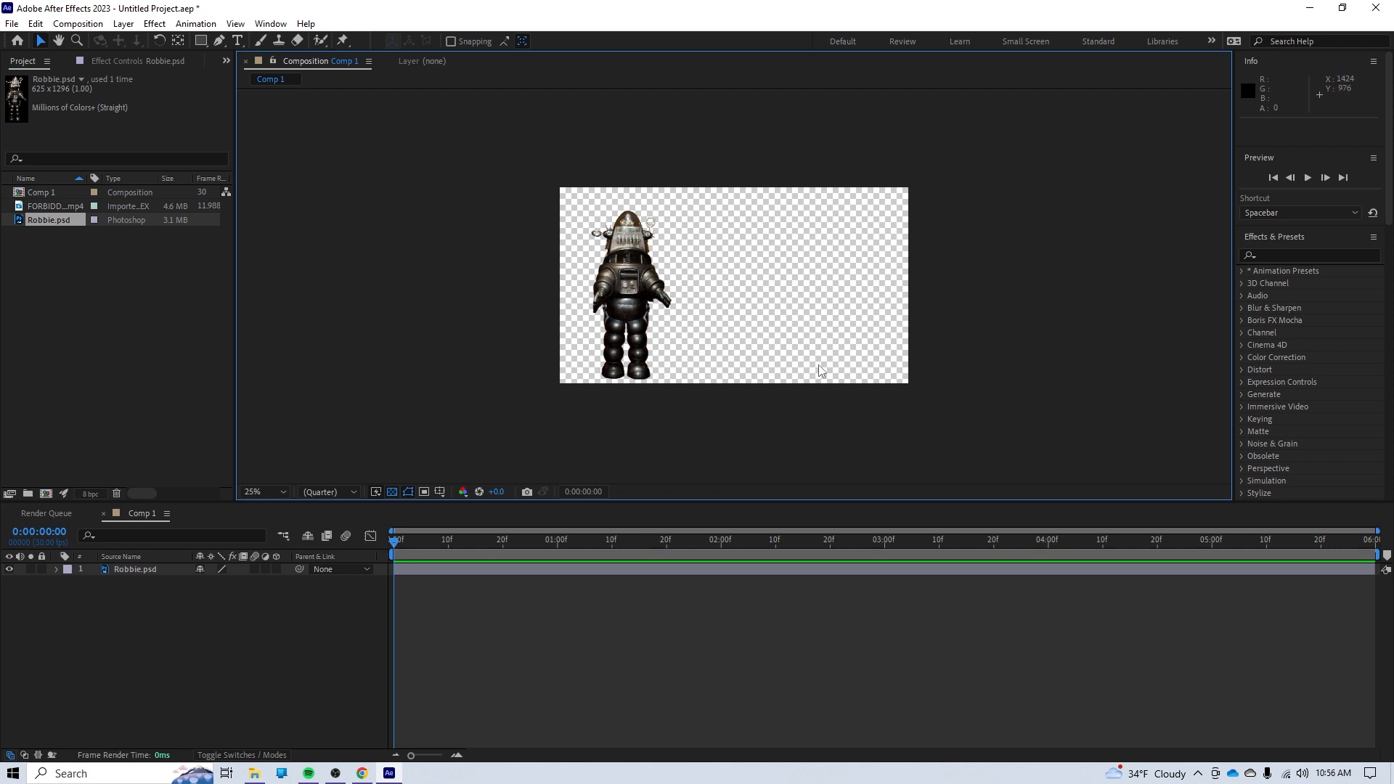
{"action": "mouse_move", "coordinate": [481, 325]}
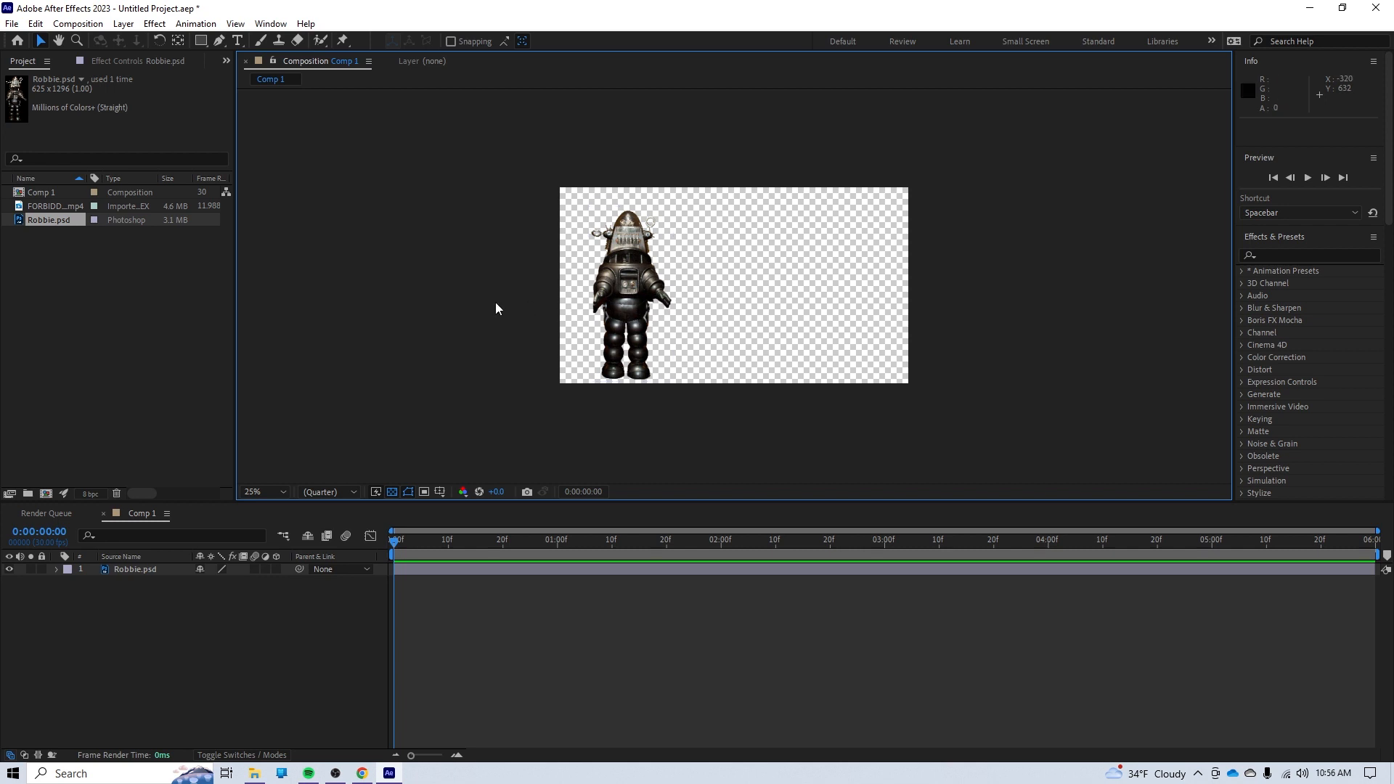
{"action": "mouse_move", "coordinate": [446, 296]}
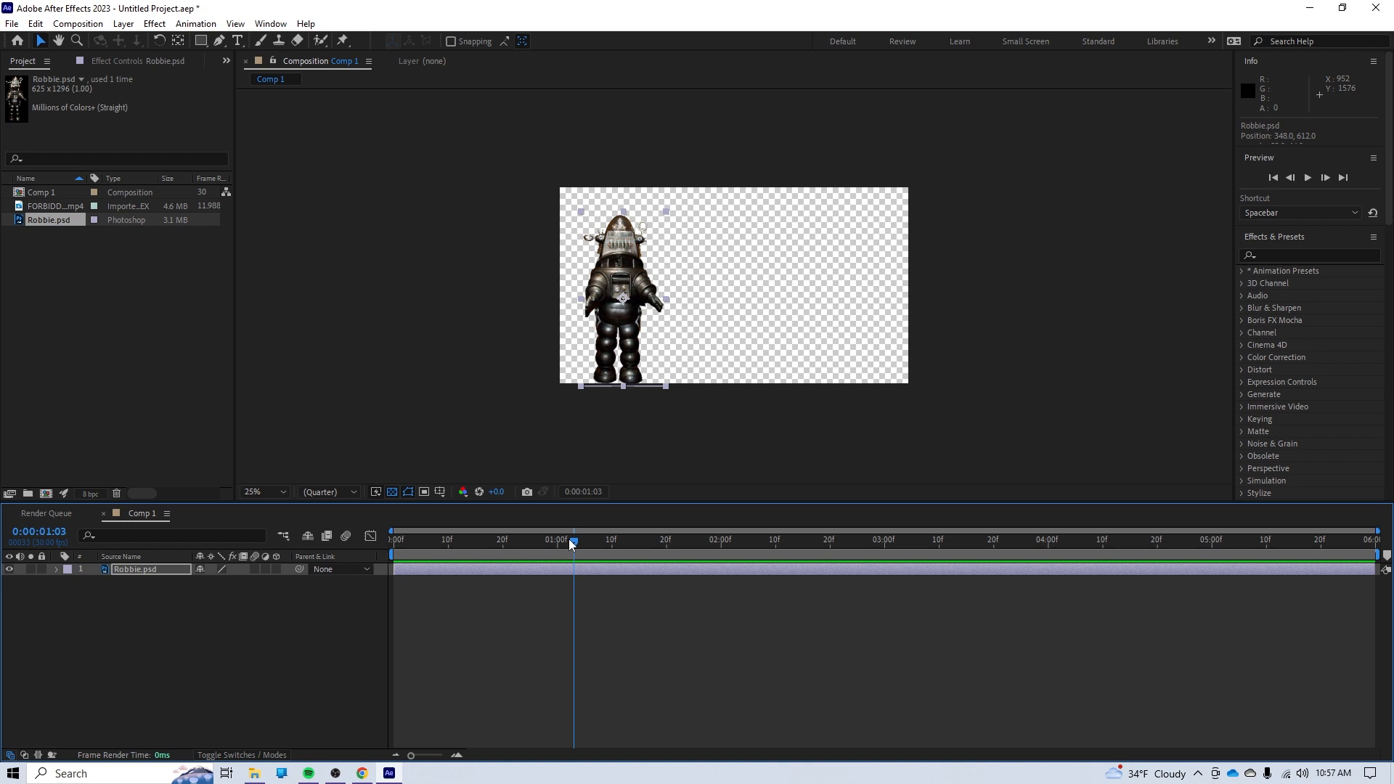
{"action": "mouse_move", "coordinate": [436, 586]}
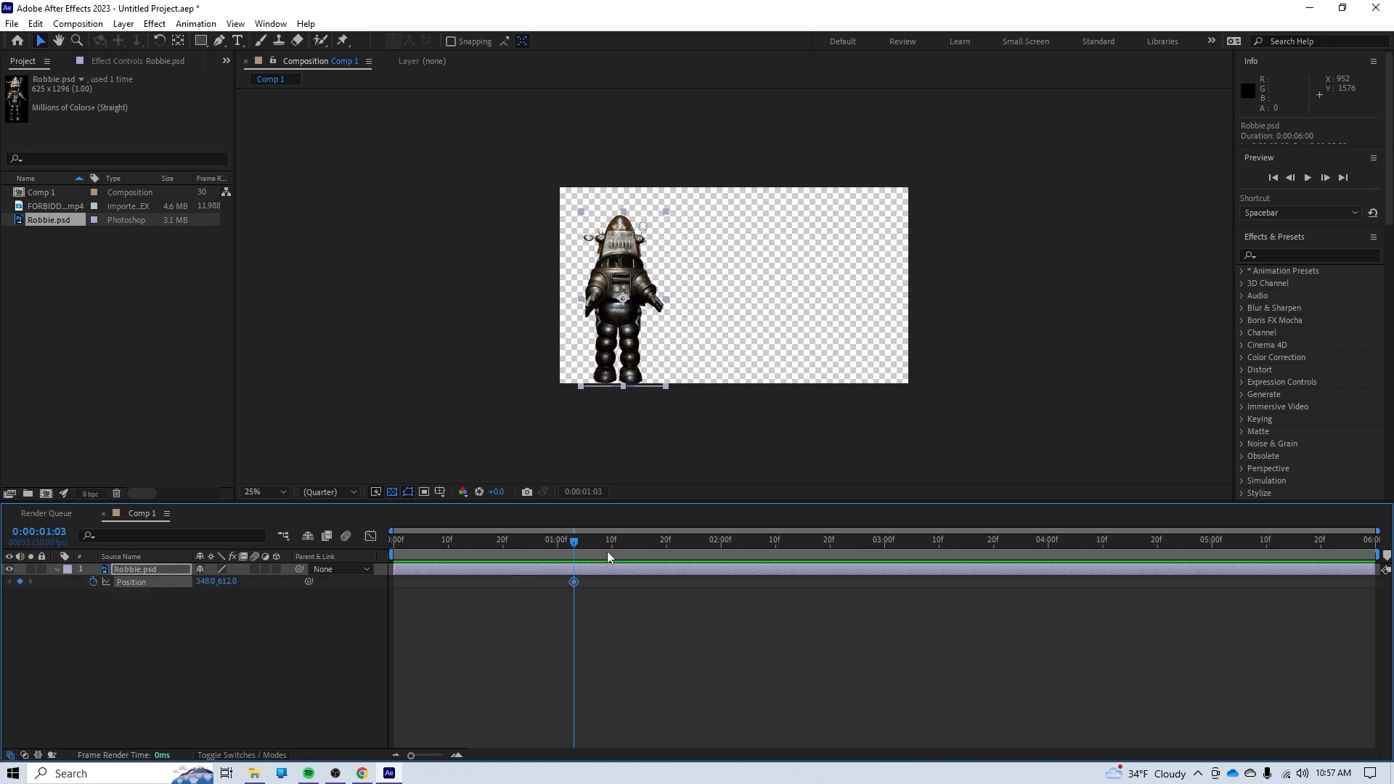
{"action": "mouse_move", "coordinate": [575, 541]}
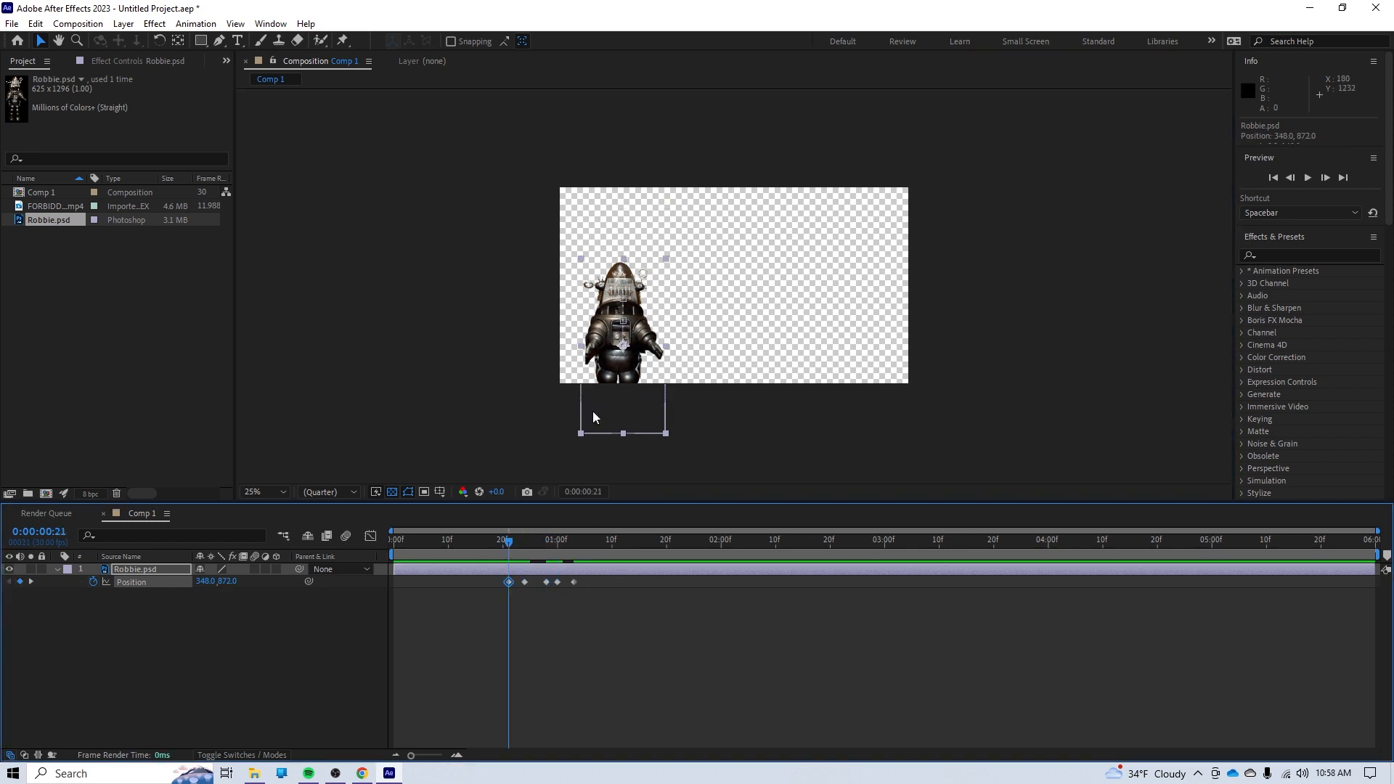
Preview Robbie rising into frame from the start of the timeline
{"action": "left_click", "coordinate": [432, 541]}
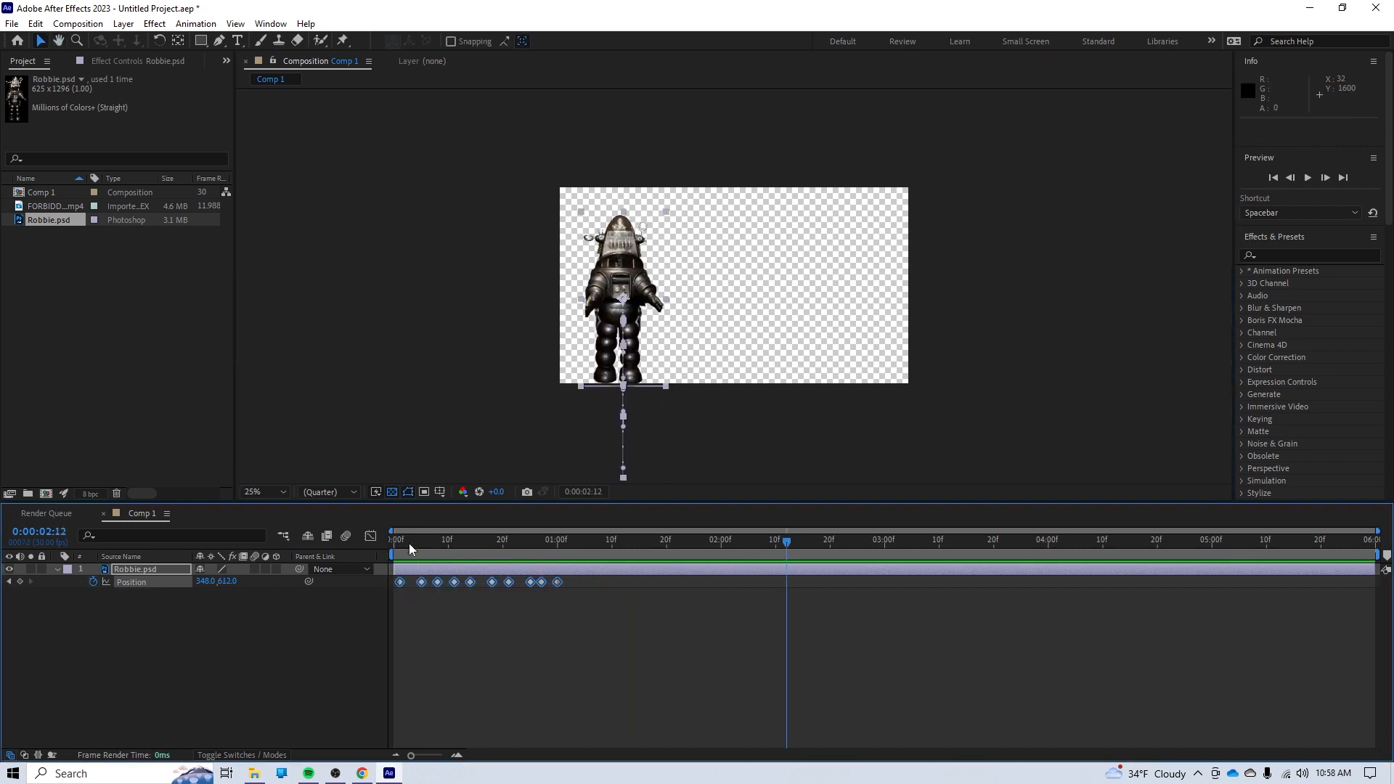
{"action": "left_click", "coordinate": [419, 540]}
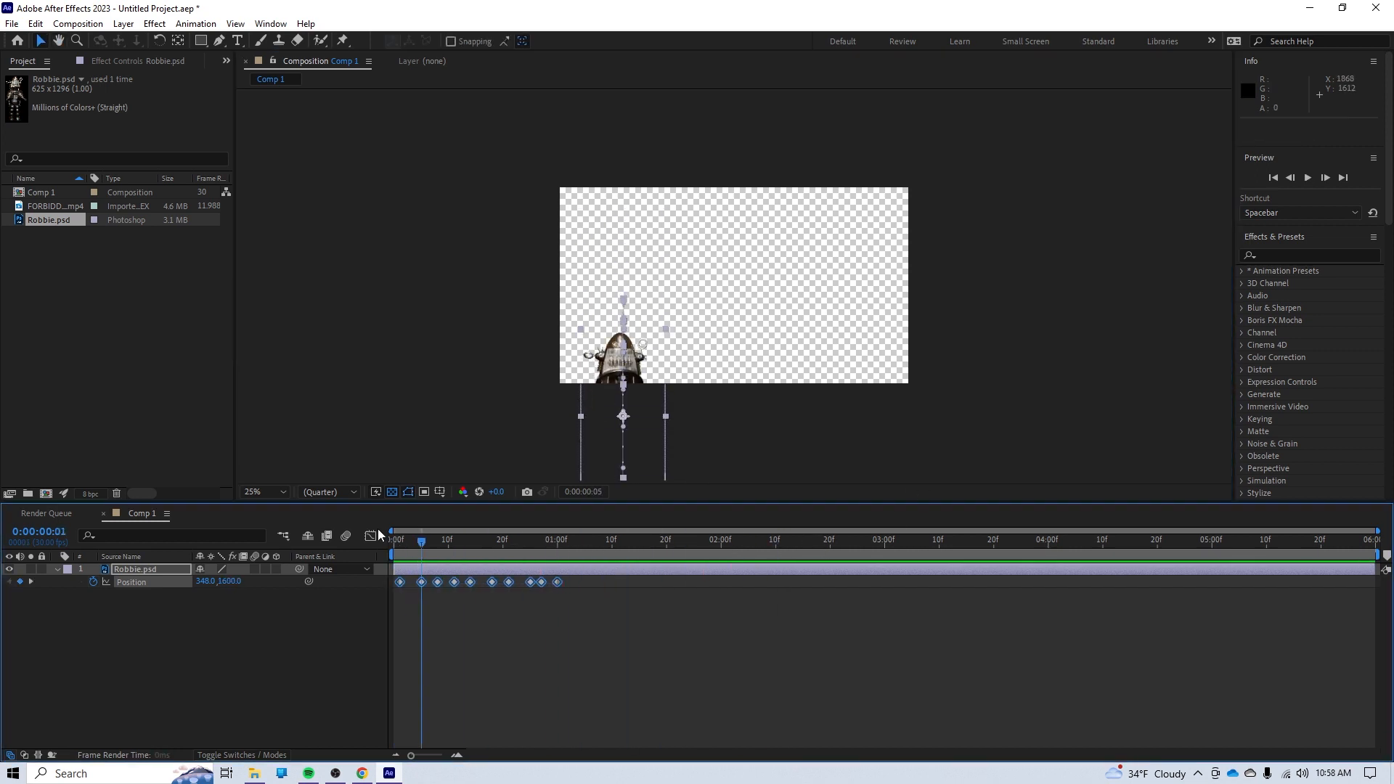
{"action": "key", "text": "space"}
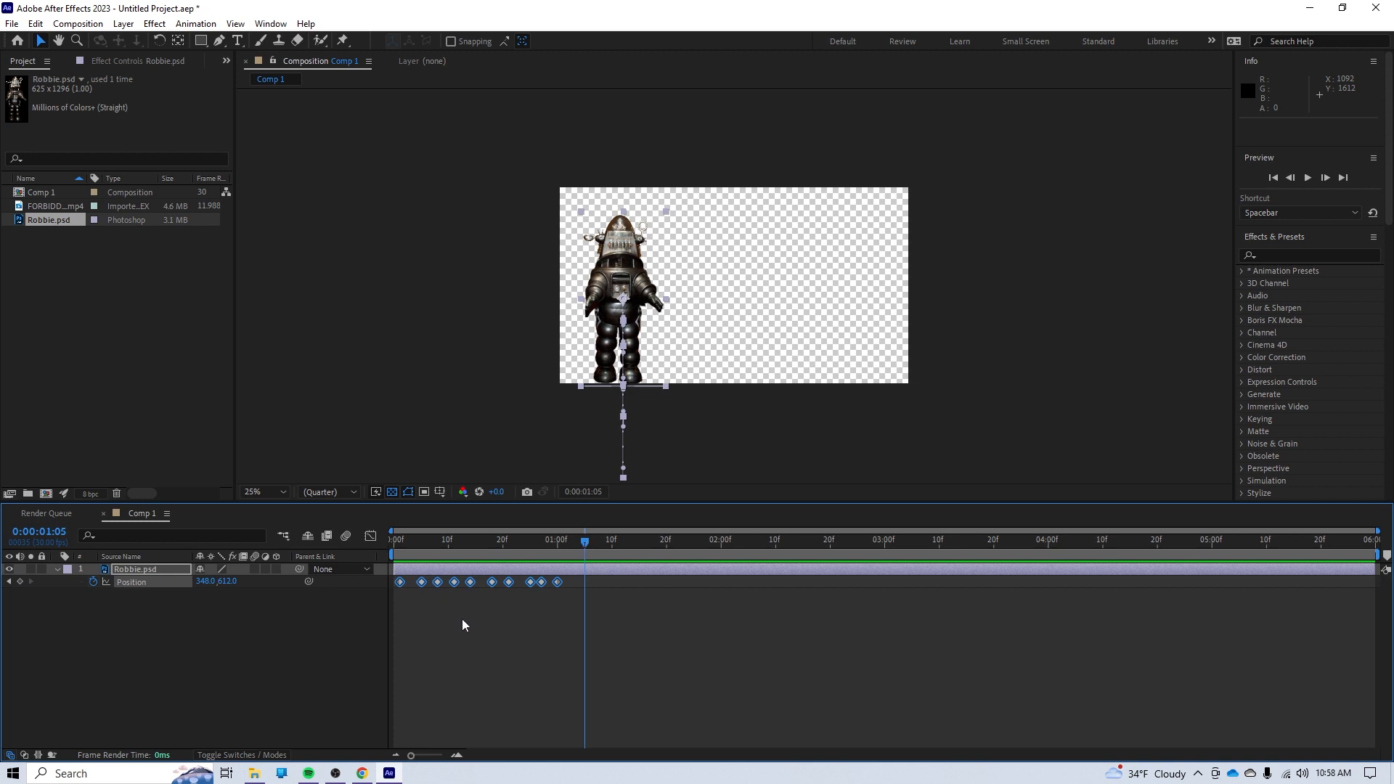
{"action": "left_click", "coordinate": [423, 540]}
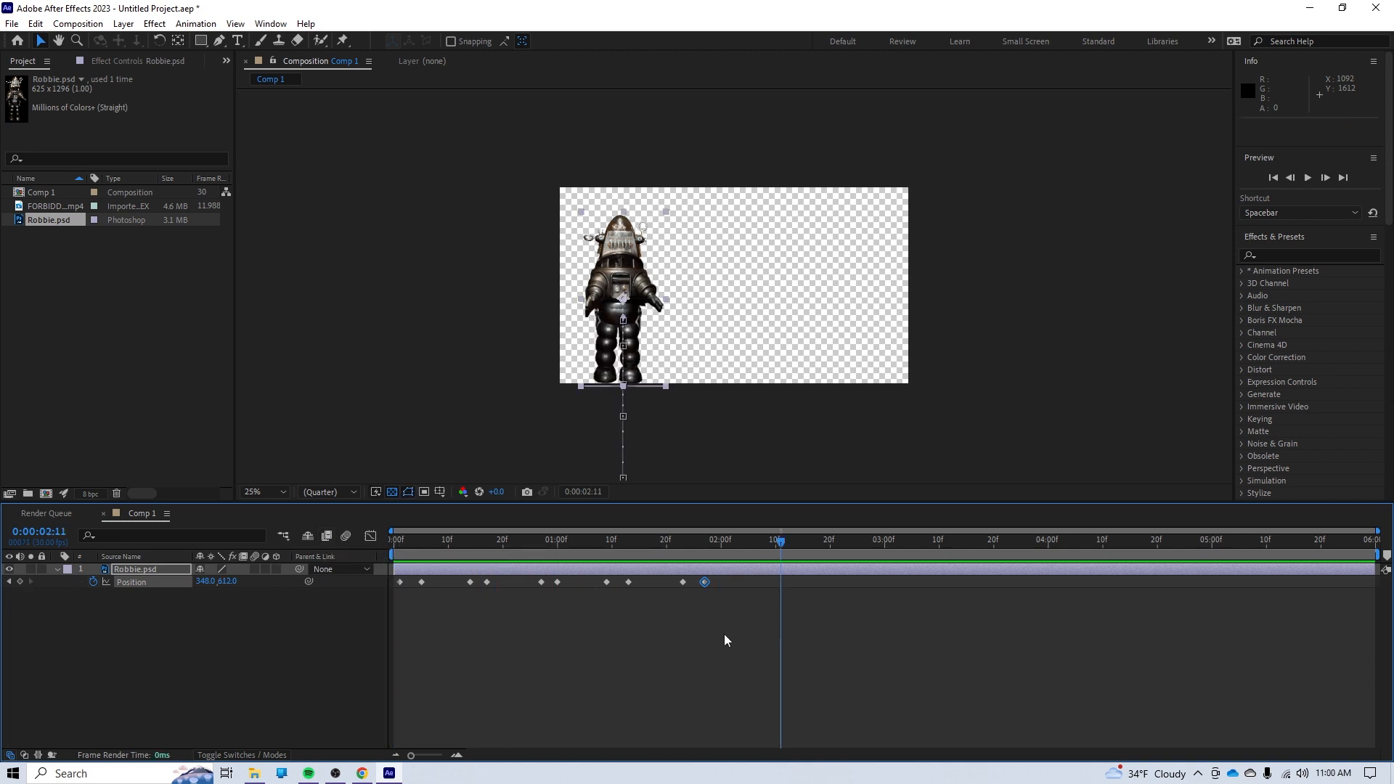
Apply Easy Ease to Robbie's Position keyframes via Keyframe Assistant
{"action": "right_click", "coordinate": [705, 581]}
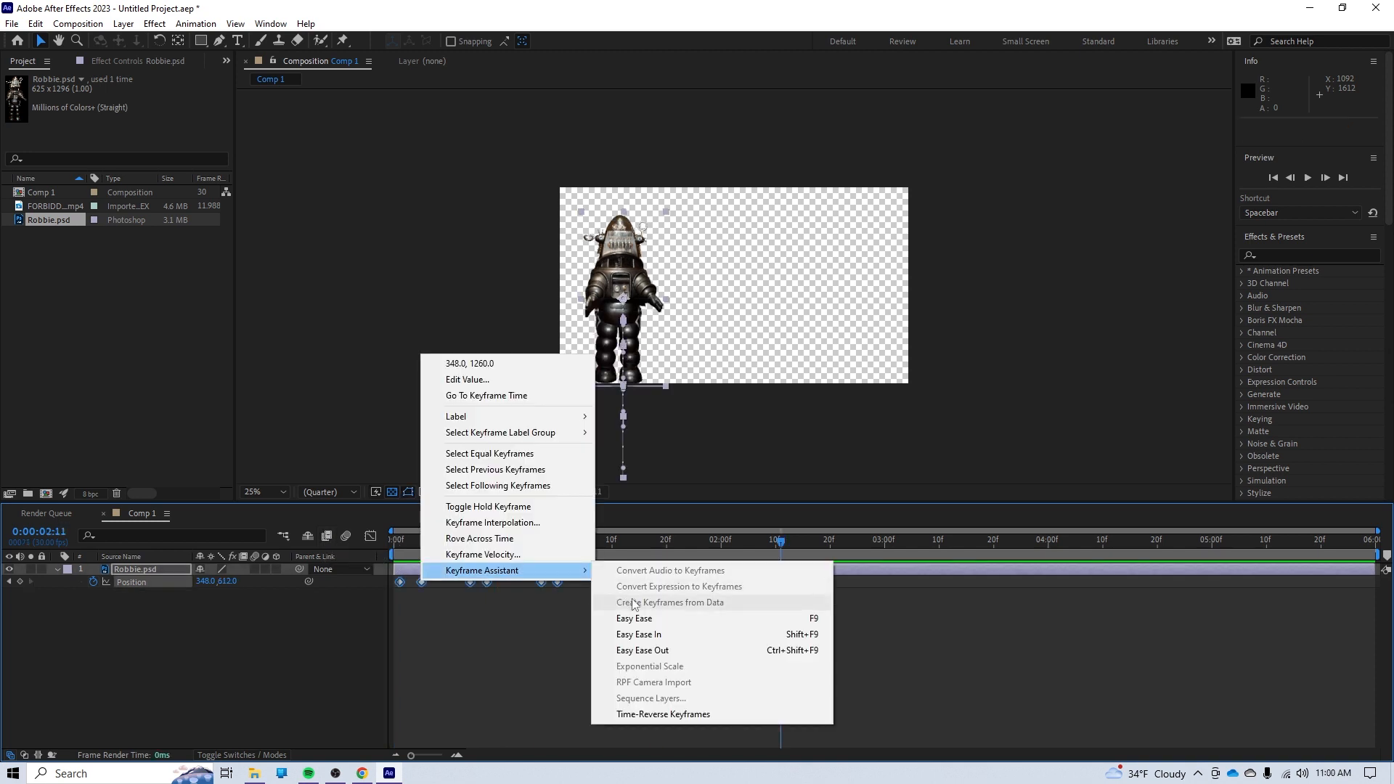
{"action": "mouse_move", "coordinate": [673, 650]}
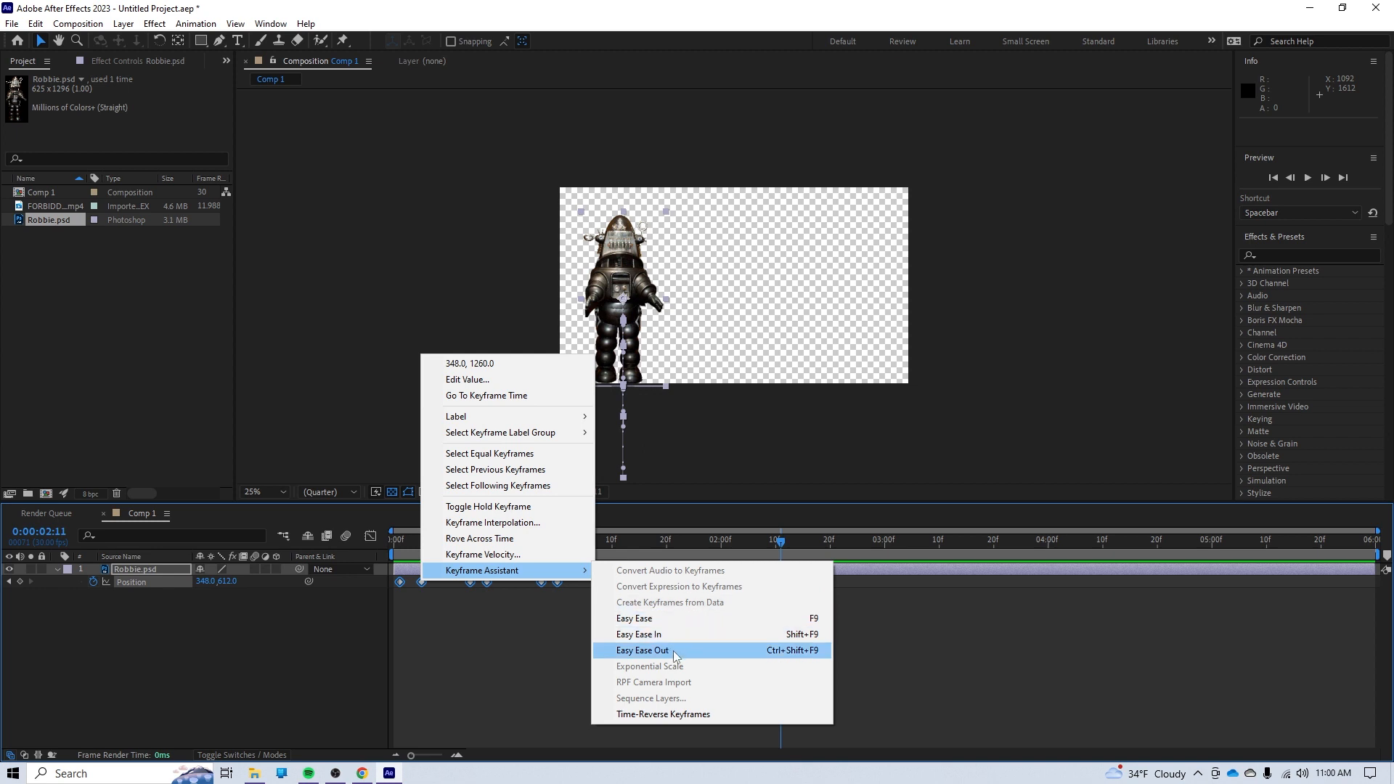
{"action": "mouse_move", "coordinate": [635, 619]}
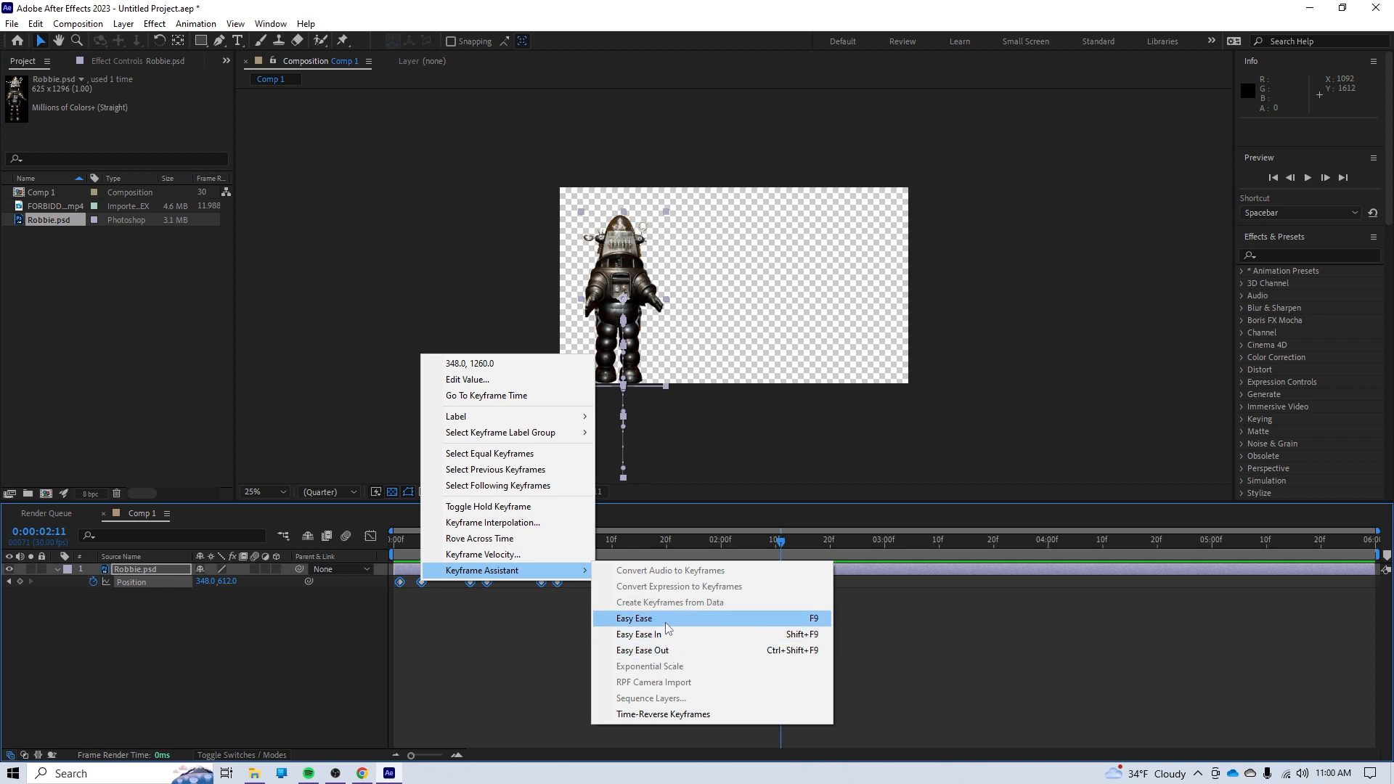
{"action": "left_click", "coordinate": [634, 618]}
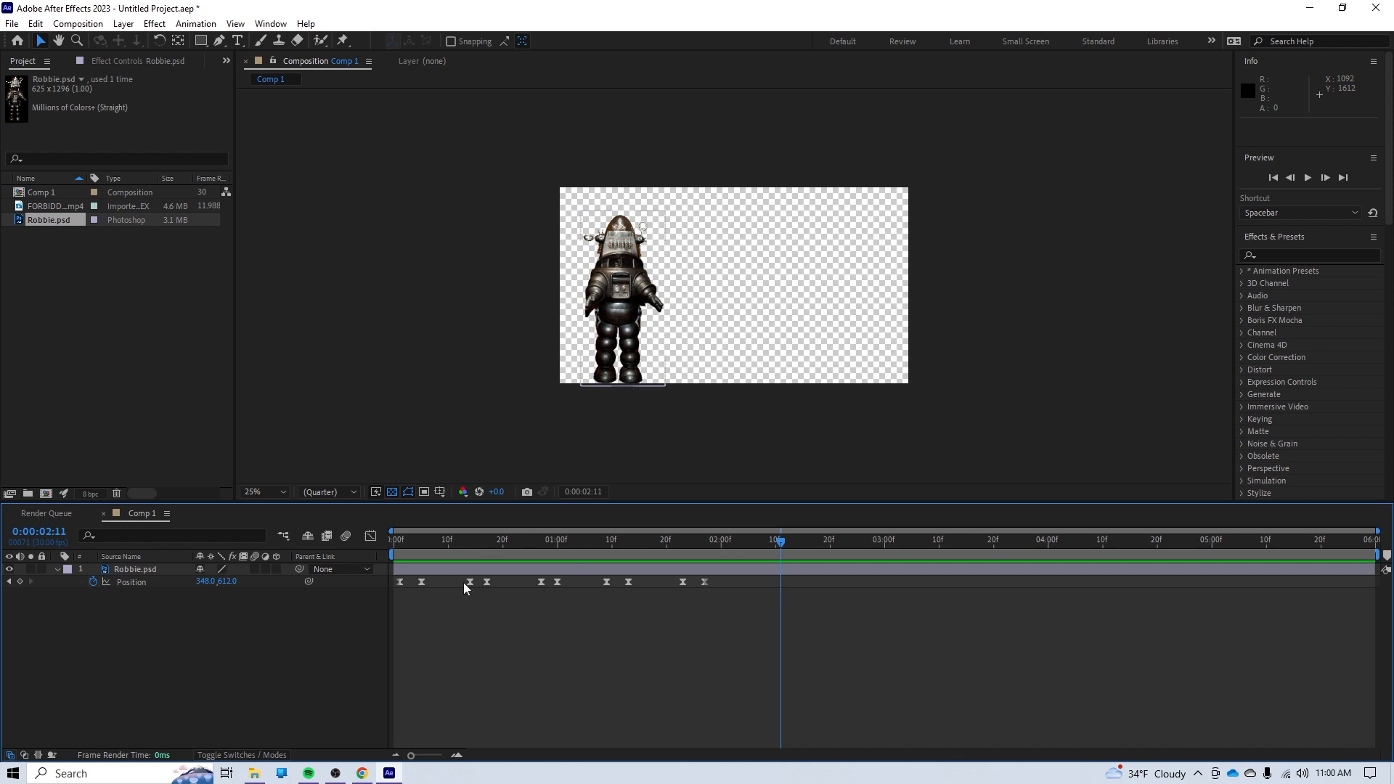
{"action": "mouse_move", "coordinate": [488, 587]}
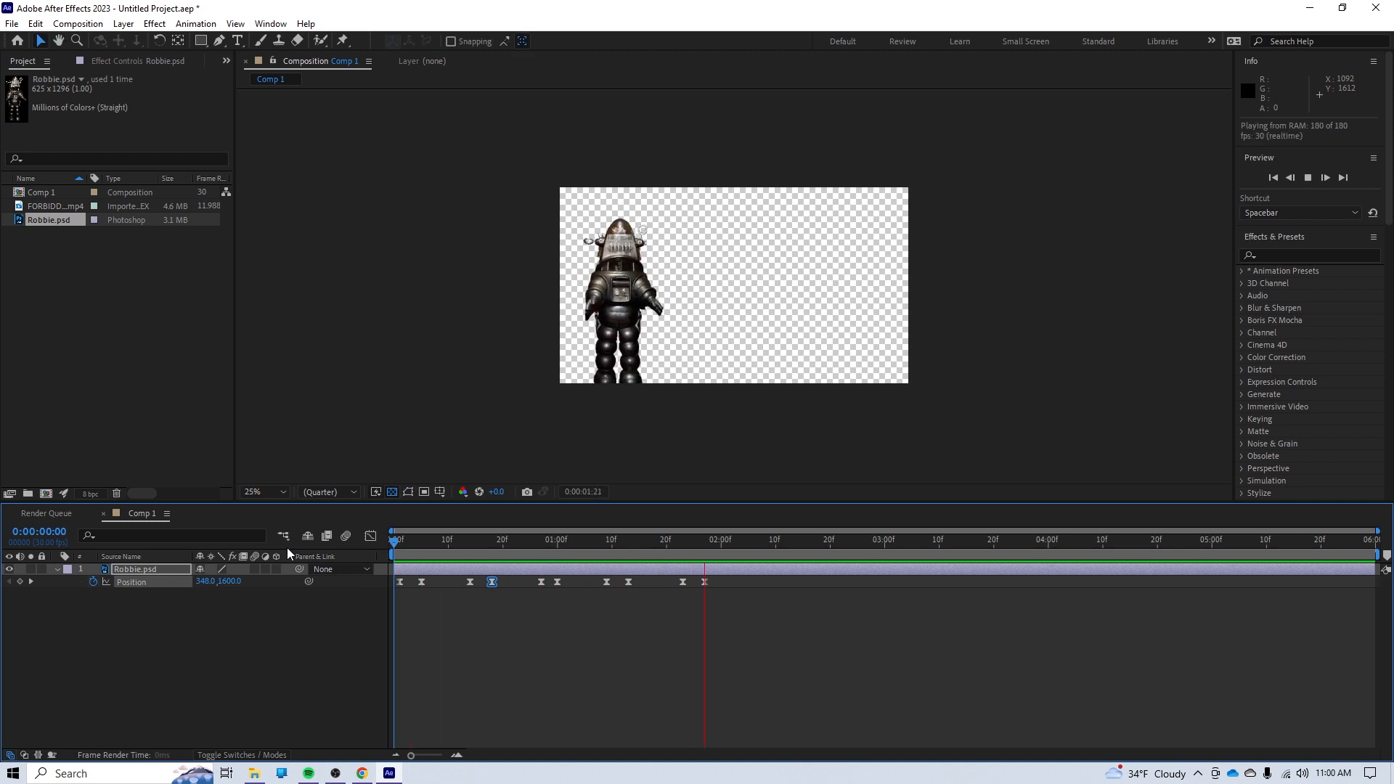
Add the MP4 soundtrack to the timeline, hide its video and reveal its audio waveform
{"action": "left_click", "coordinate": [825, 540]}
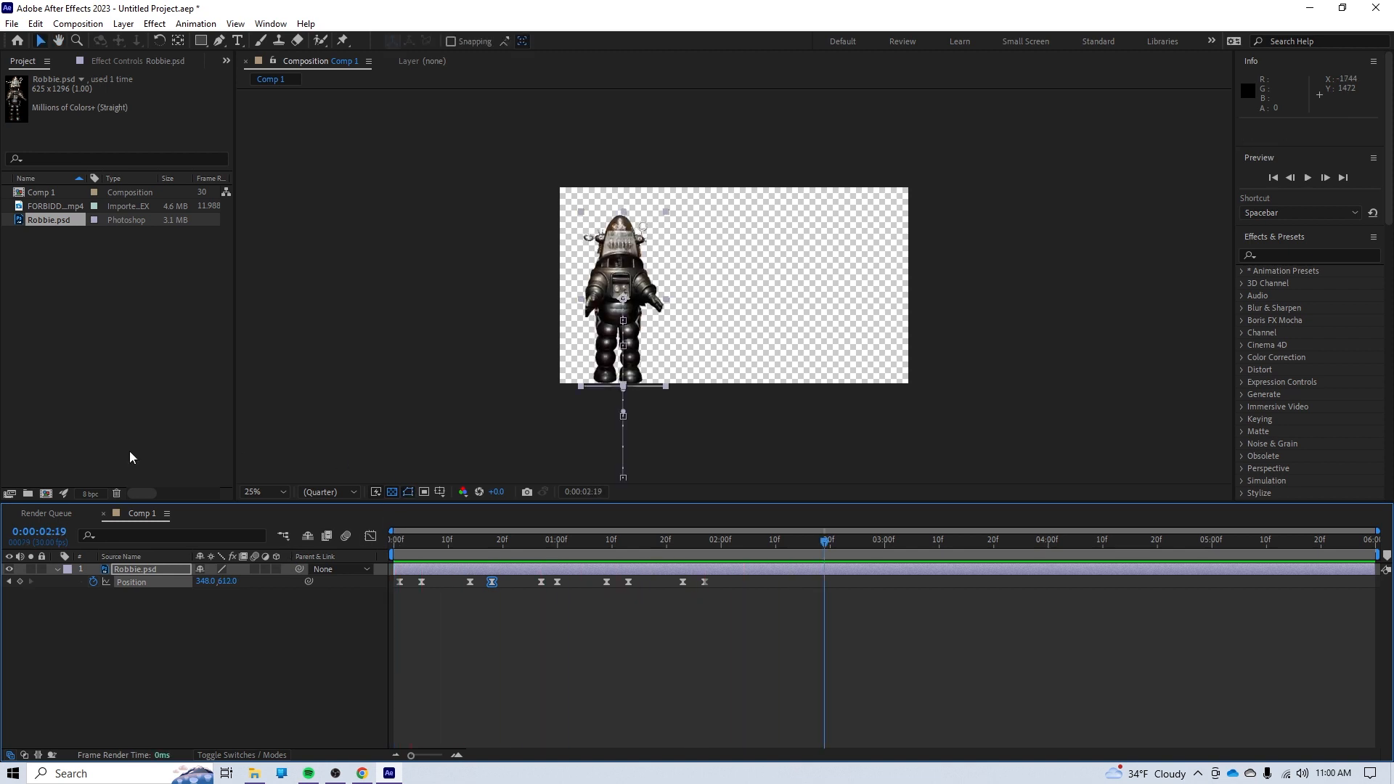
{"action": "left_click", "coordinate": [54, 206]}
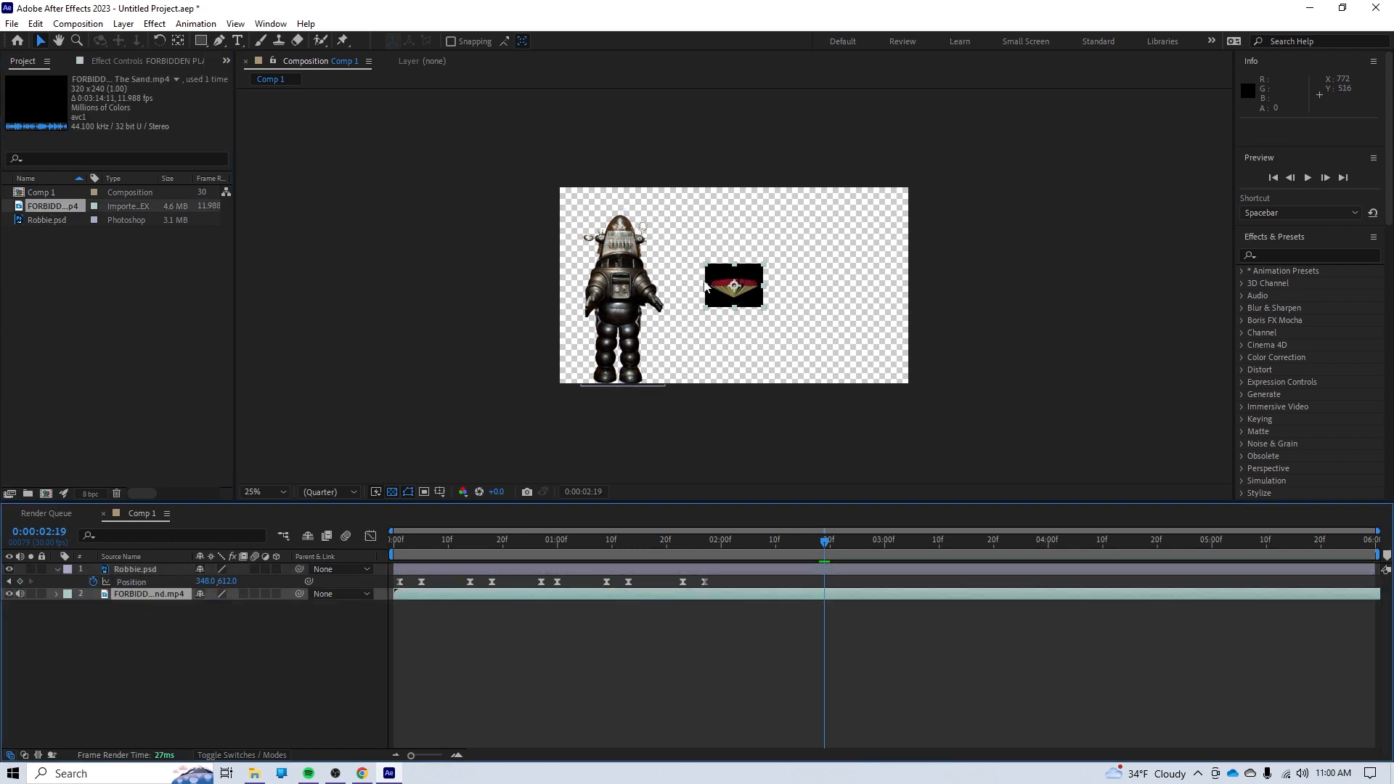
{"action": "mouse_move", "coordinate": [740, 299]}
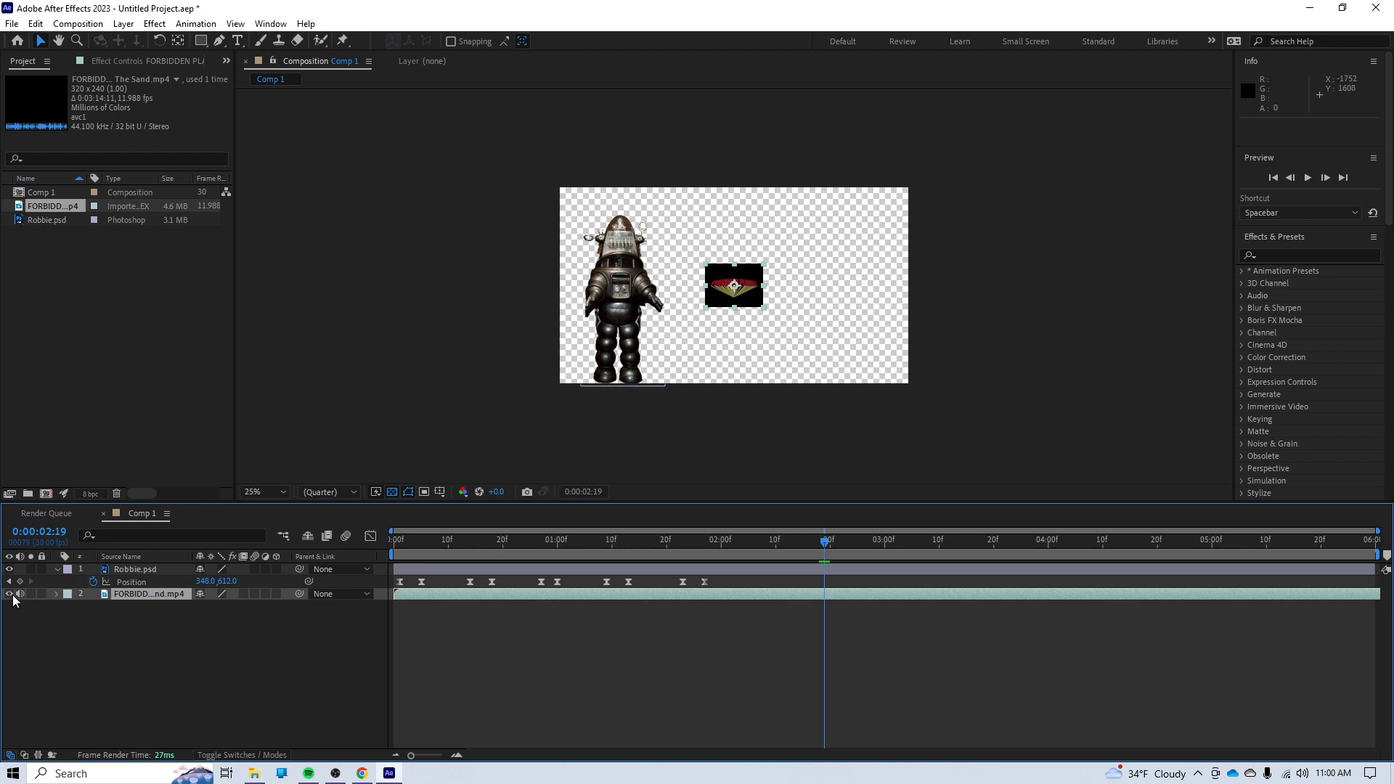
{"action": "left_click", "coordinate": [11, 594]}
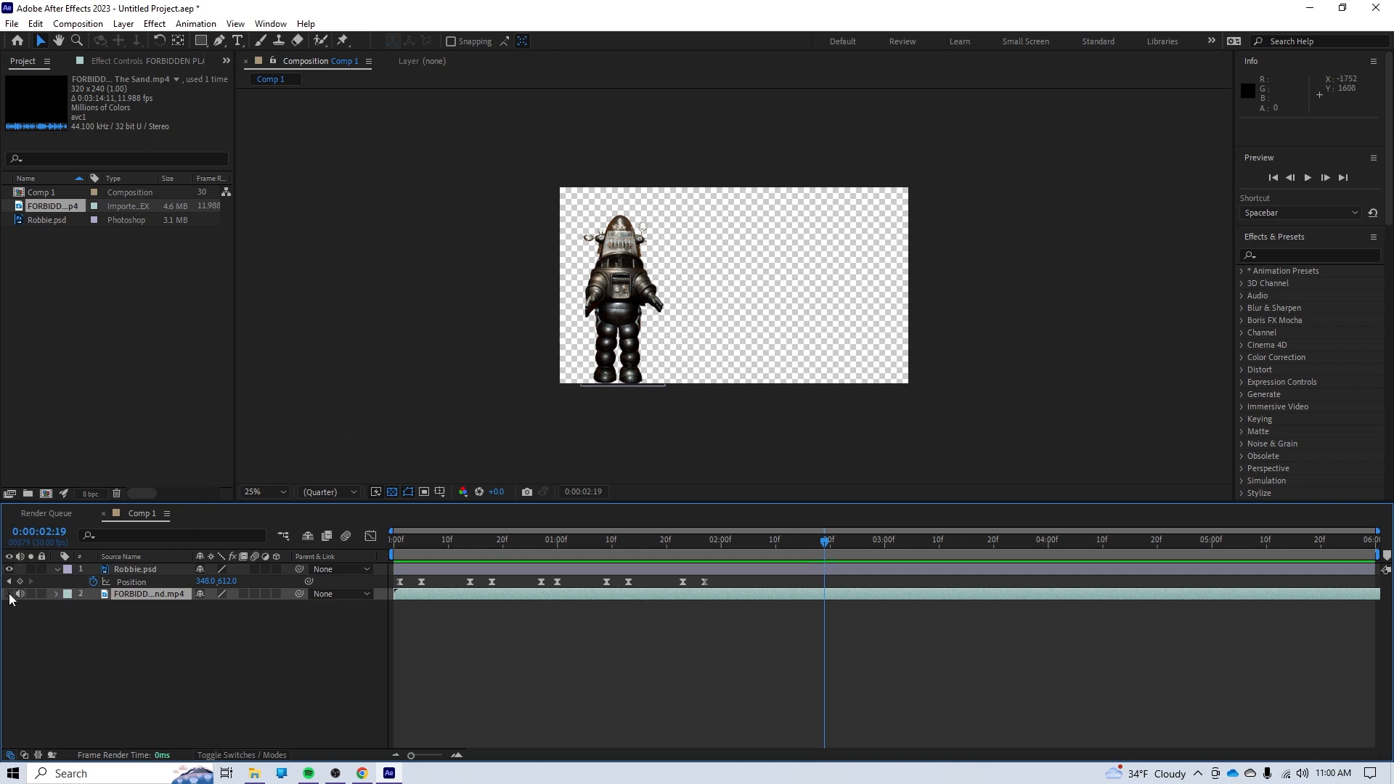
{"action": "left_click", "coordinate": [56, 593]}
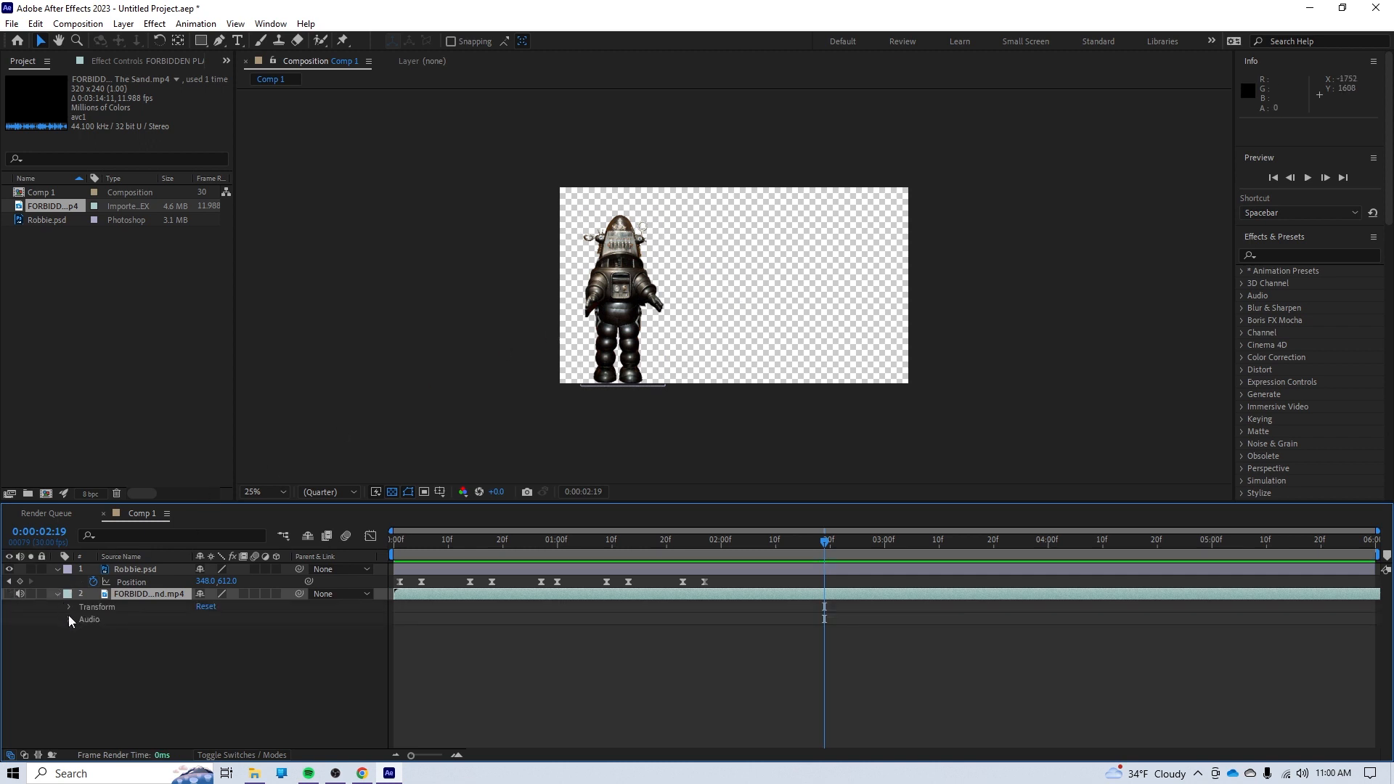
{"action": "left_click", "coordinate": [70, 619]}
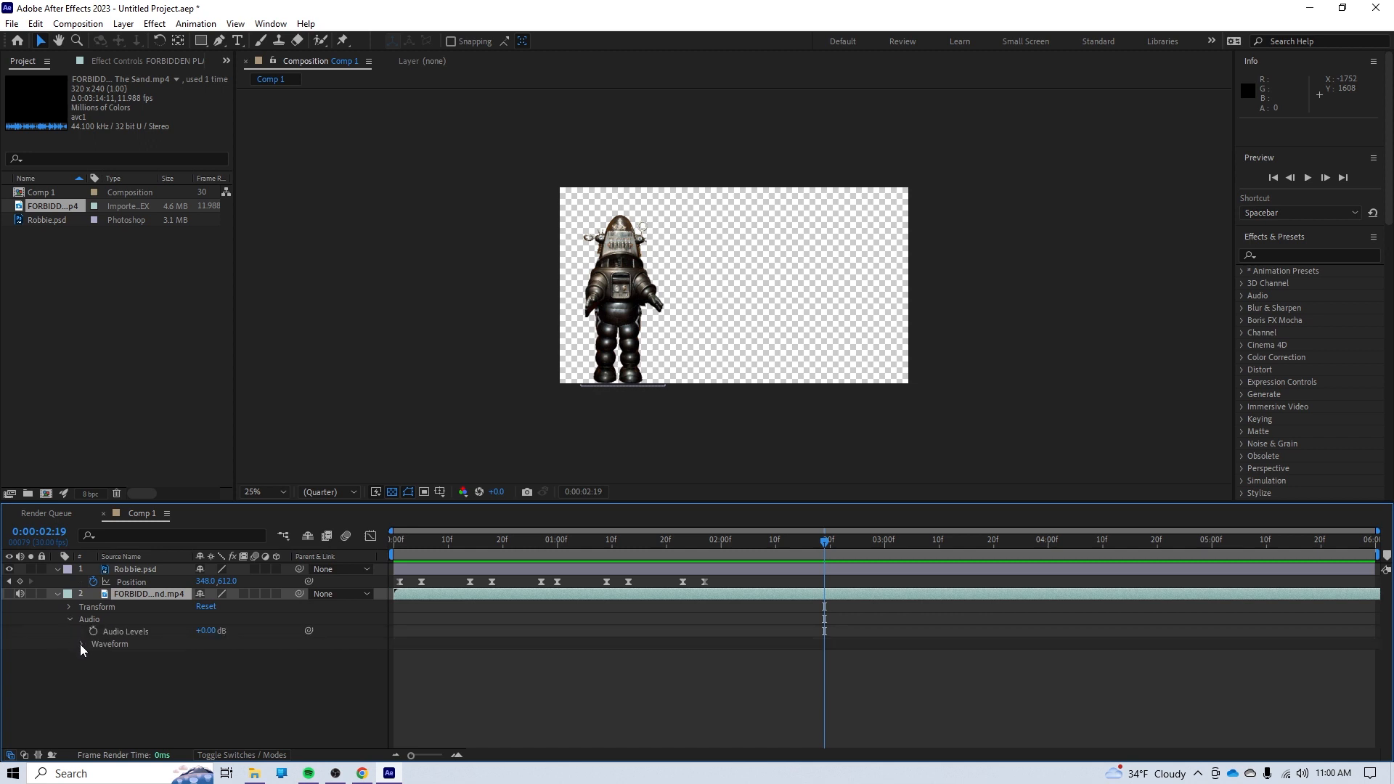
{"action": "left_click", "coordinate": [81, 643]}
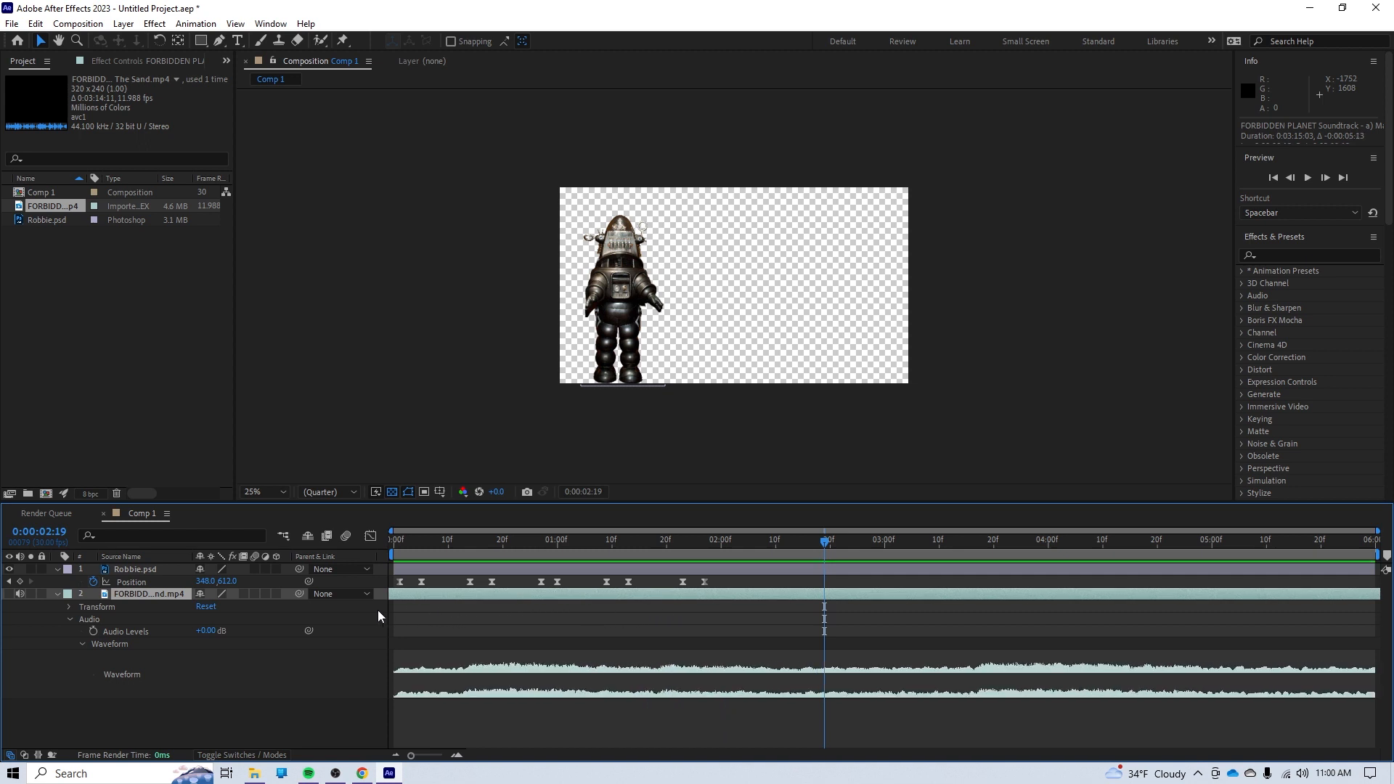
{"action": "mouse_move", "coordinate": [735, 605]}
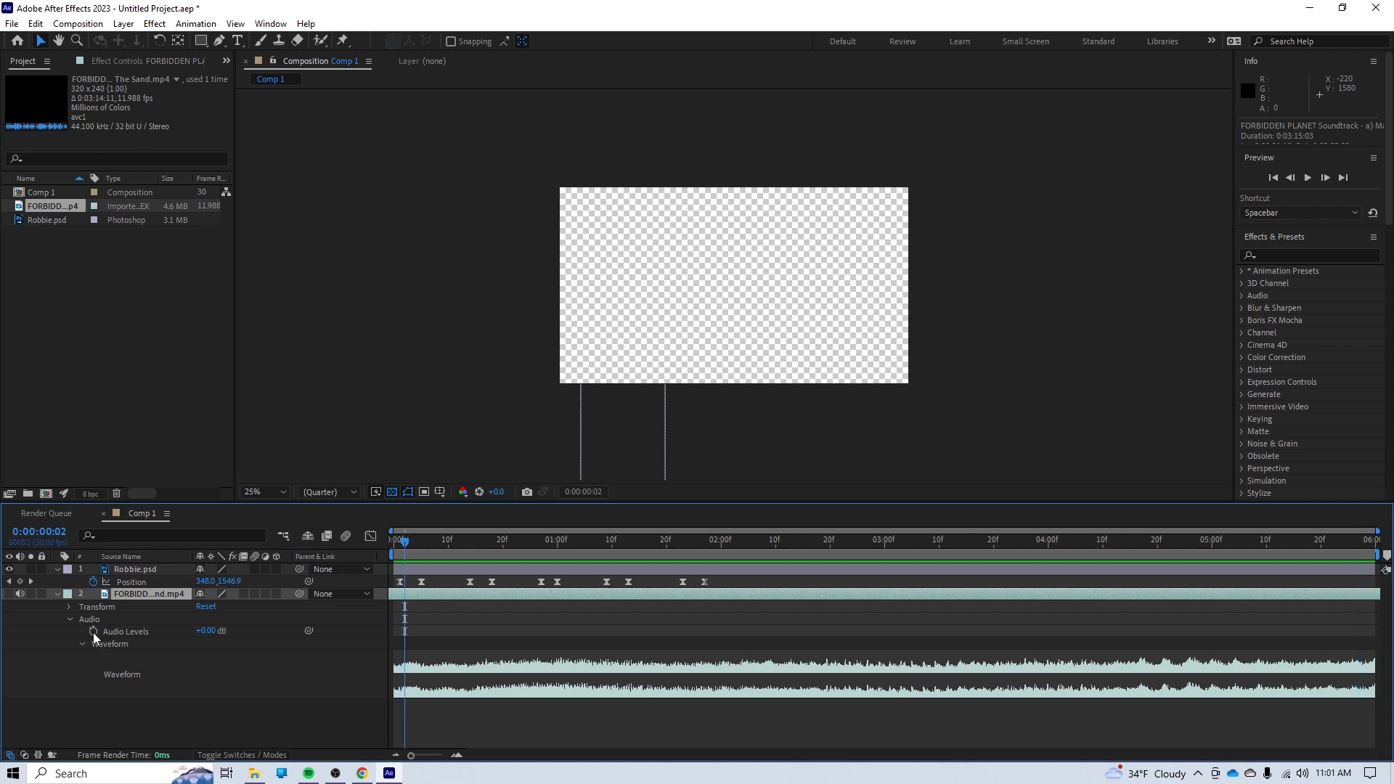
Keyframe the soundtrack's Audio Levels and paste Robbie's Position keyframes later, time-reversed so he sinks away
{"action": "left_click", "coordinate": [93, 632]}
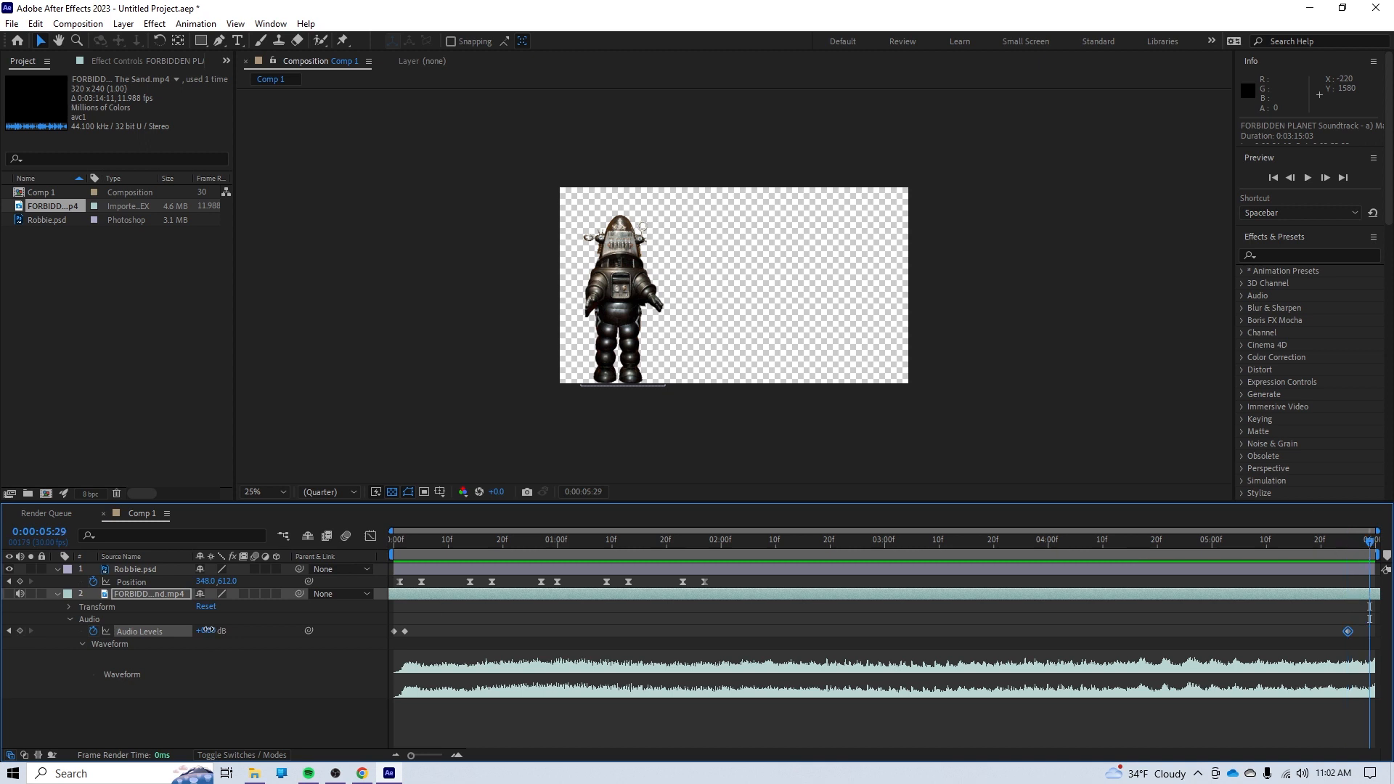
{"action": "left_click", "coordinate": [1123, 540]}
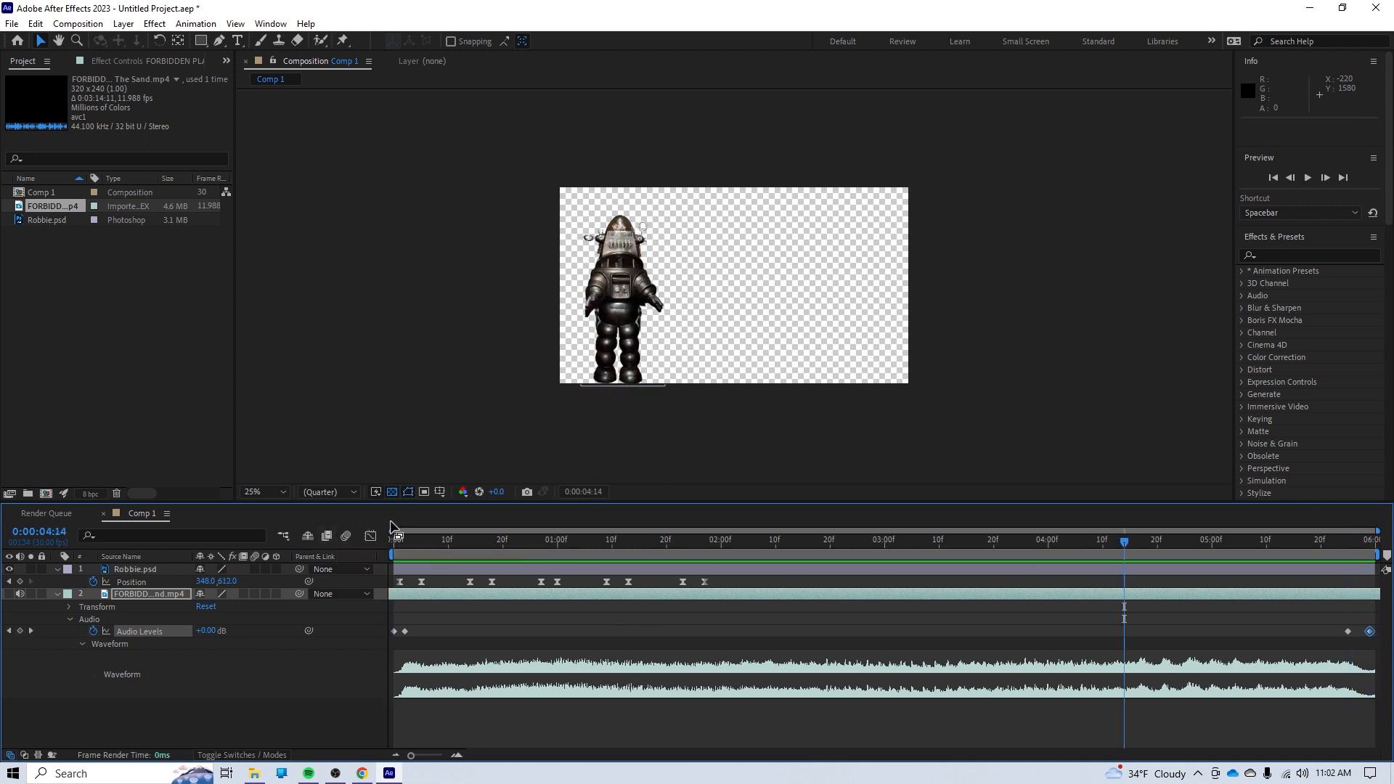
{"action": "left_click", "coordinate": [135, 569]}
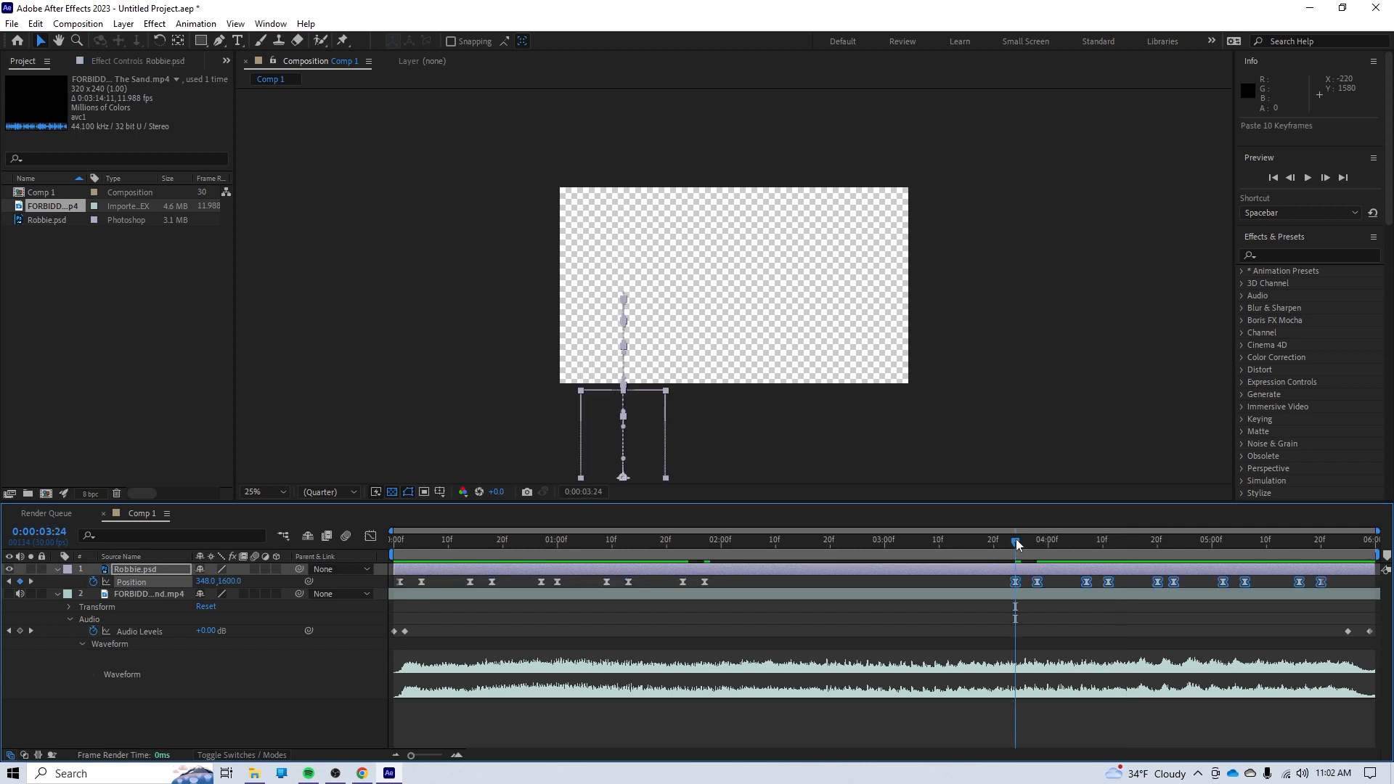
{"action": "right_click", "coordinate": [1015, 581]}
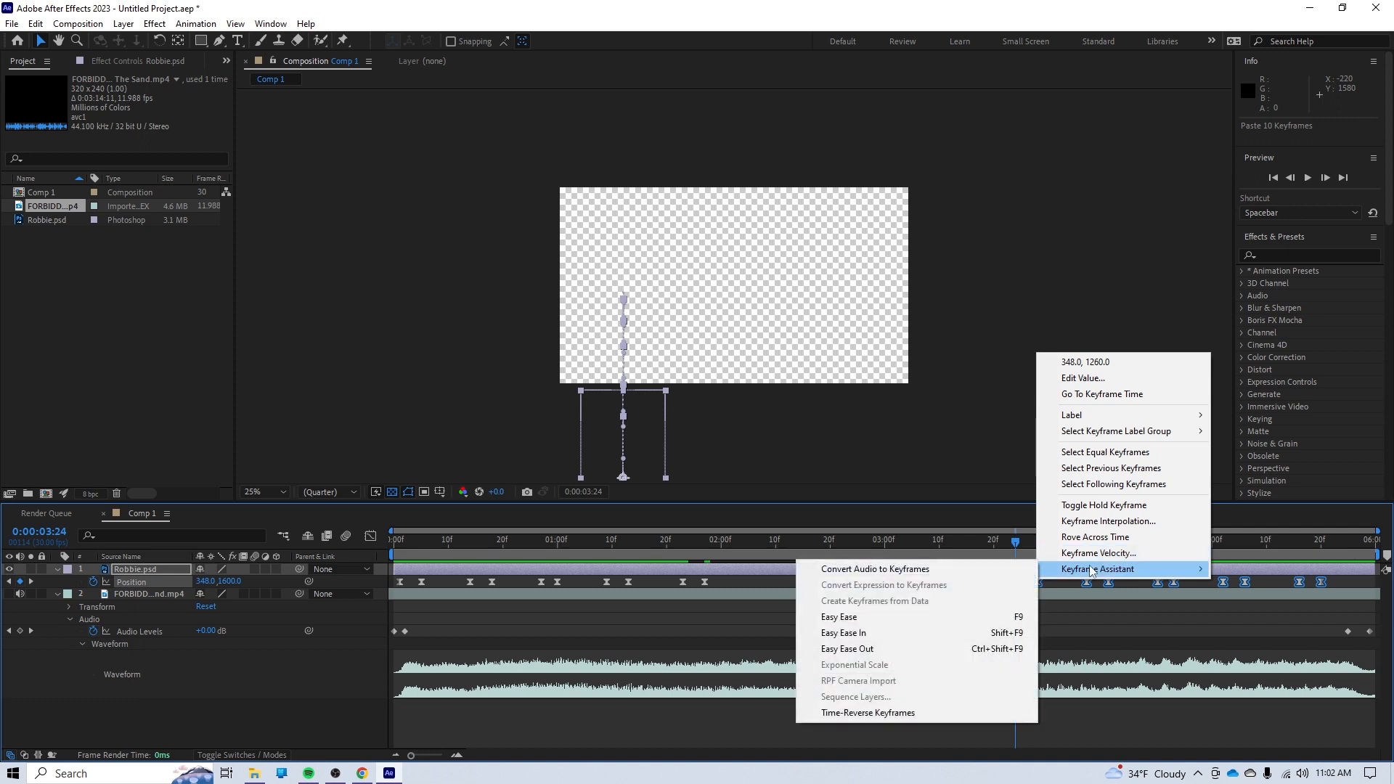
{"action": "mouse_move", "coordinate": [867, 711]}
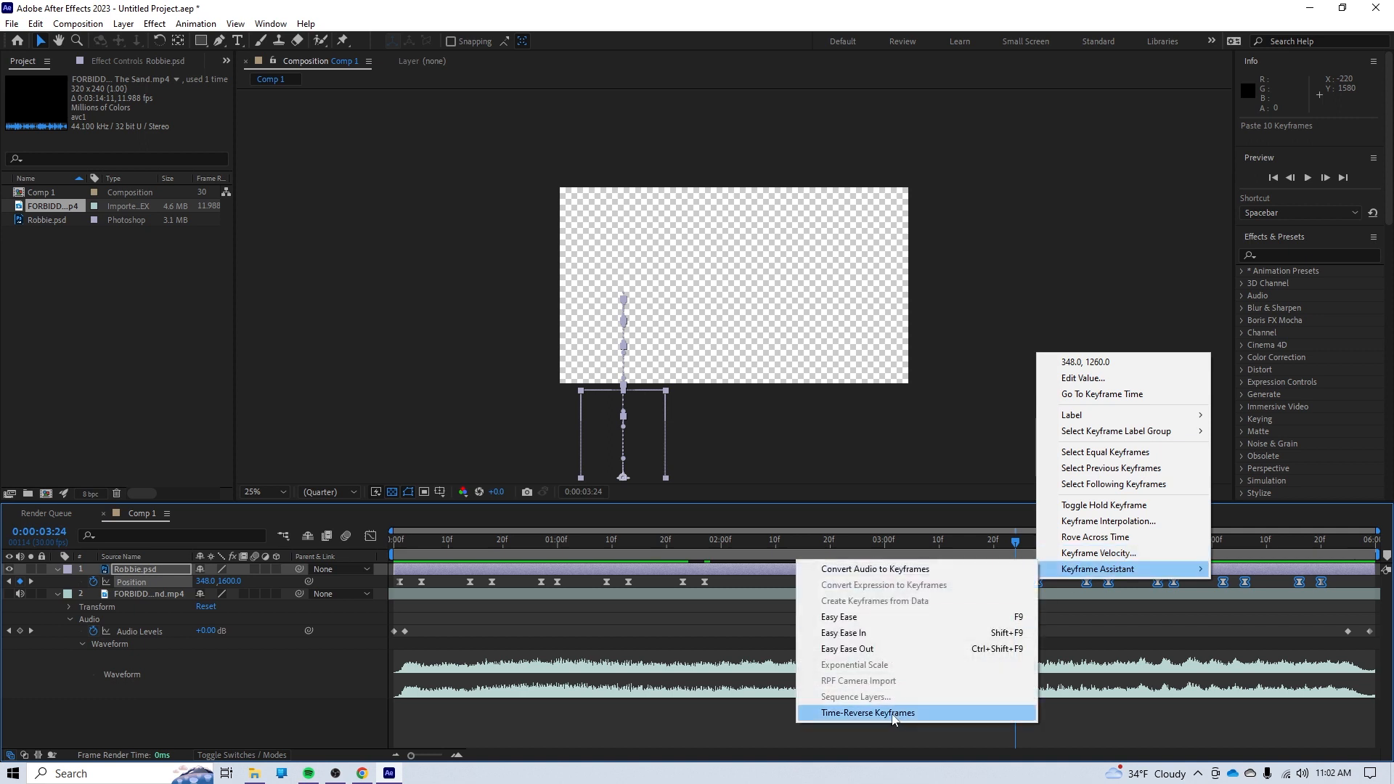
{"action": "left_click", "coordinate": [866, 711]}
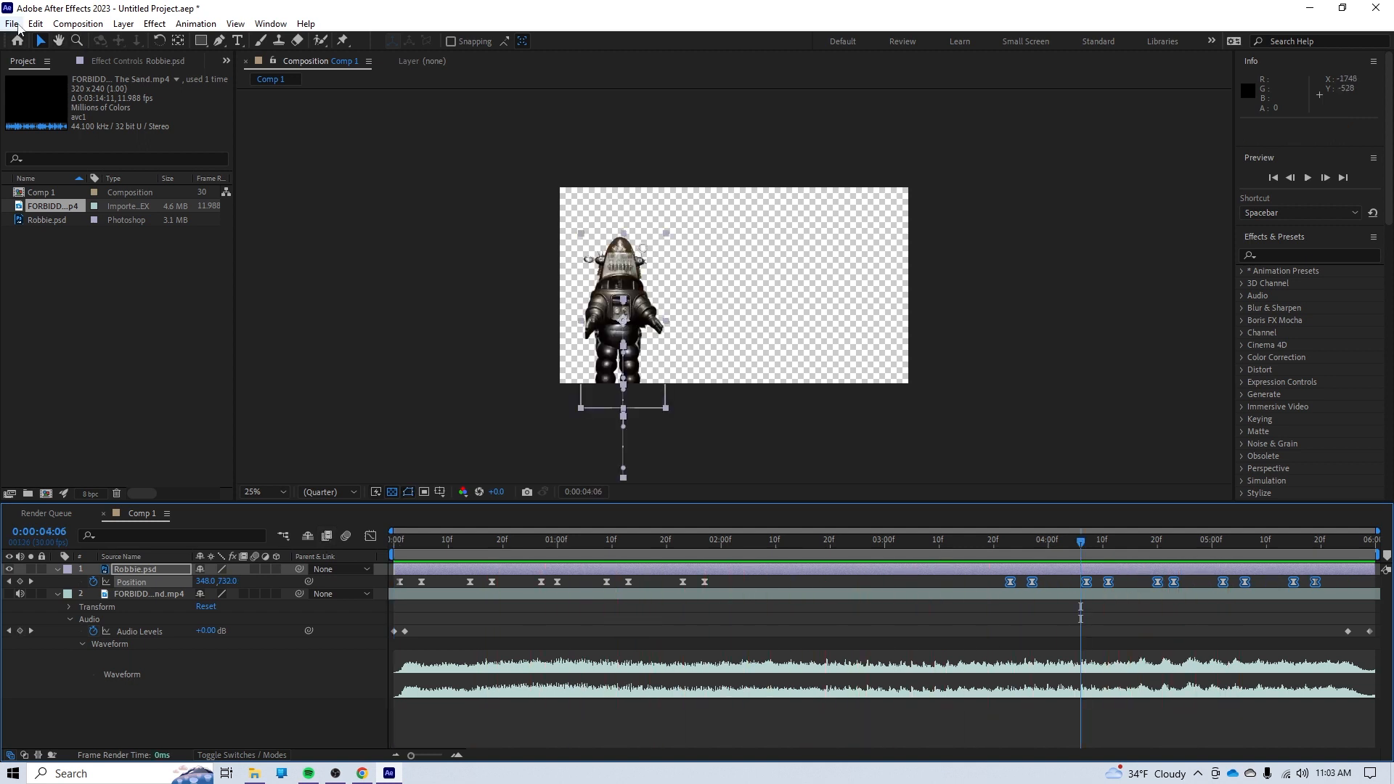
Add Comp 1 to the Render Queue via File > Export
{"action": "left_click", "coordinate": [12, 23]}
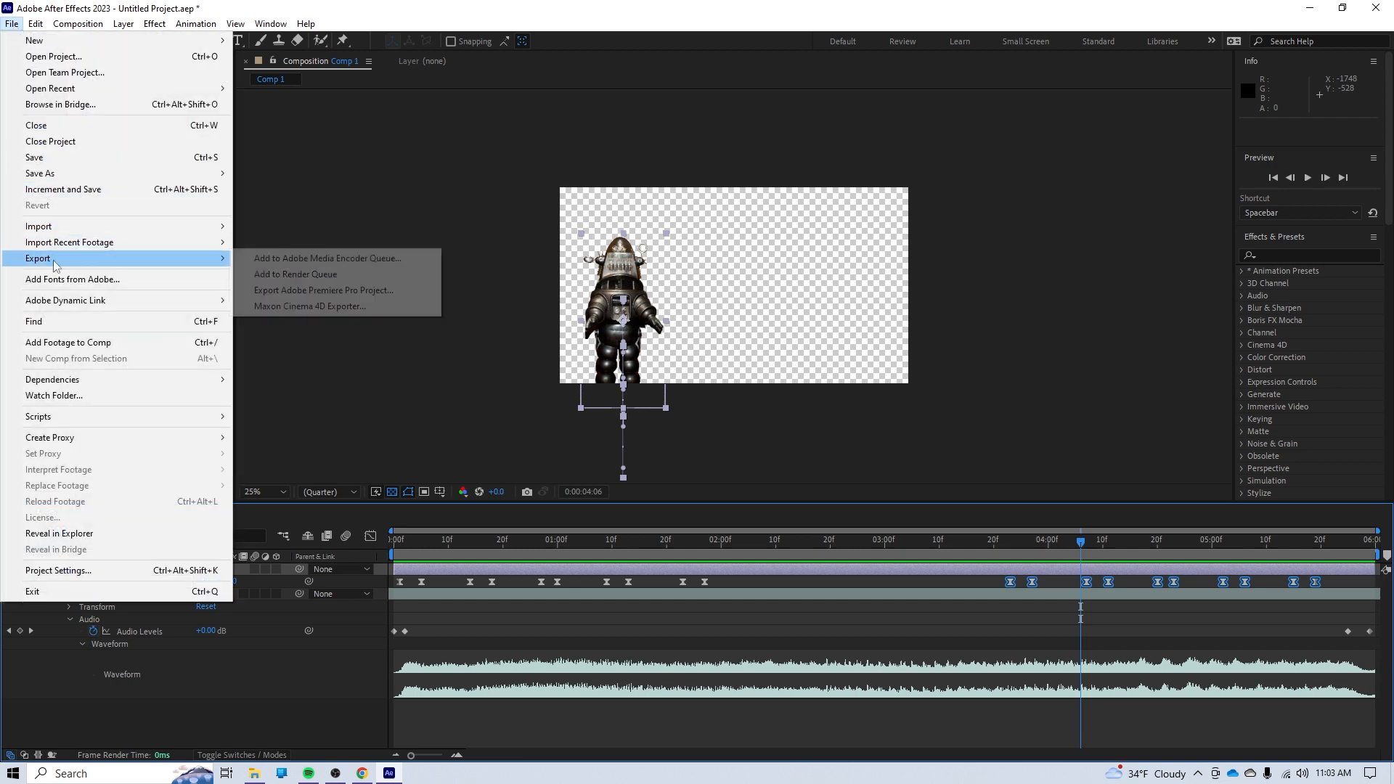
{"action": "left_click", "coordinate": [294, 274]}
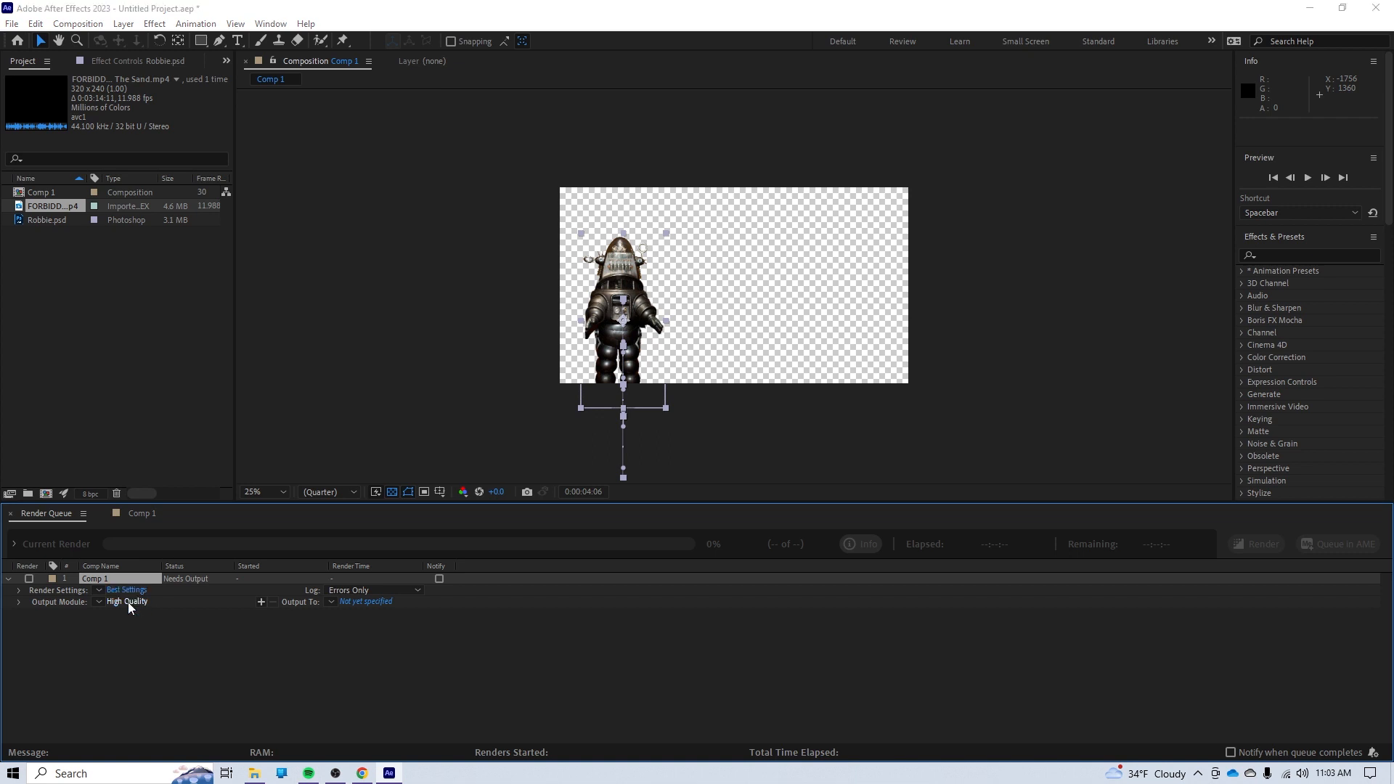
Set the output module to QuickTime Apple ProRes 4444 XQ with RGB + Alpha channels
{"action": "left_click", "coordinate": [126, 601]}
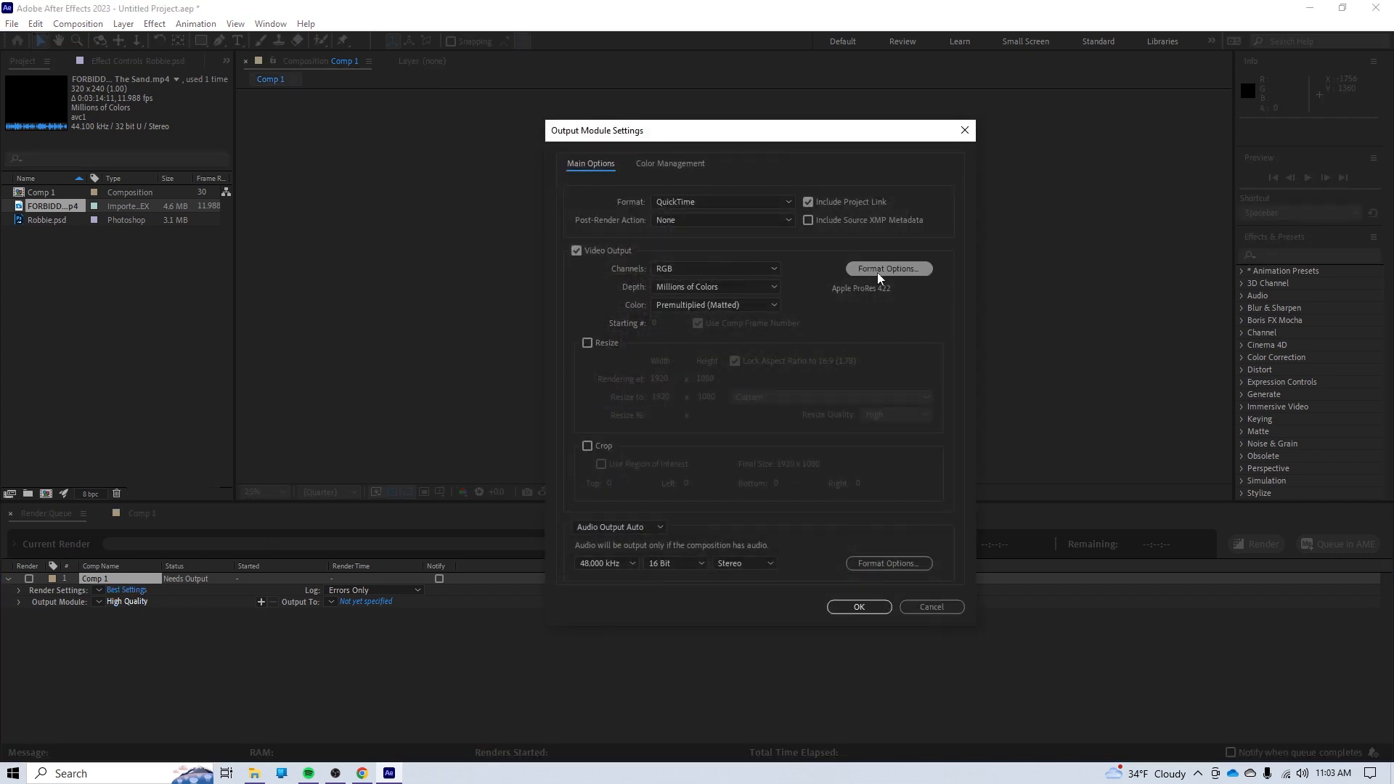
{"action": "left_click", "coordinate": [888, 268]}
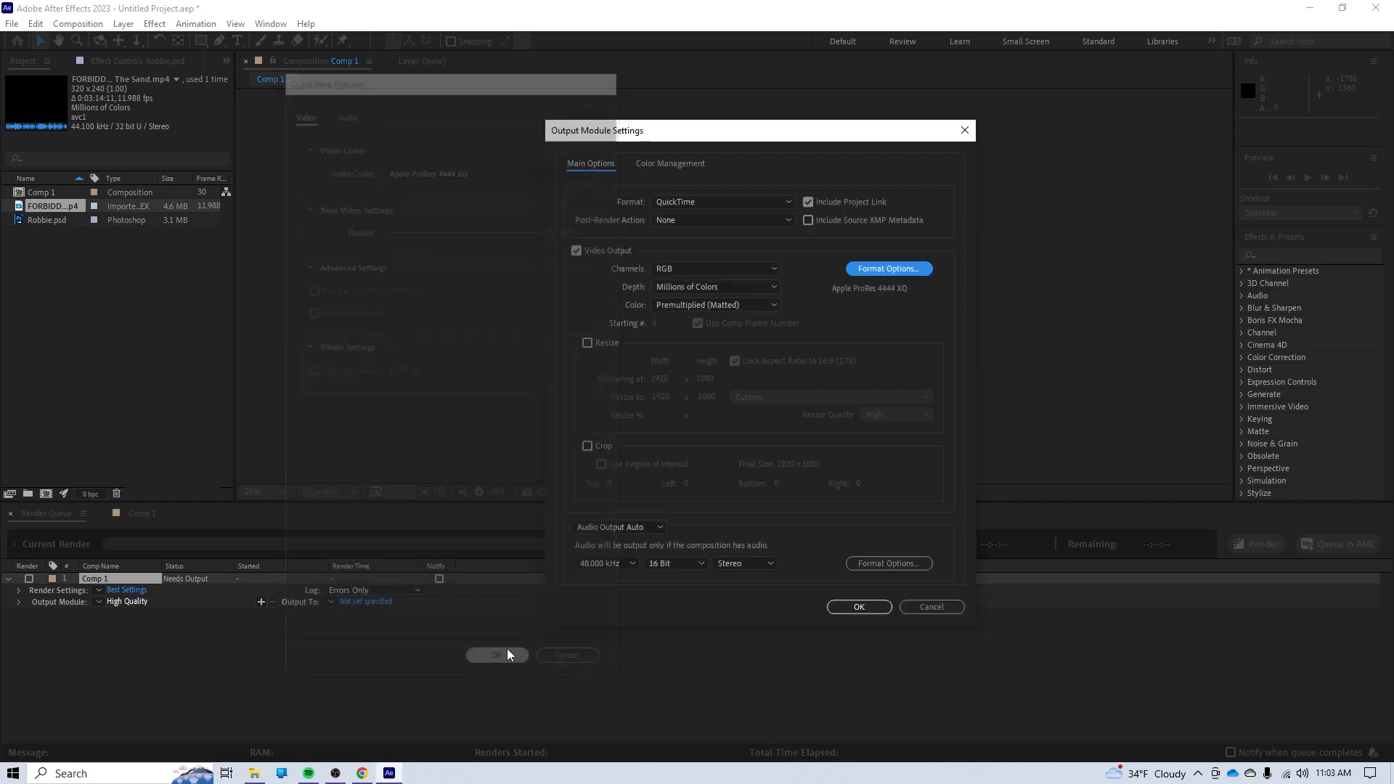
{"action": "left_click", "coordinate": [714, 269]}
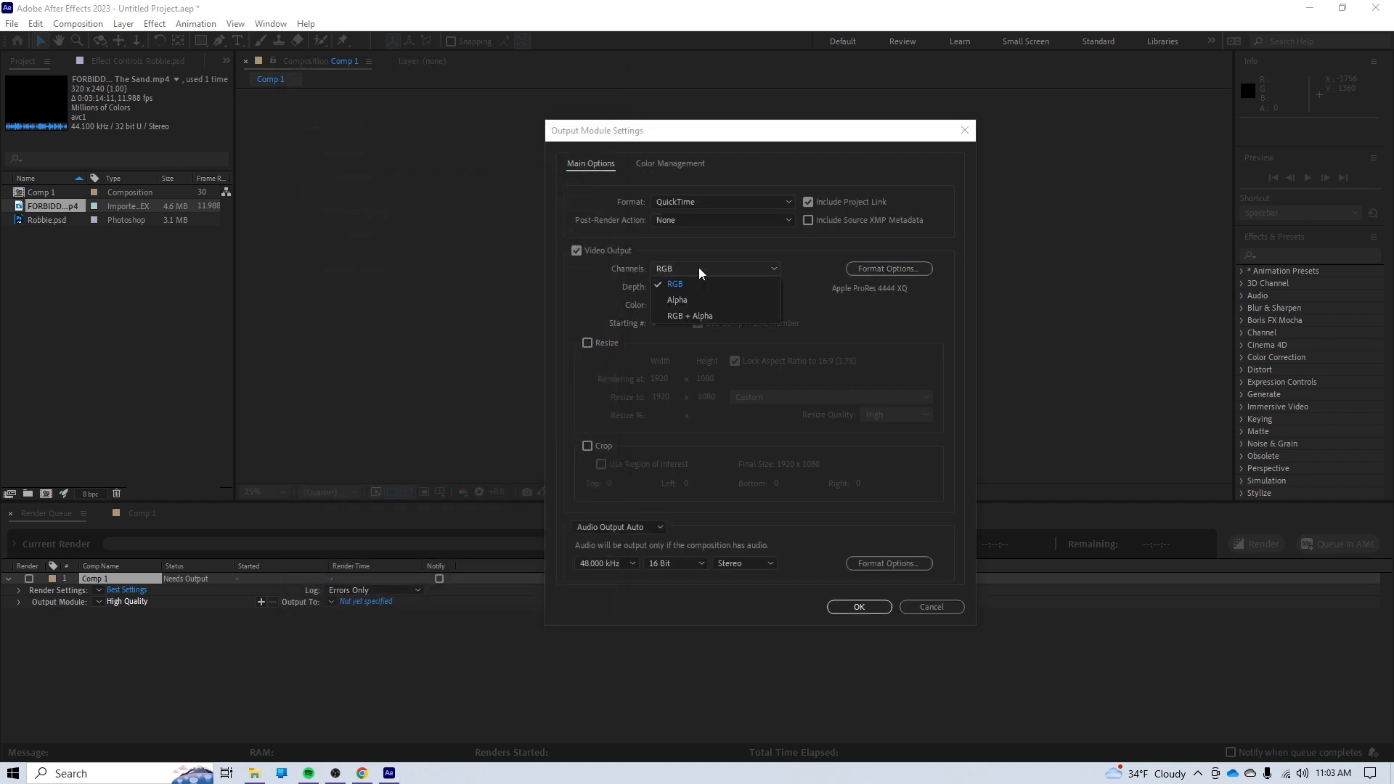
{"action": "mouse_move", "coordinate": [694, 318]}
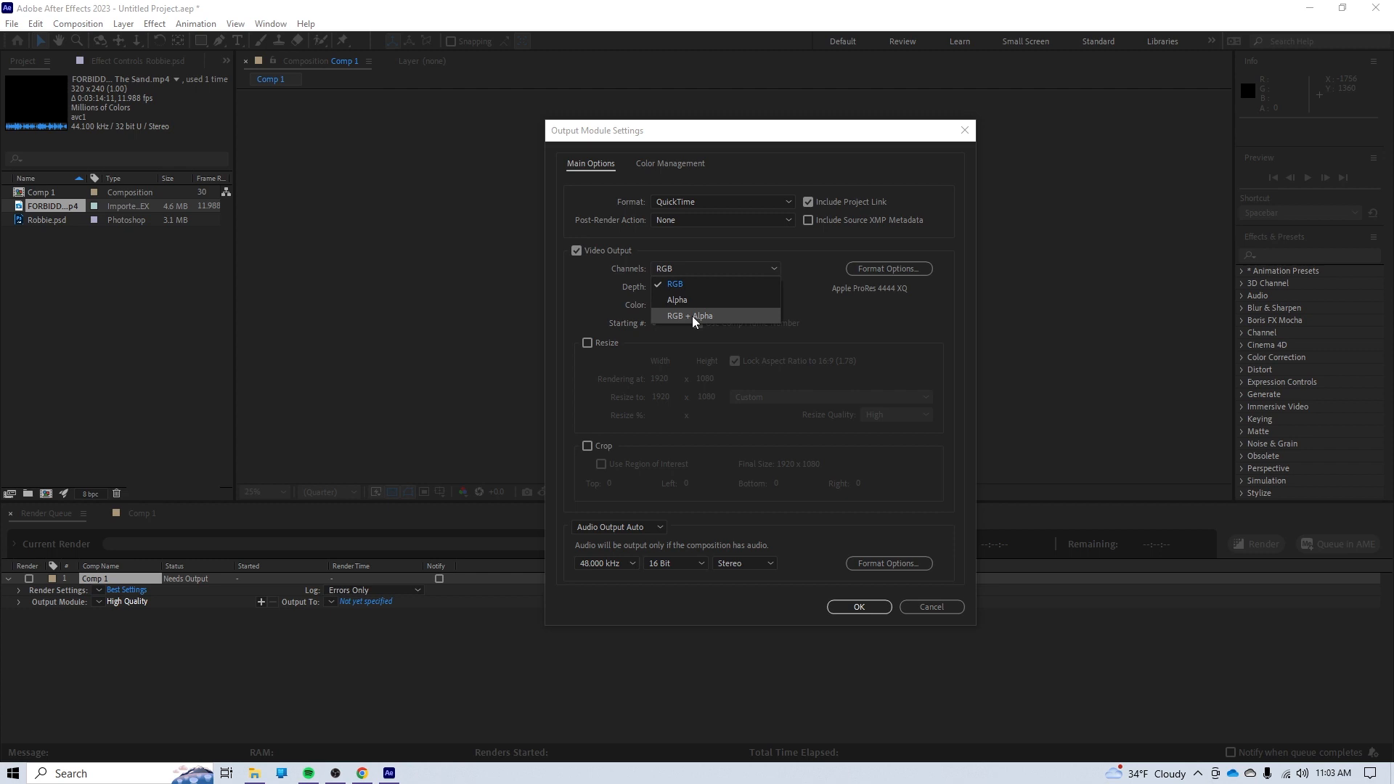
{"action": "left_click", "coordinate": [692, 315]}
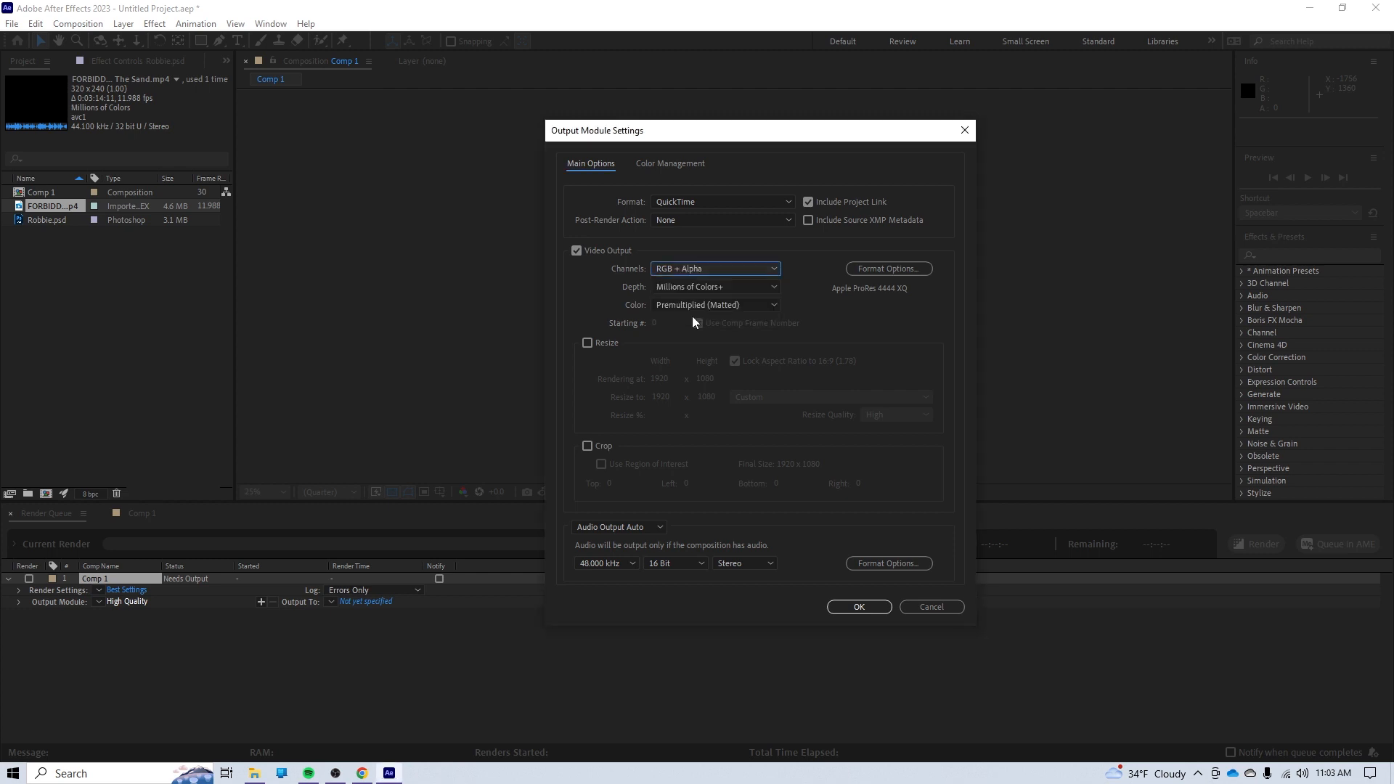
{"action": "mouse_move", "coordinate": [739, 323]}
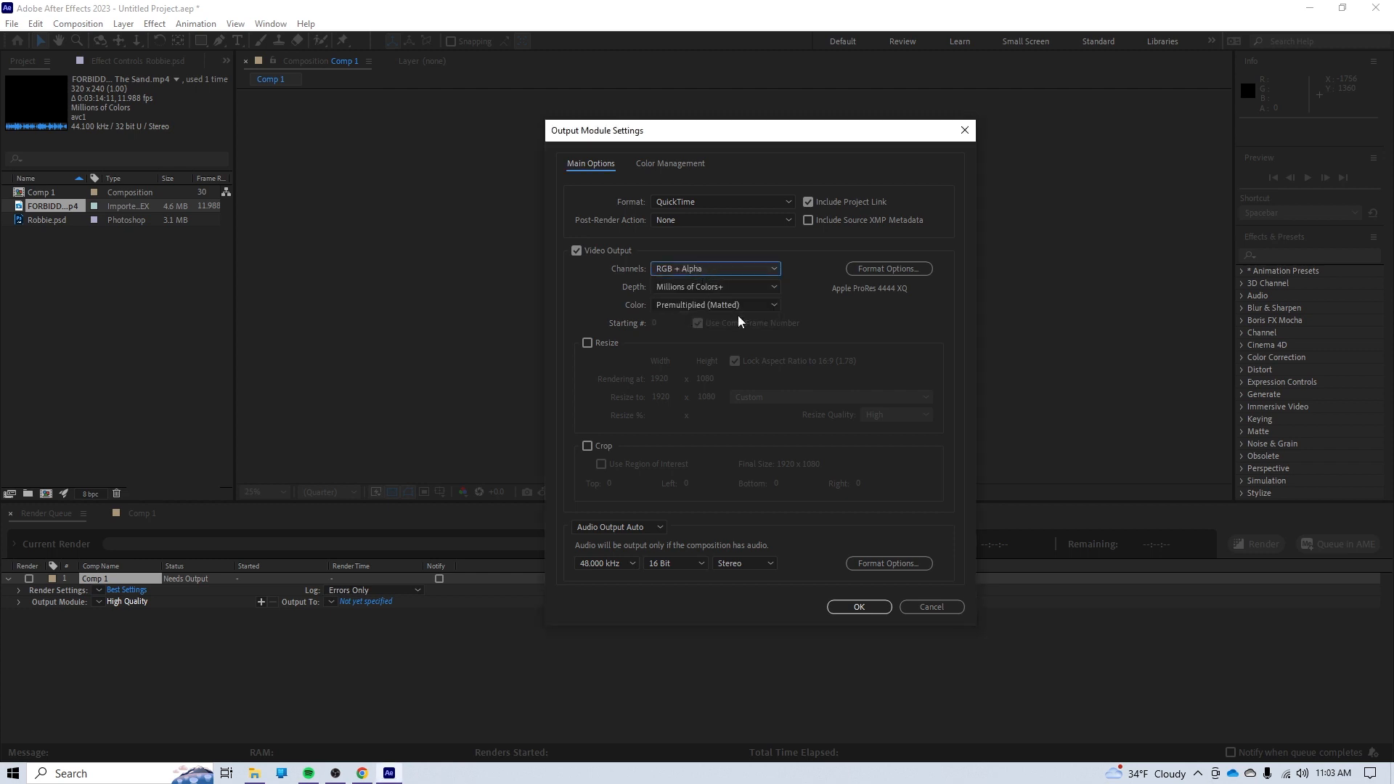
{"action": "mouse_move", "coordinate": [838, 585]}
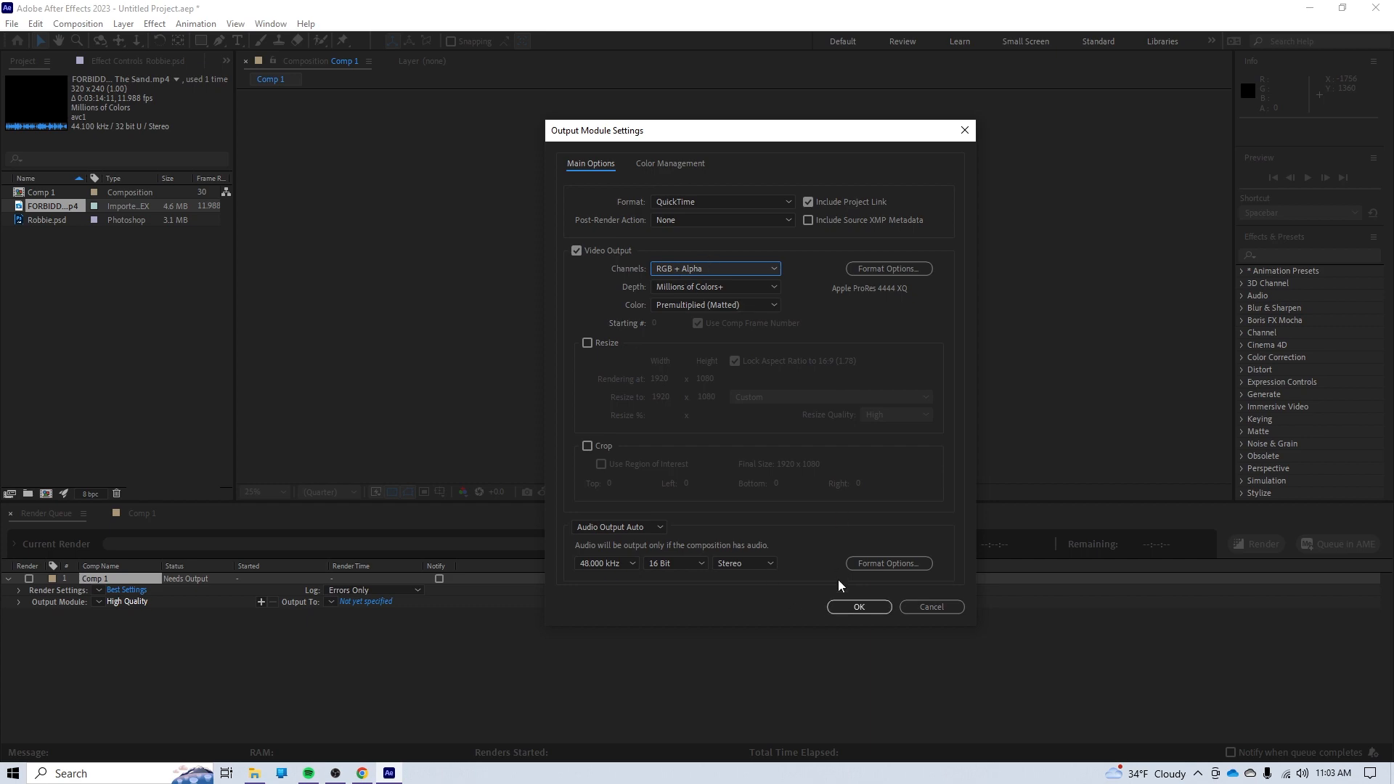
{"action": "left_click", "coordinate": [857, 607]}
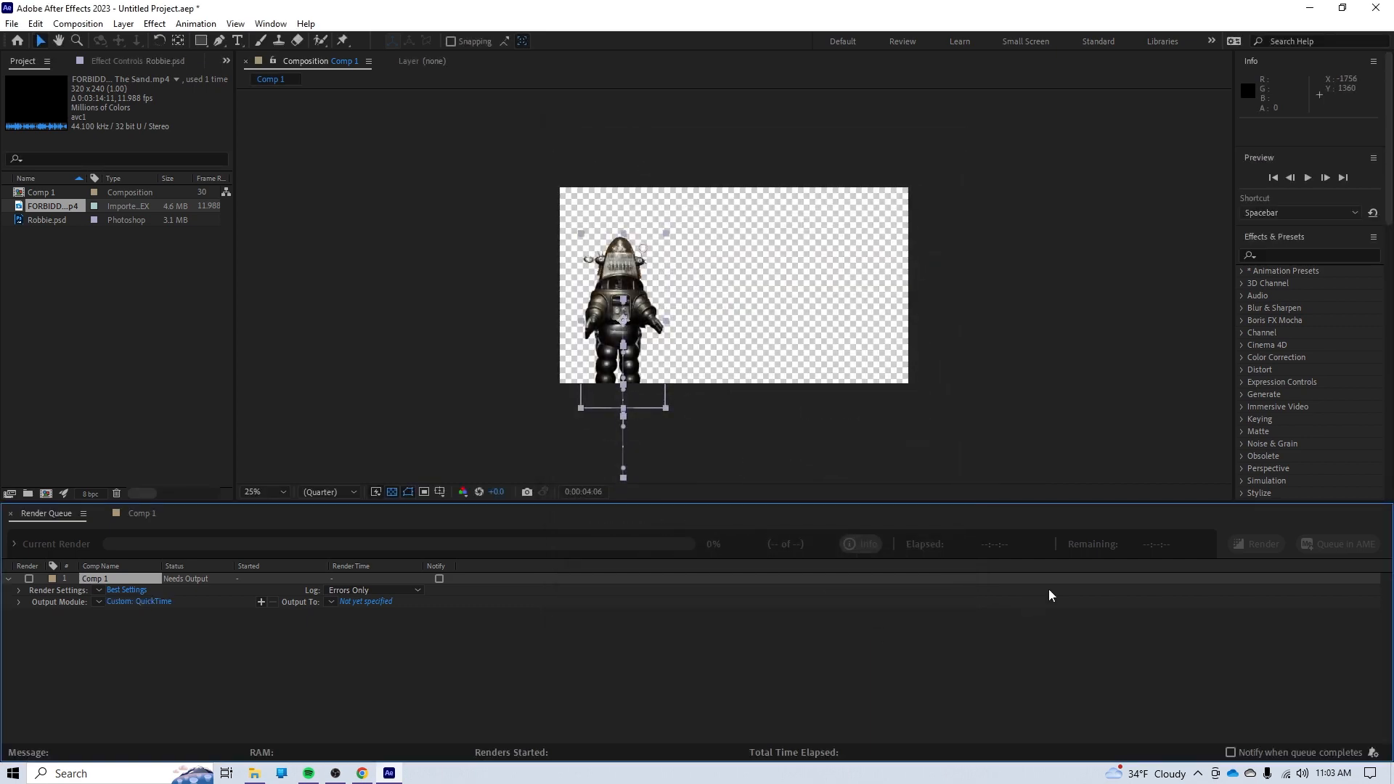
Render the queue to Robbie Animation.mov, then close After Effects
{"action": "left_click", "coordinate": [364, 601]}
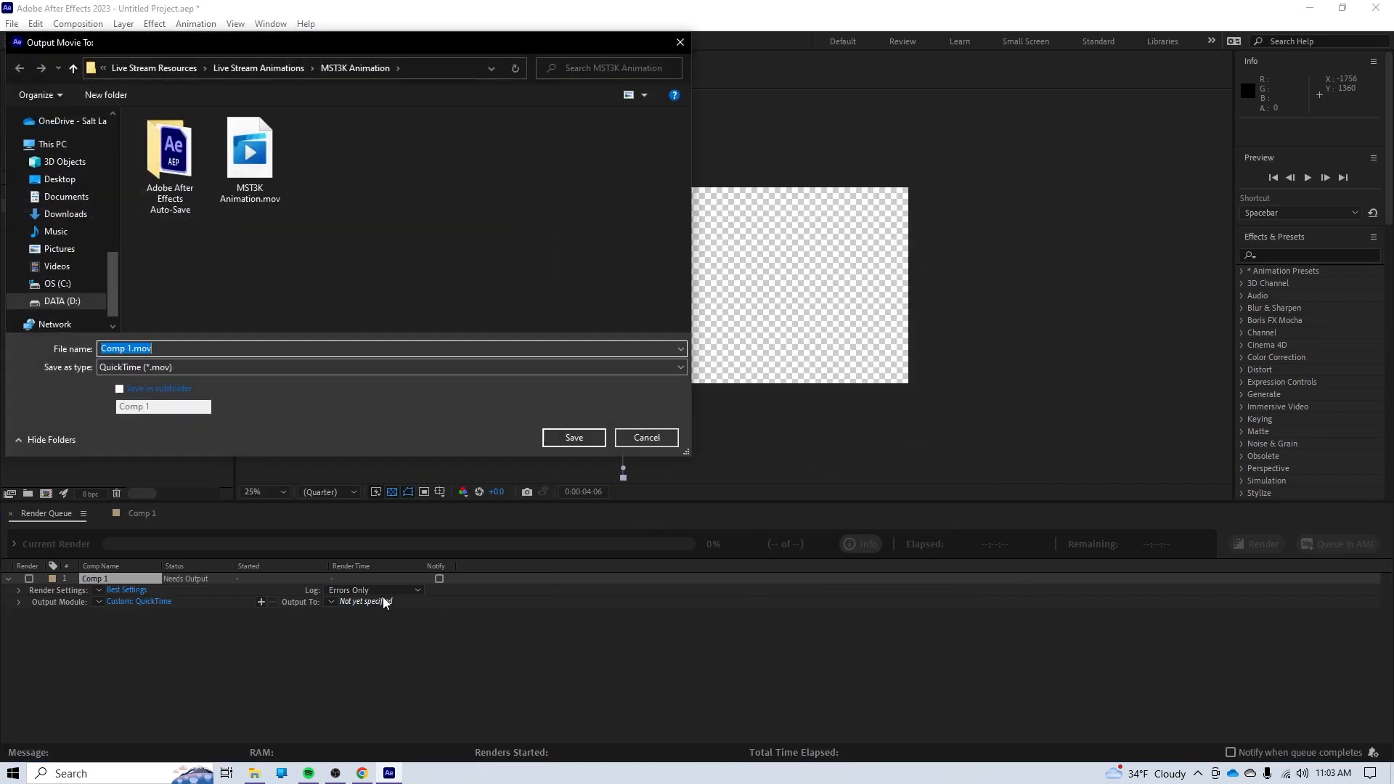
{"action": "left_click", "coordinate": [572, 437]}
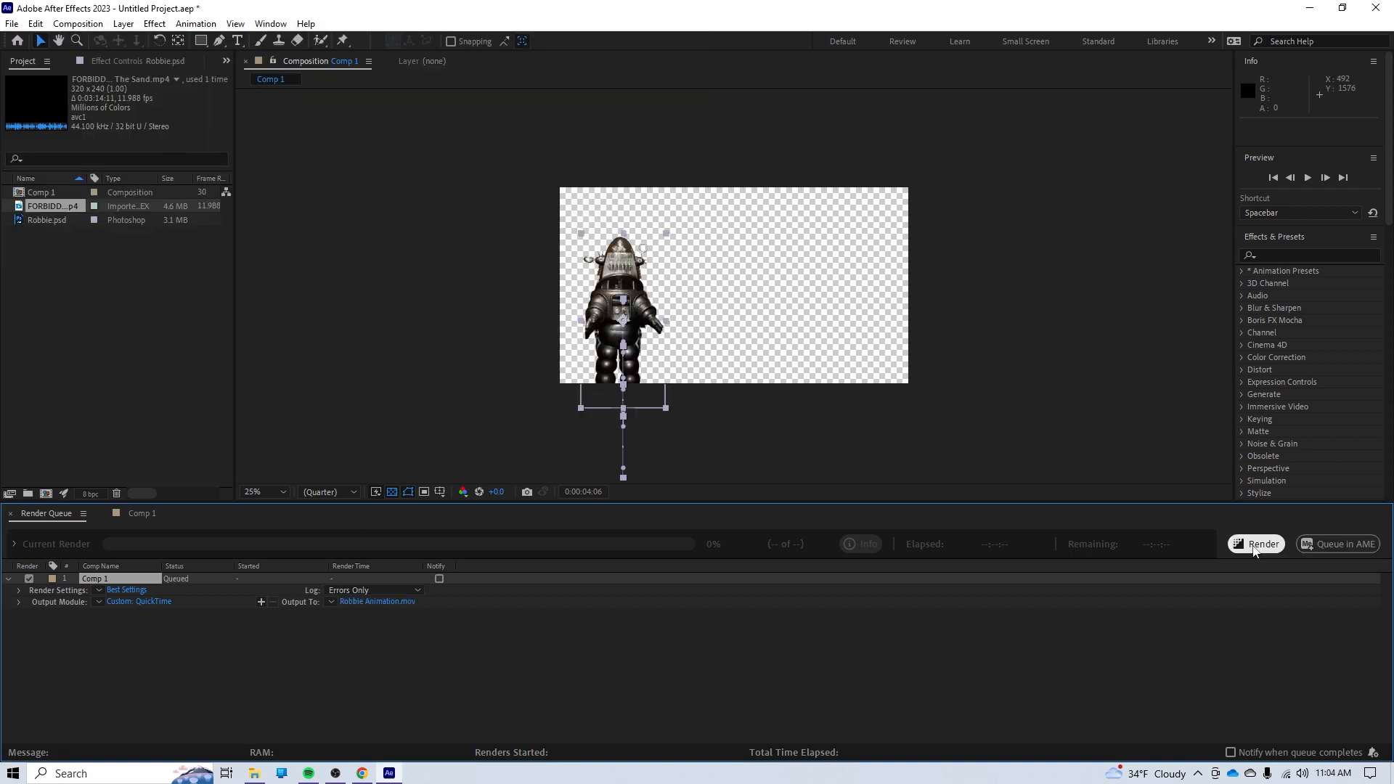
{"action": "left_click", "coordinate": [1257, 543]}
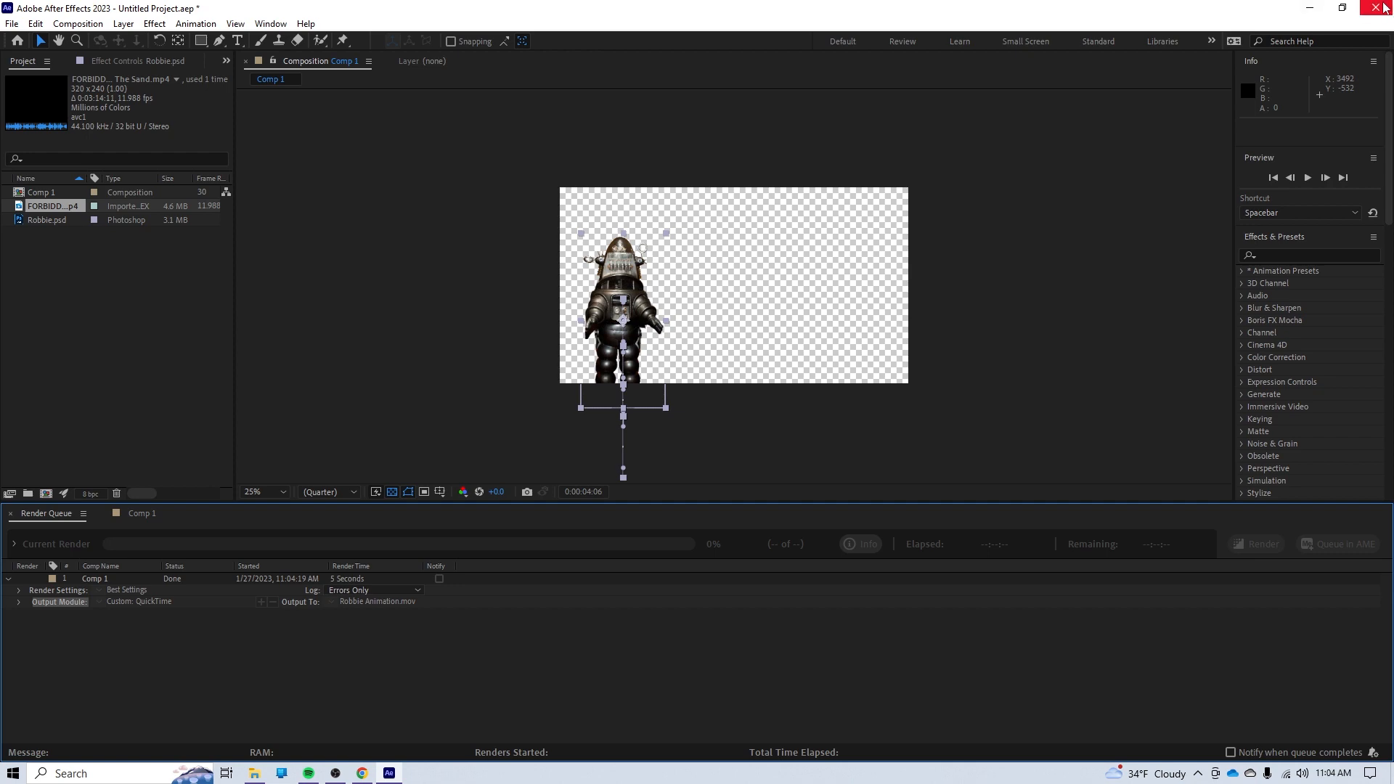
{"action": "left_click", "coordinate": [1384, 9]}
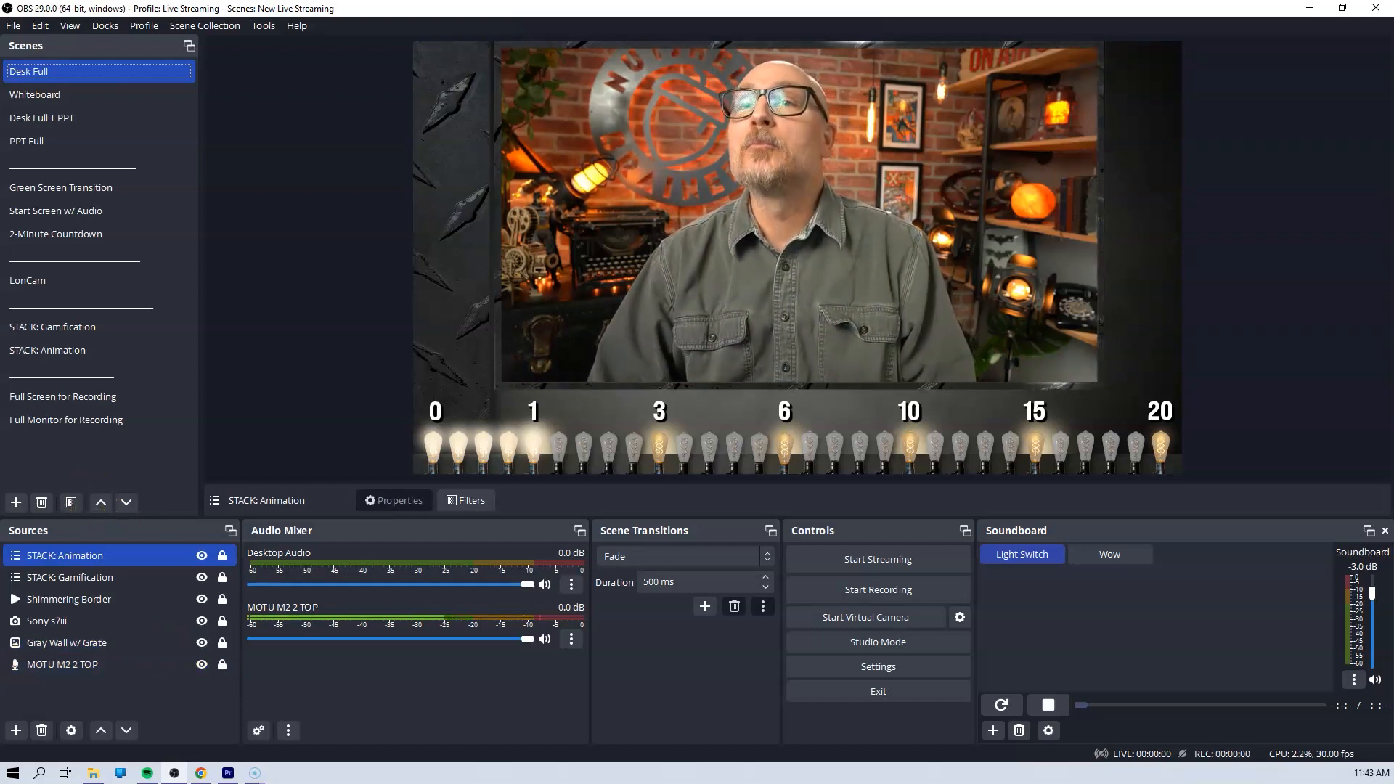
In the STACK: Animation scene, add a Media Source named 'Robbier the Robot'
{"action": "left_click", "coordinate": [50, 350]}
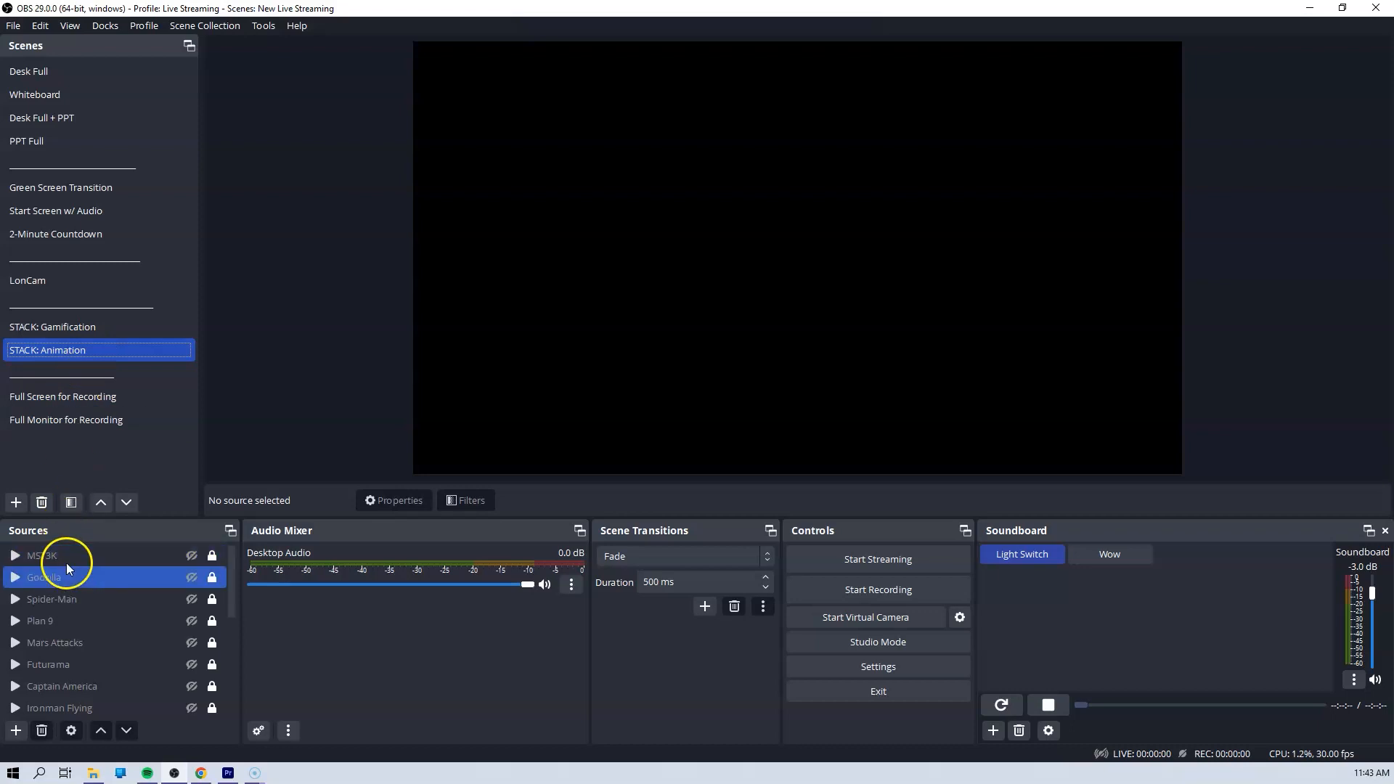
{"action": "left_click", "coordinate": [53, 598]}
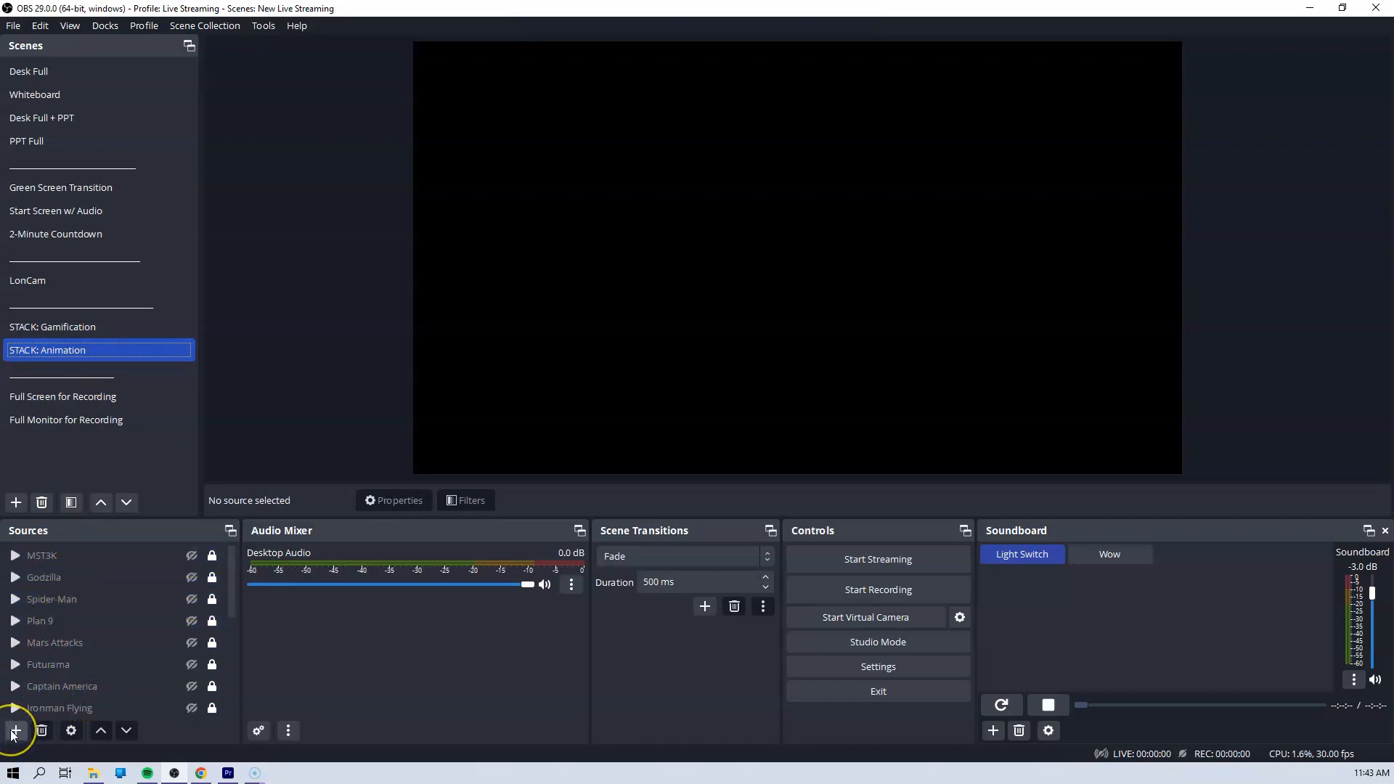
{"action": "left_click", "coordinate": [15, 730]}
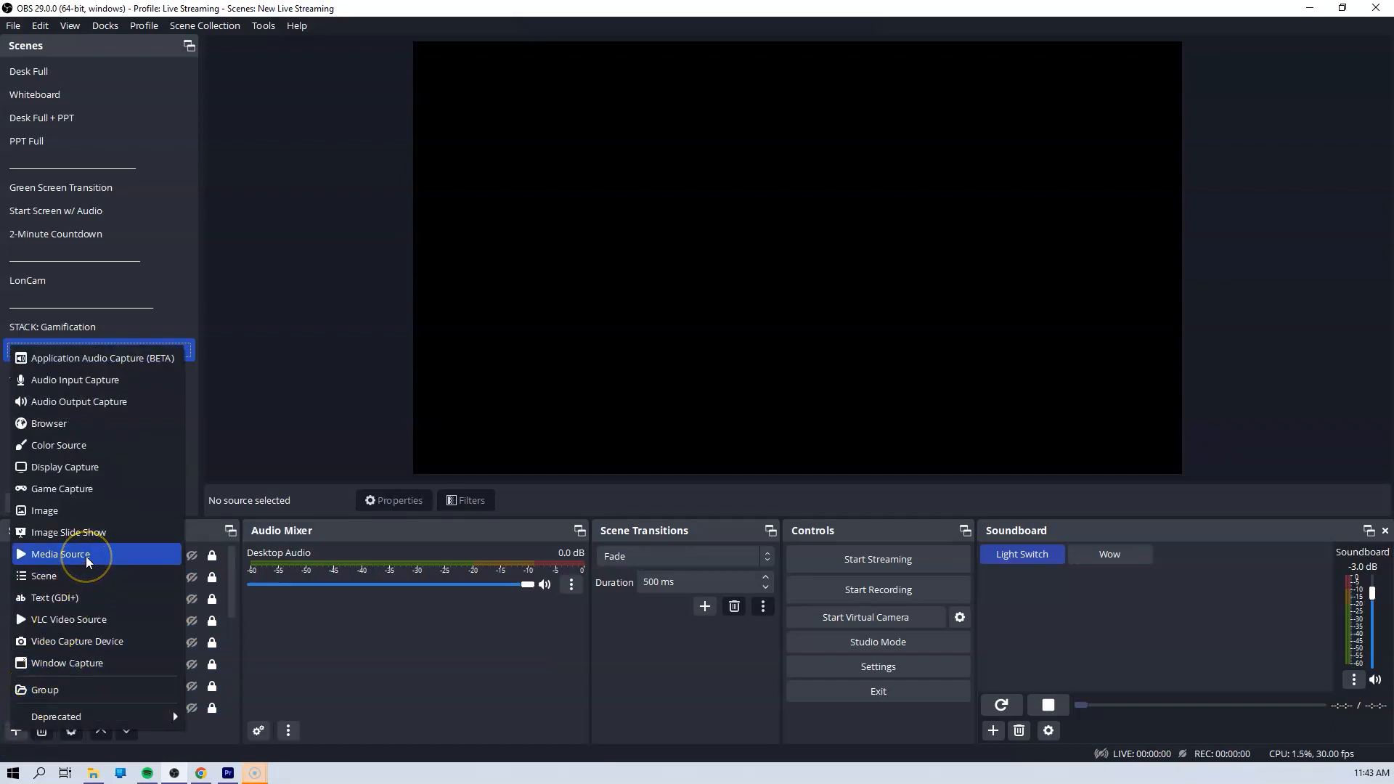
{"action": "left_click", "coordinate": [60, 554]}
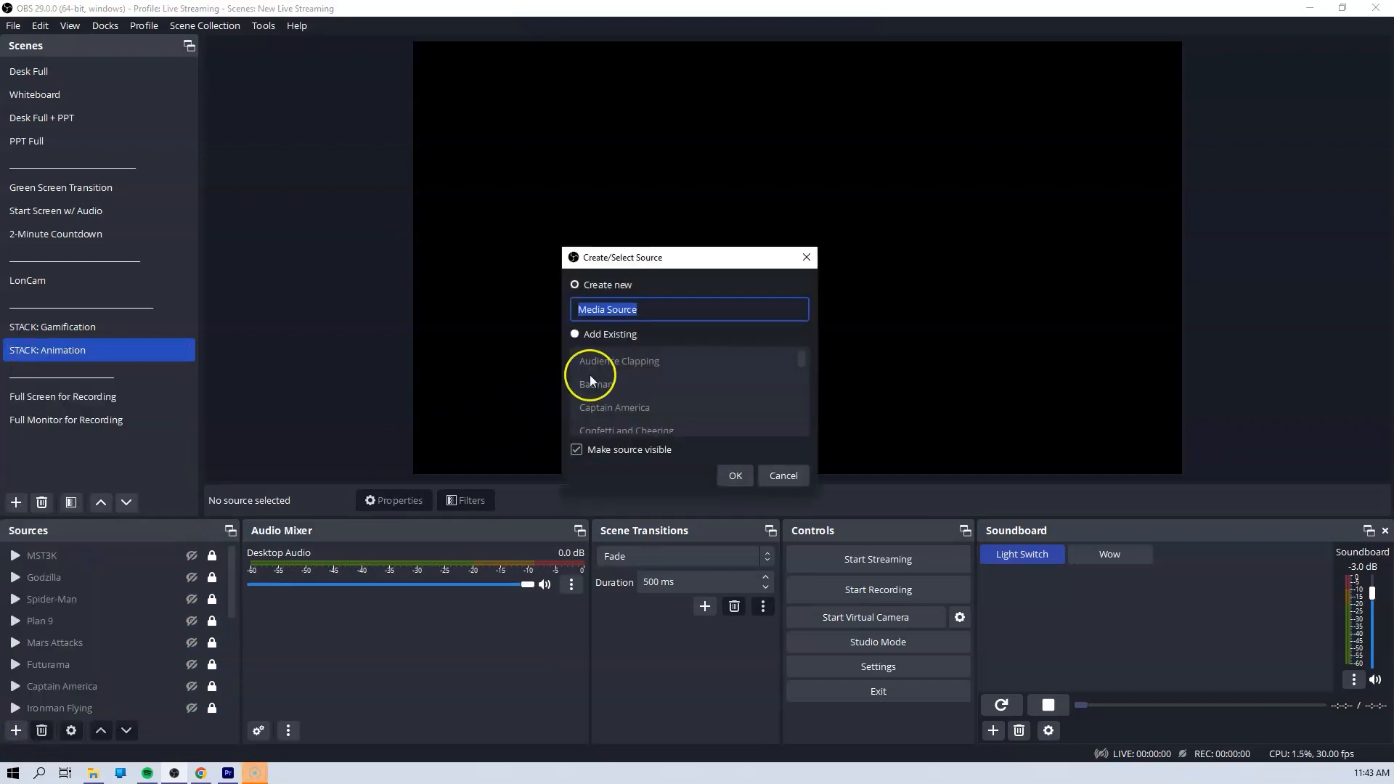
{"action": "mouse_move", "coordinate": [561, 305]}
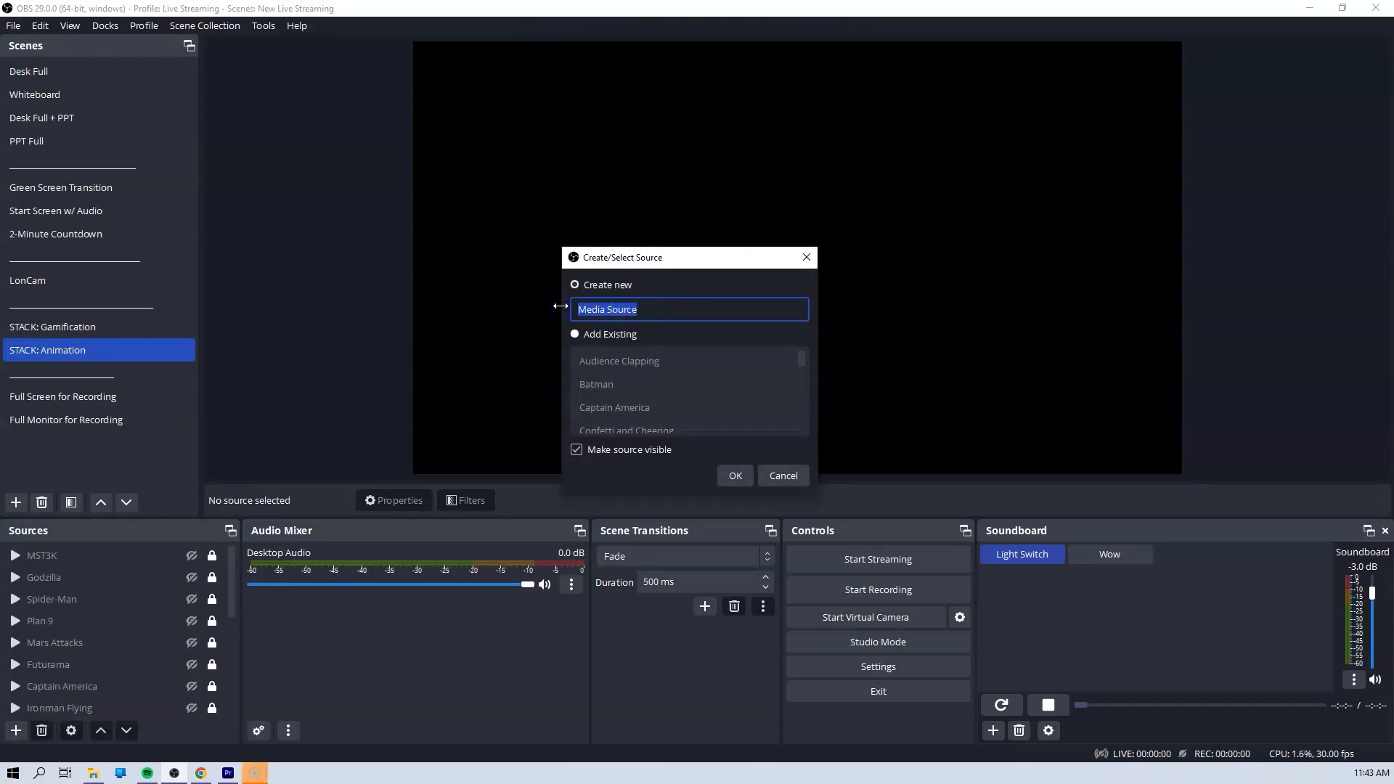
{"action": "type", "text": "Robbier the Robot"}
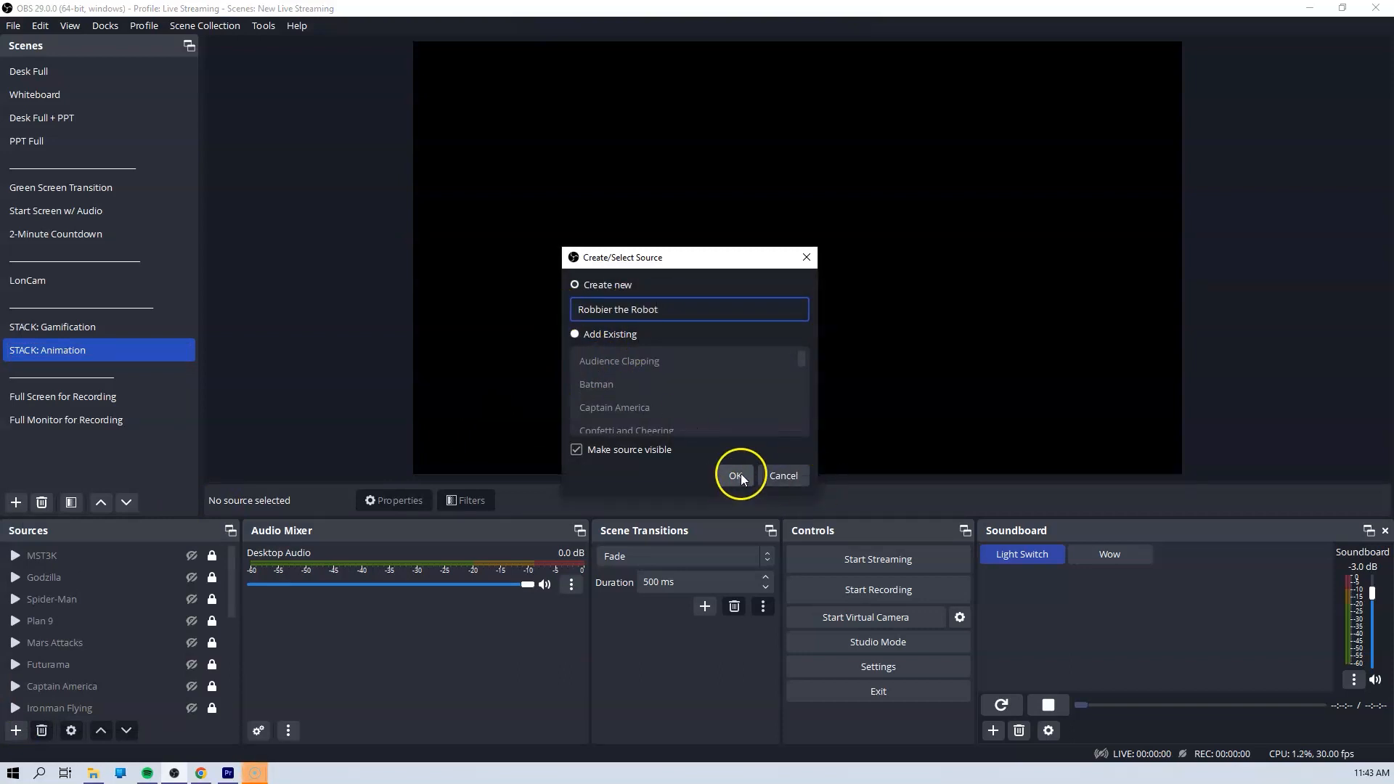
{"action": "left_click", "coordinate": [736, 476]}
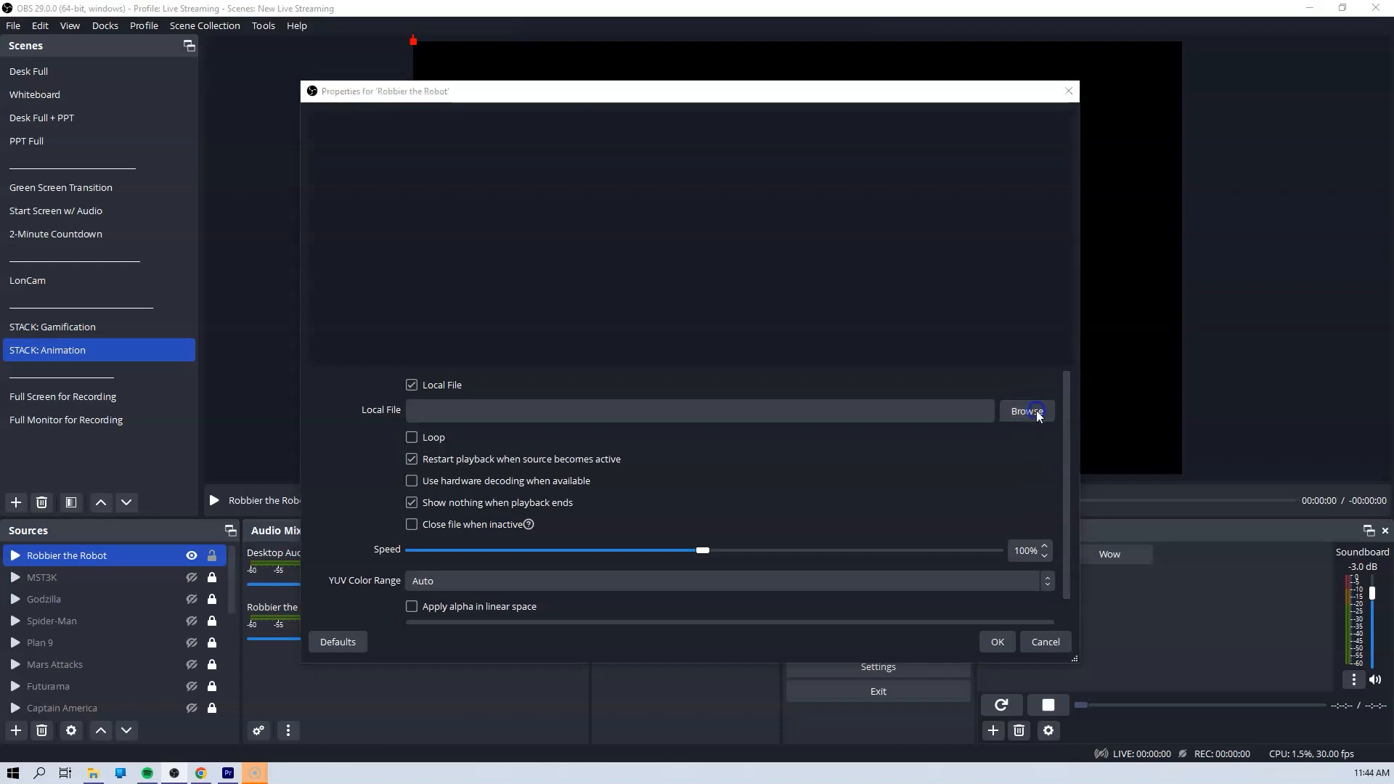
Load Robbie Animation.mov into the Robbier the Robot source and let it play in the preview
{"action": "left_click", "coordinate": [1025, 411]}
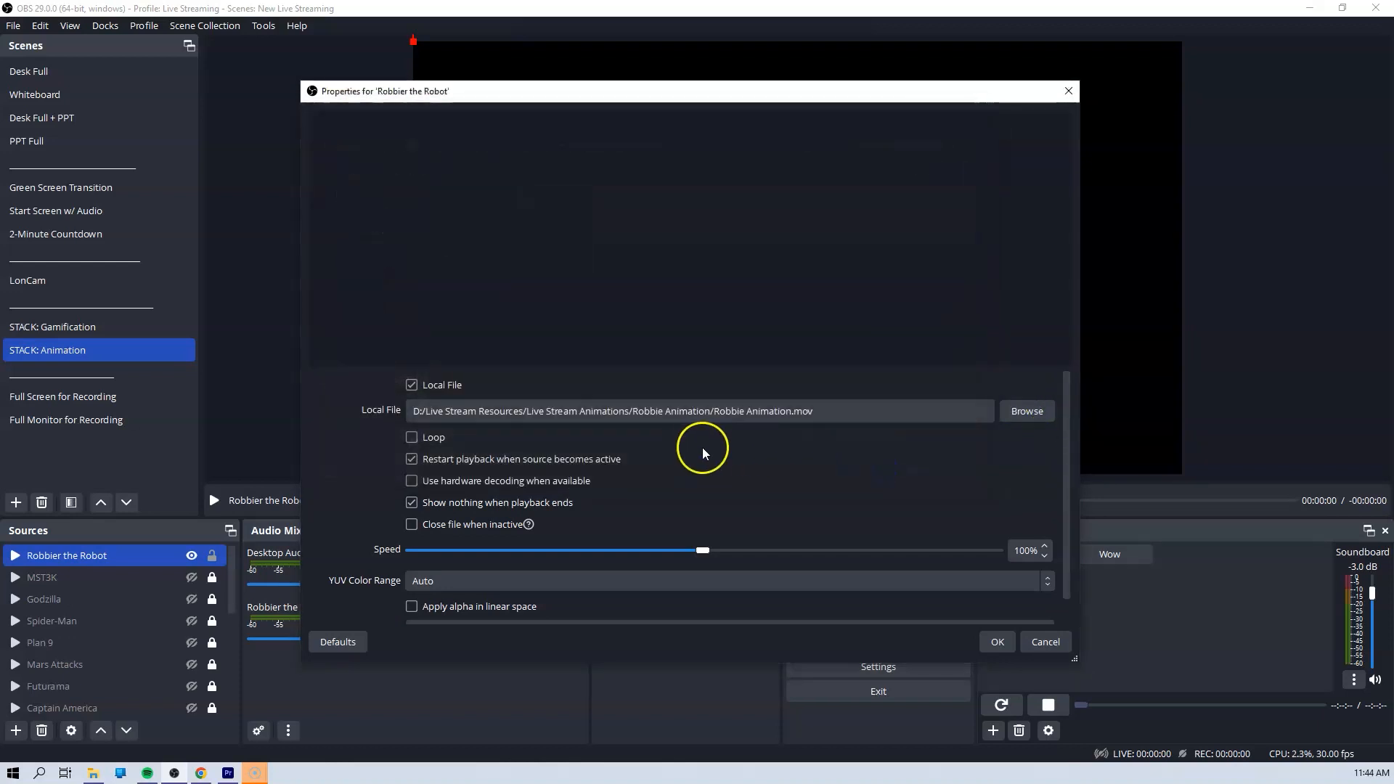
{"action": "left_click", "coordinate": [997, 640]}
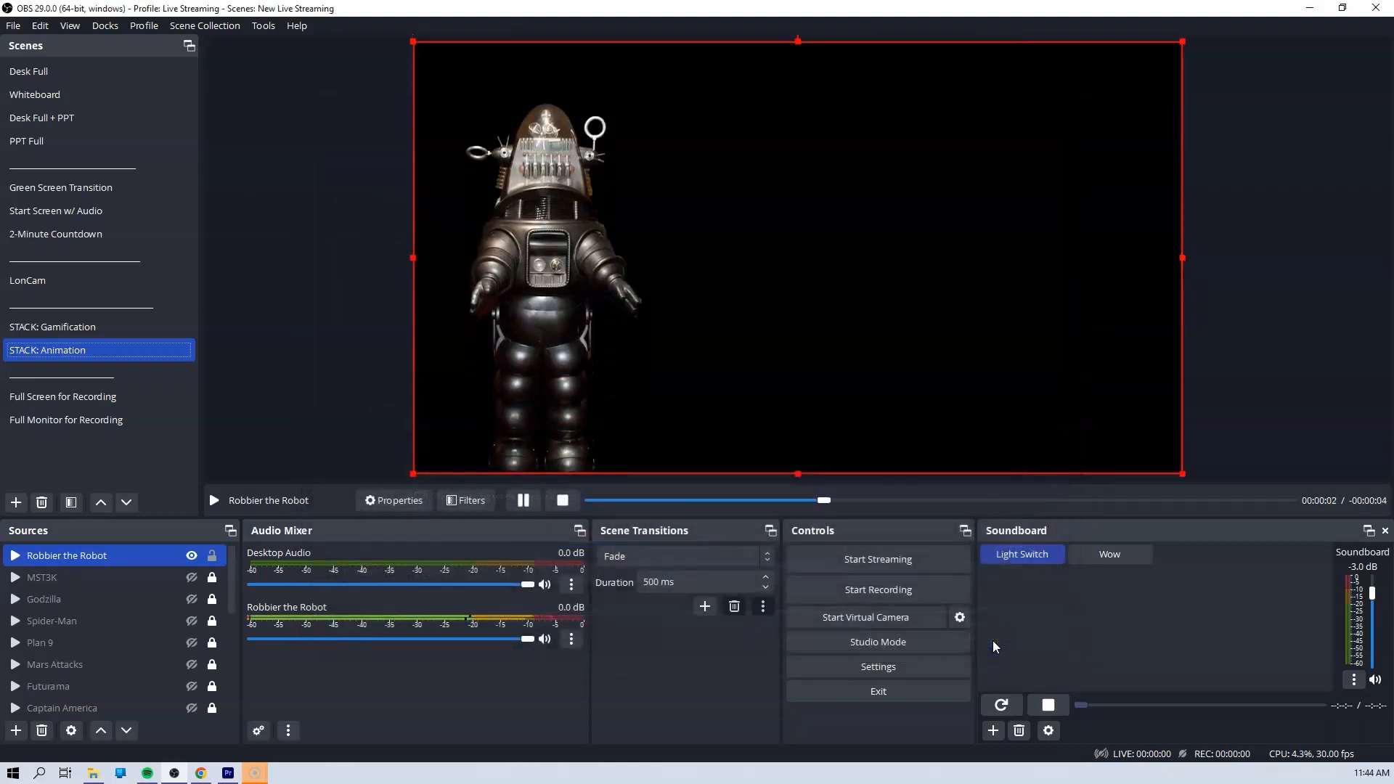
{"action": "left_click", "coordinate": [524, 499]}
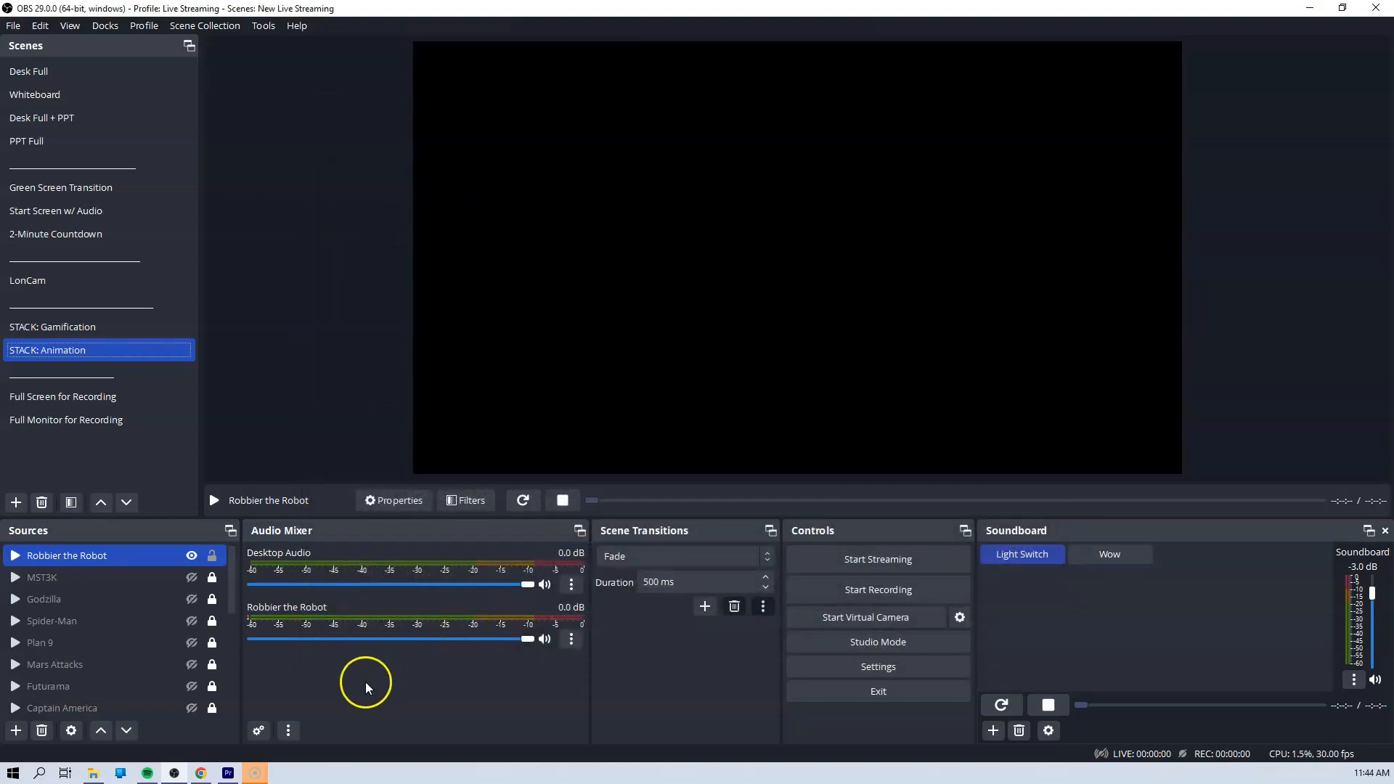
In Advanced Audio Properties, set Robbier the Robot's audio monitoring to Monitor and Output
{"action": "left_click", "coordinate": [259, 730]}
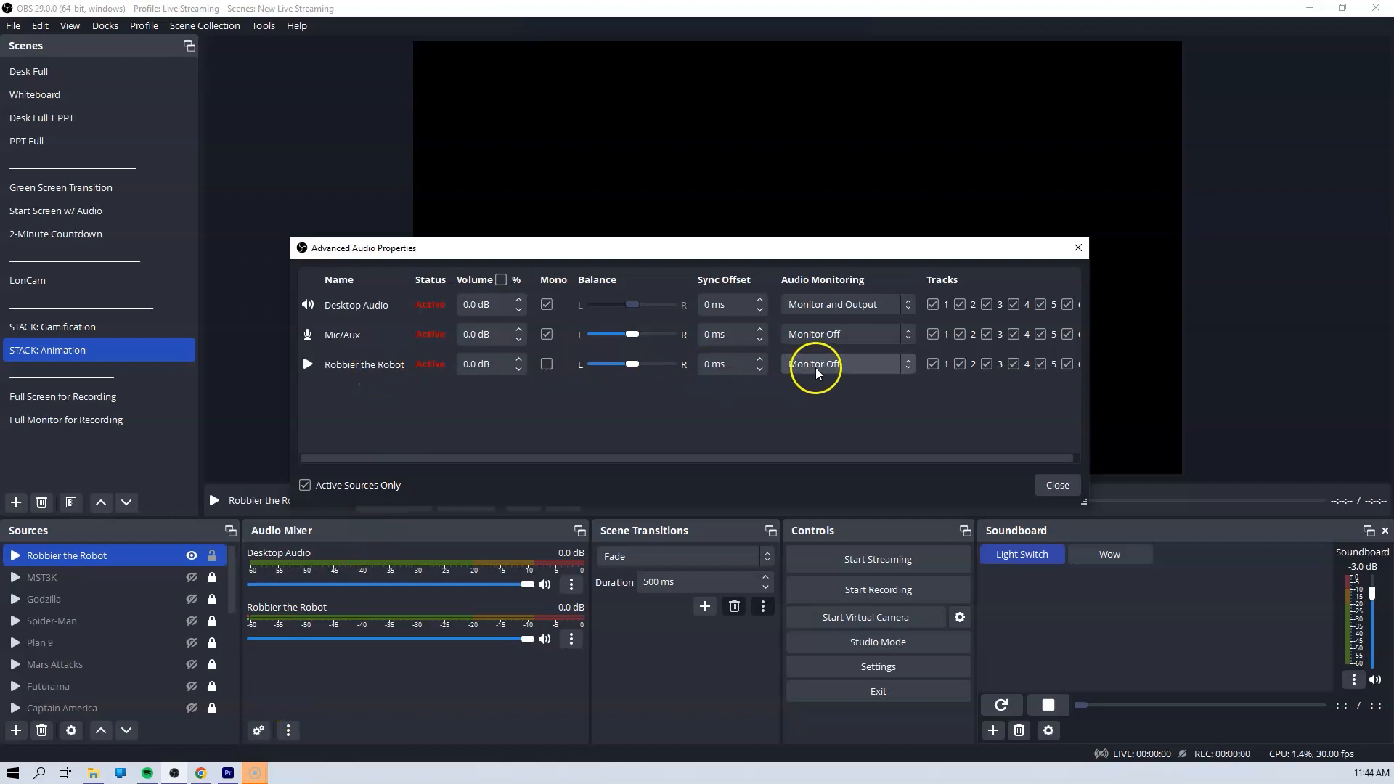
{"action": "left_click", "coordinate": [845, 363]}
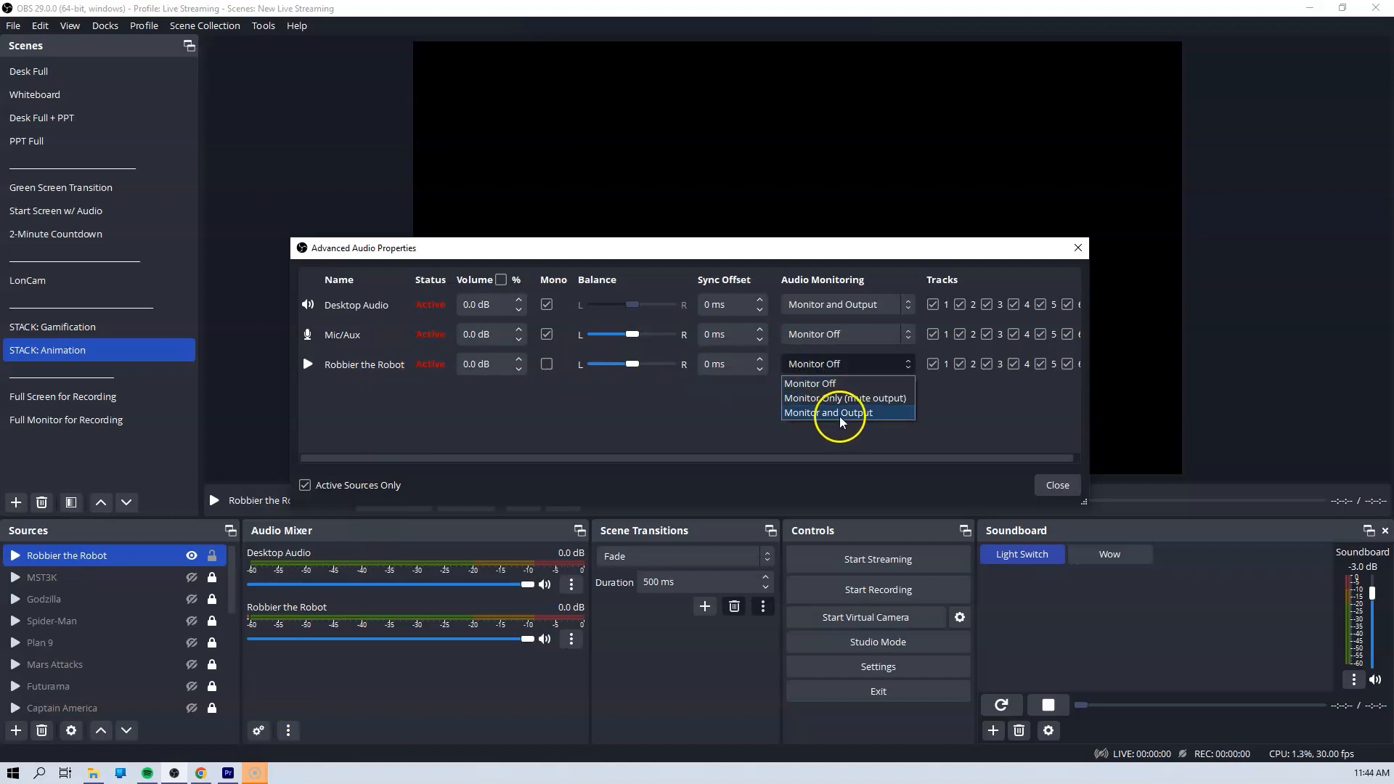
{"action": "left_click", "coordinate": [827, 411]}
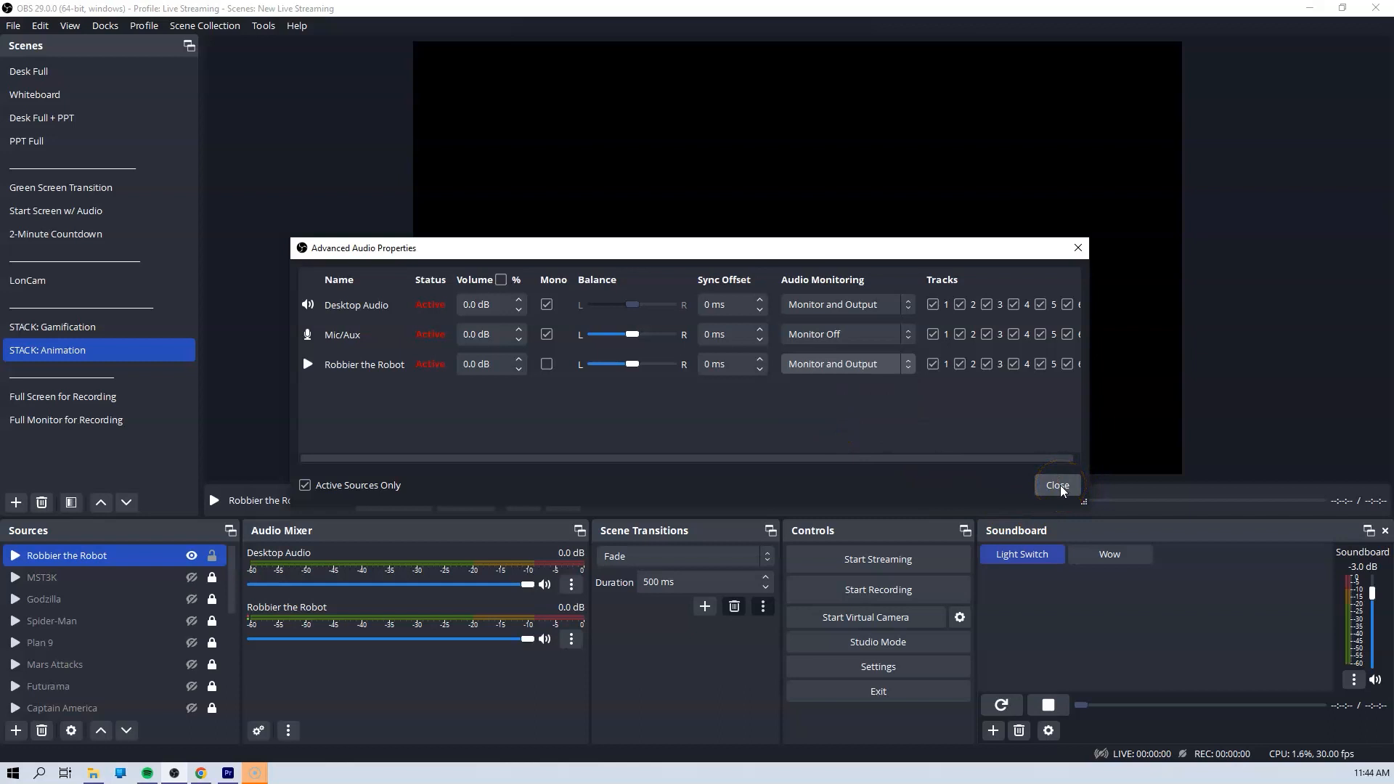
{"action": "left_click", "coordinate": [1057, 485]}
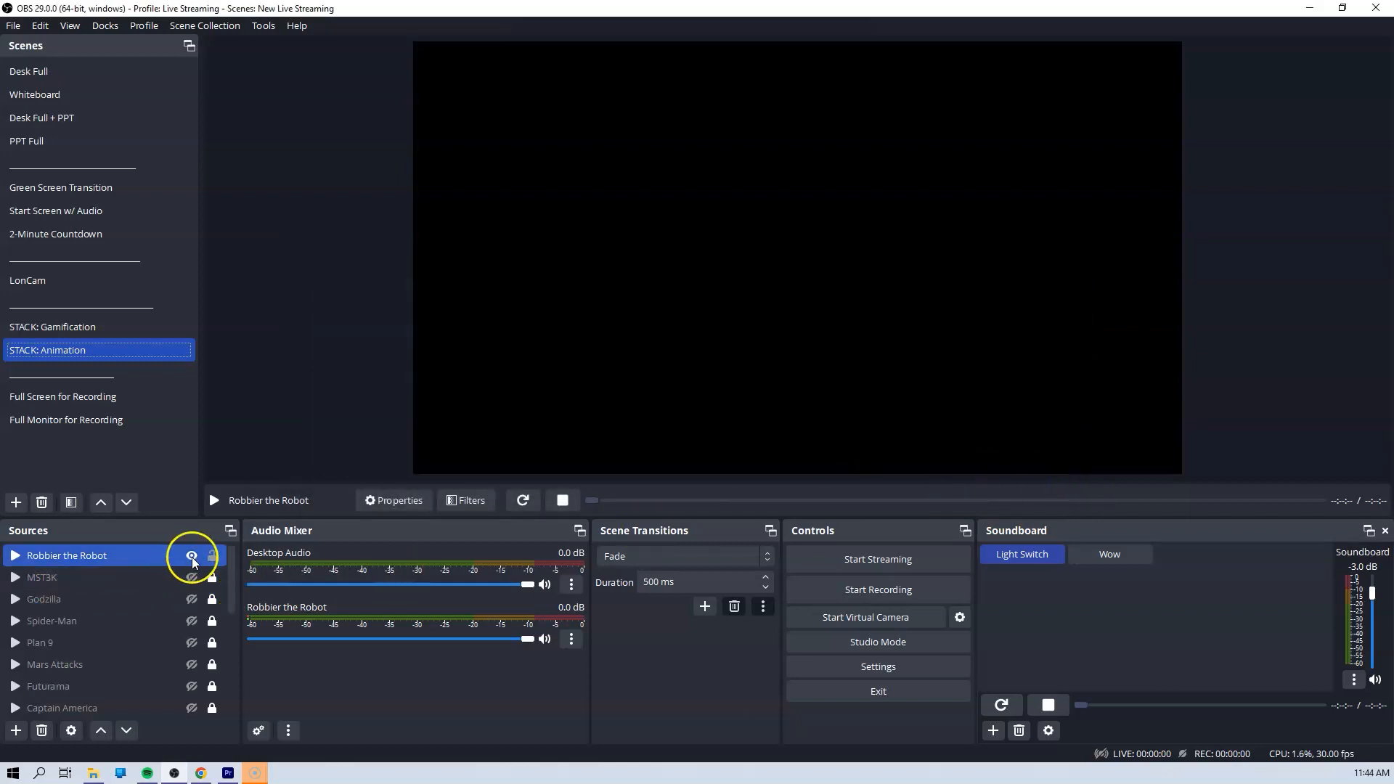
Hide the Robbier the Robot source in the scene and lock it
{"action": "left_click", "coordinate": [191, 555]}
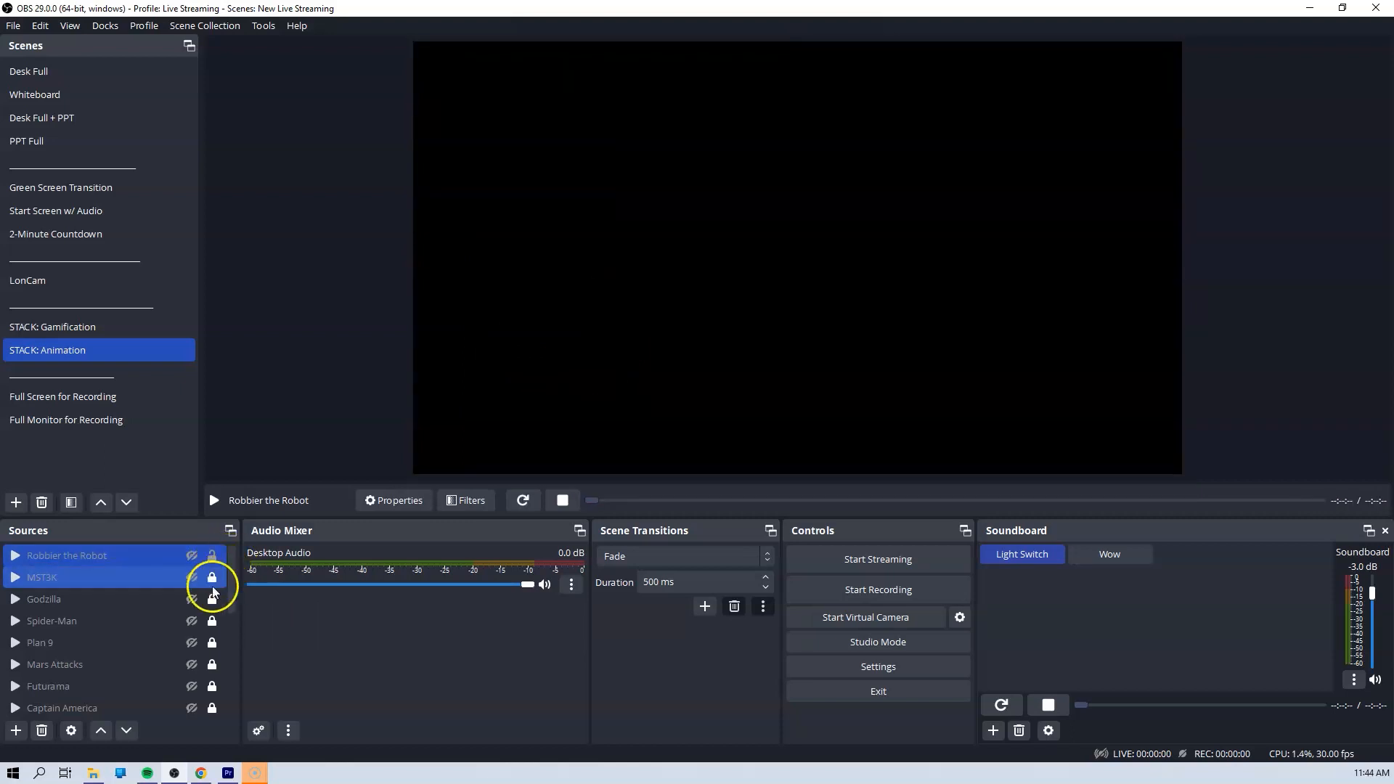
{"action": "left_click", "coordinate": [67, 555]}
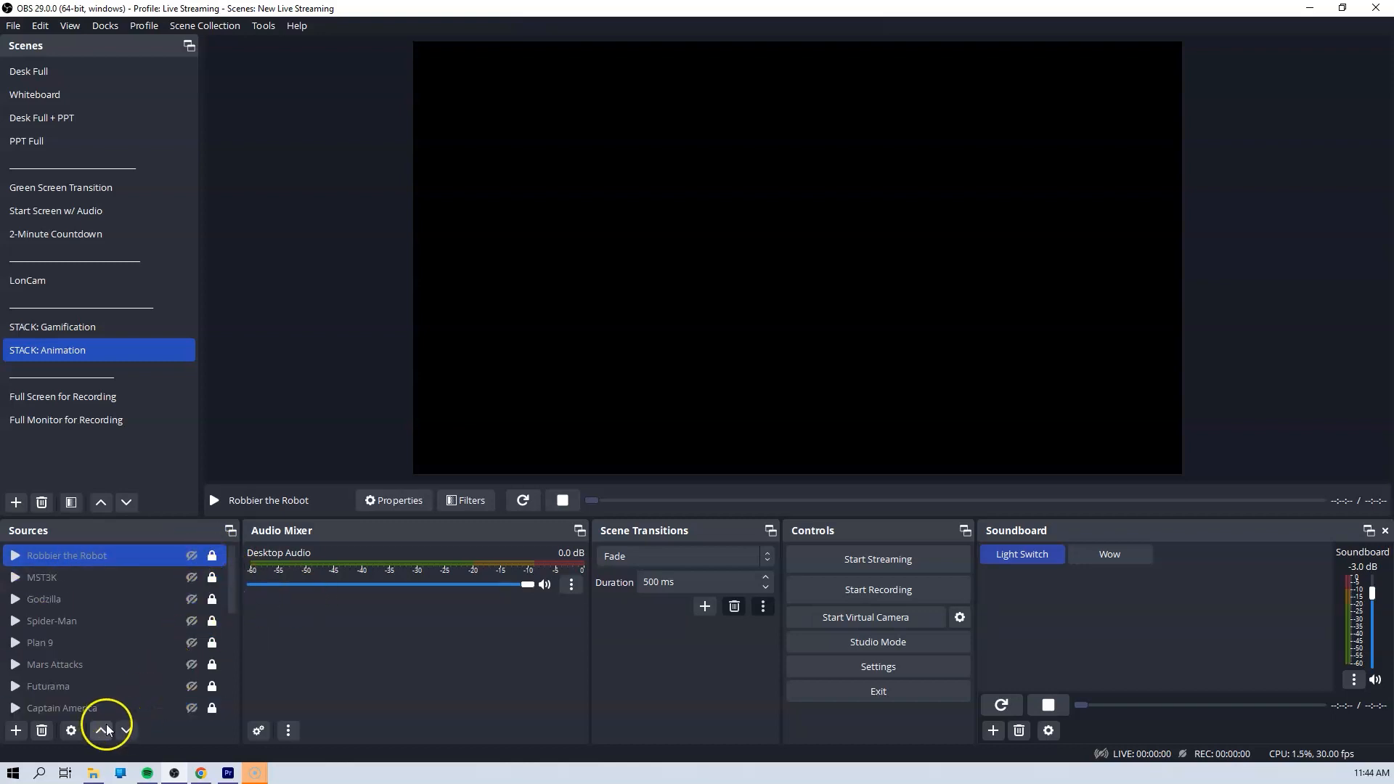
{"action": "mouse_move", "coordinate": [273, 692]}
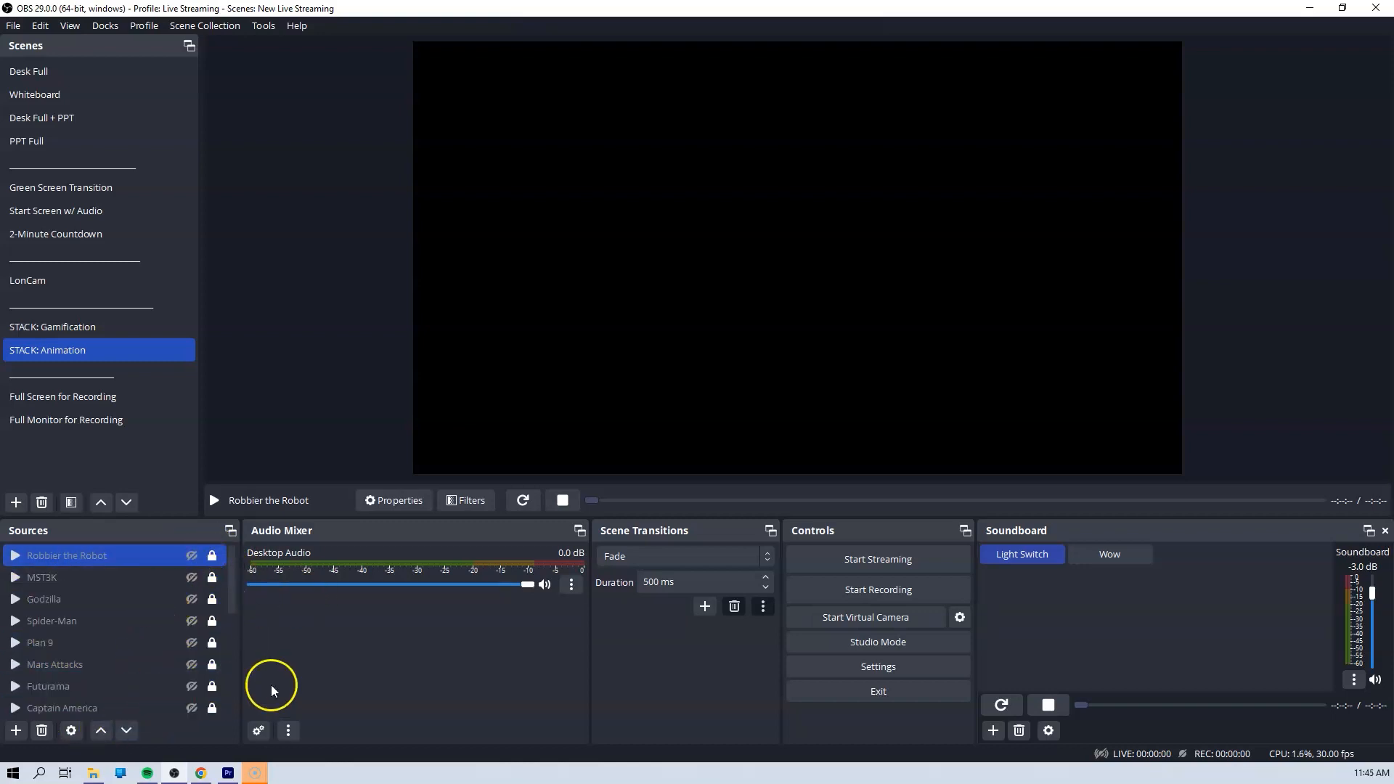
{"action": "mouse_move", "coordinate": [877, 666]}
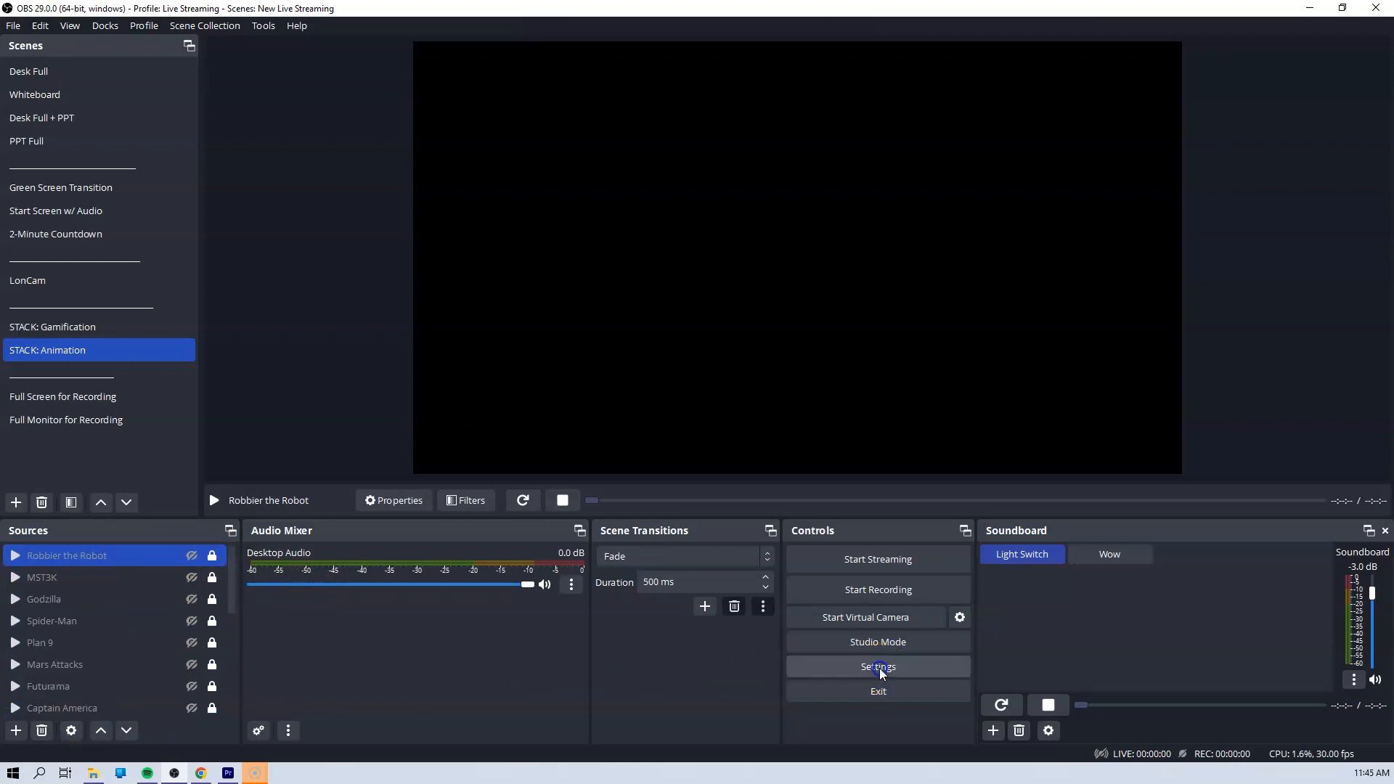
Filter the Hotkeys settings with 'robbir' and select the Show 'Robbier the Robot' hotkey field
{"action": "left_click", "coordinate": [877, 667]}
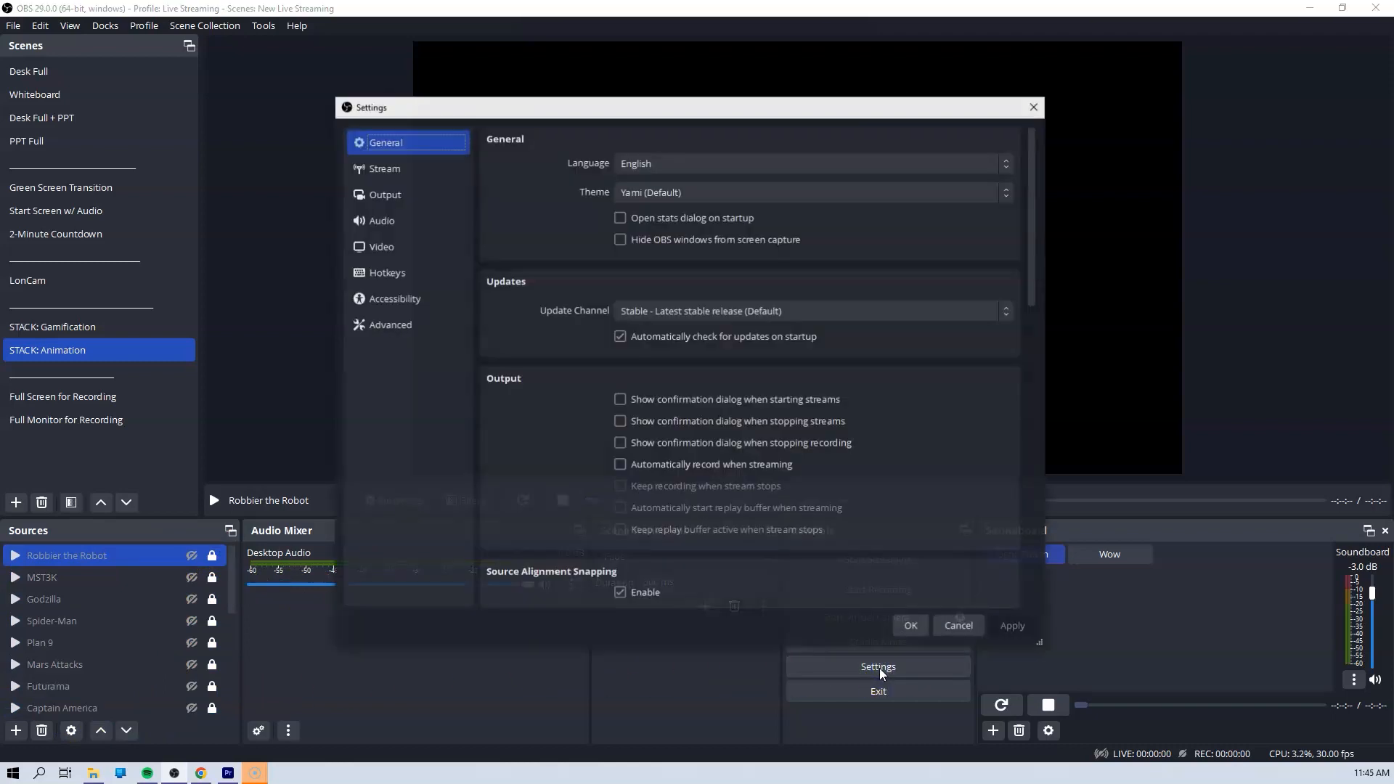
{"action": "mouse_move", "coordinate": [386, 272]}
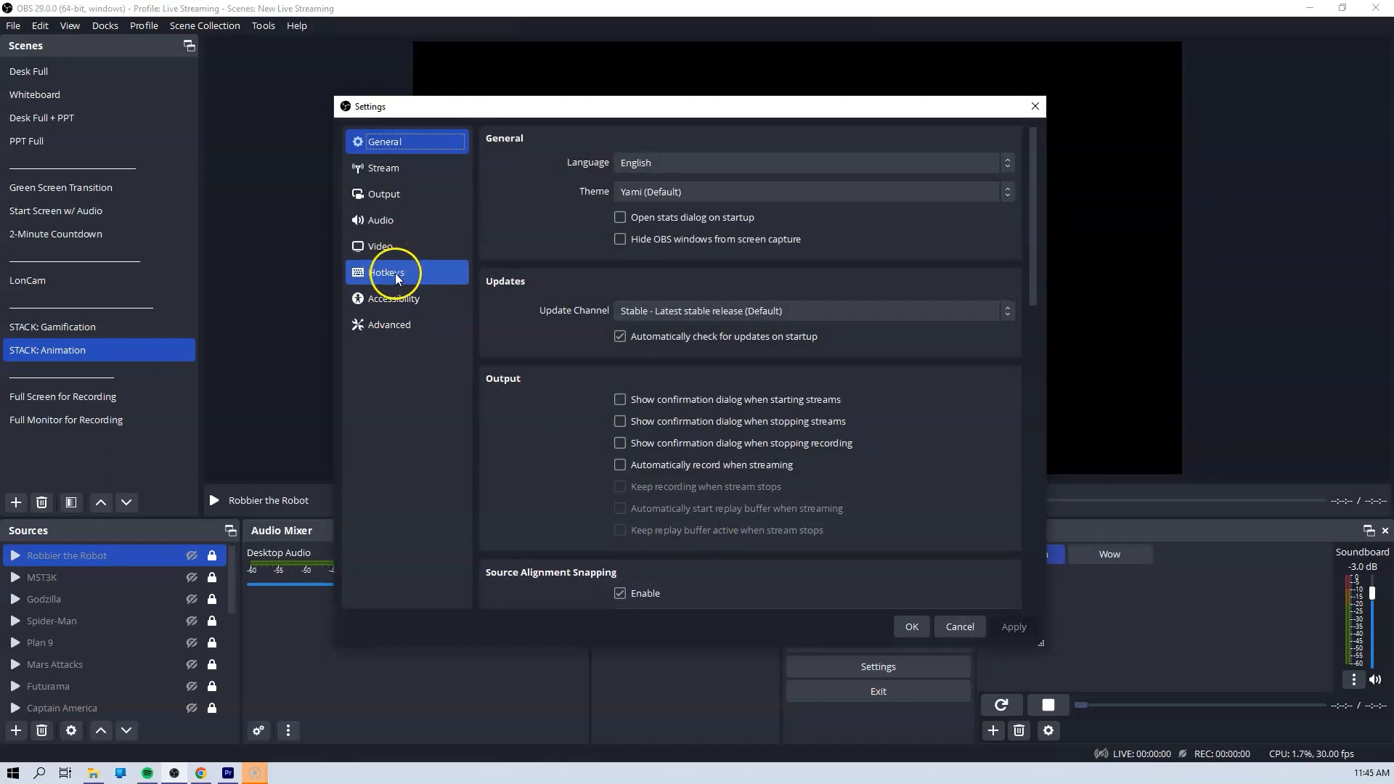
{"action": "left_click", "coordinate": [387, 271]}
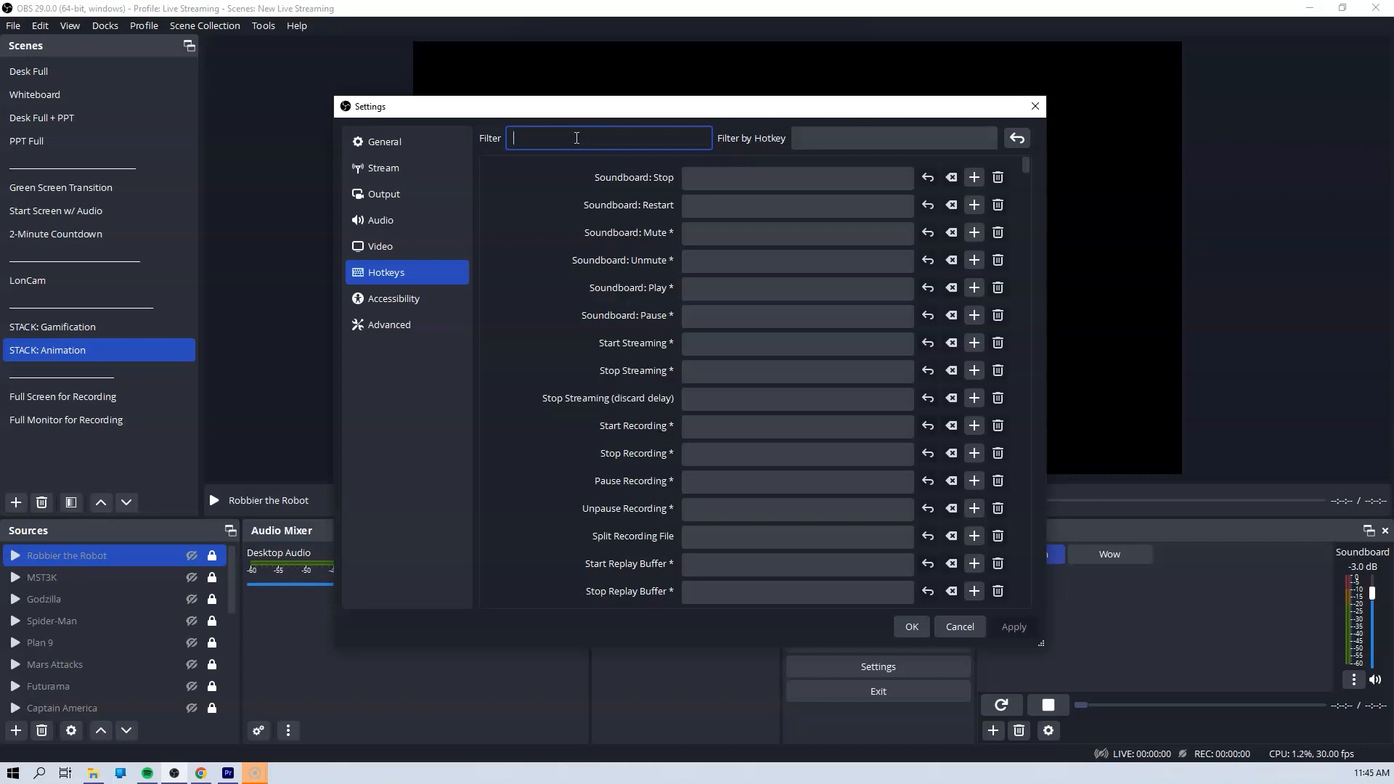
{"action": "type", "text": "robbir"}
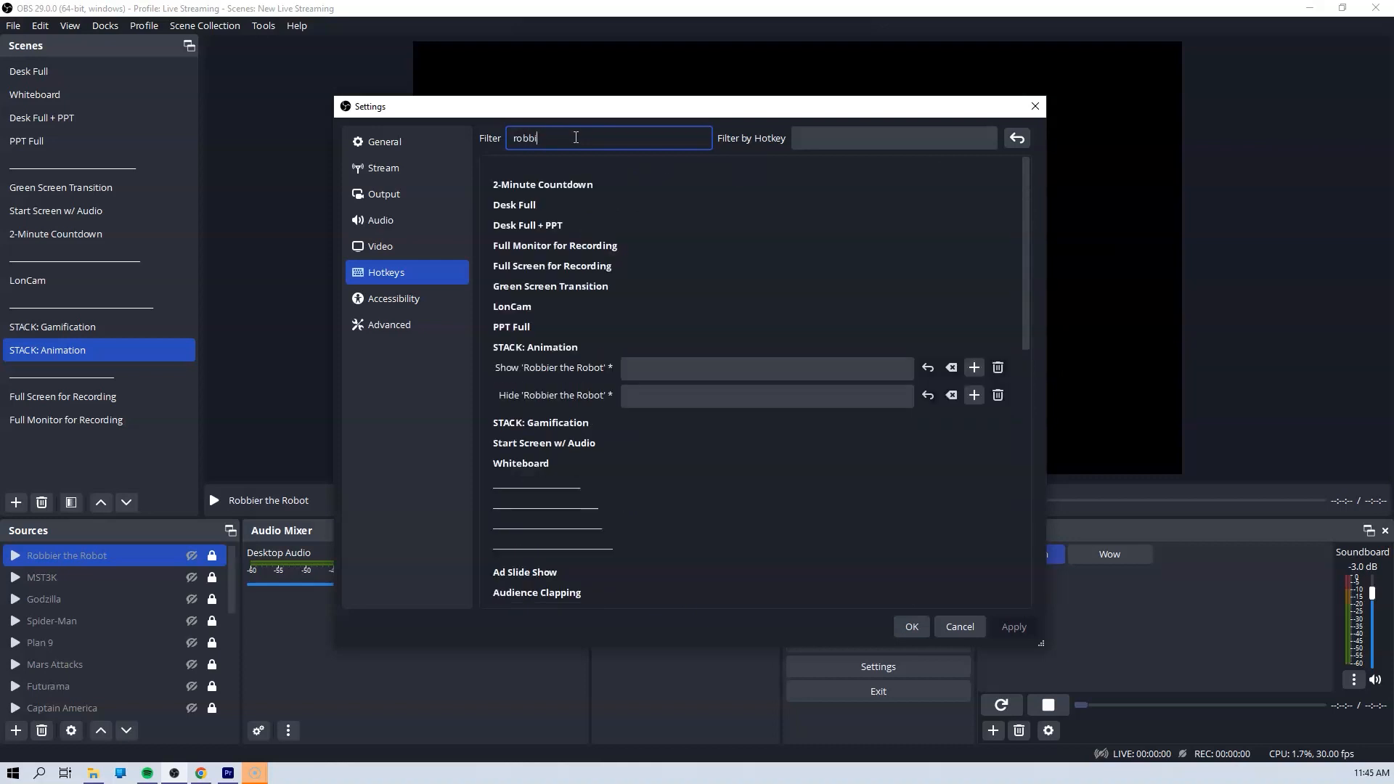
{"action": "left_click", "coordinate": [766, 367]}
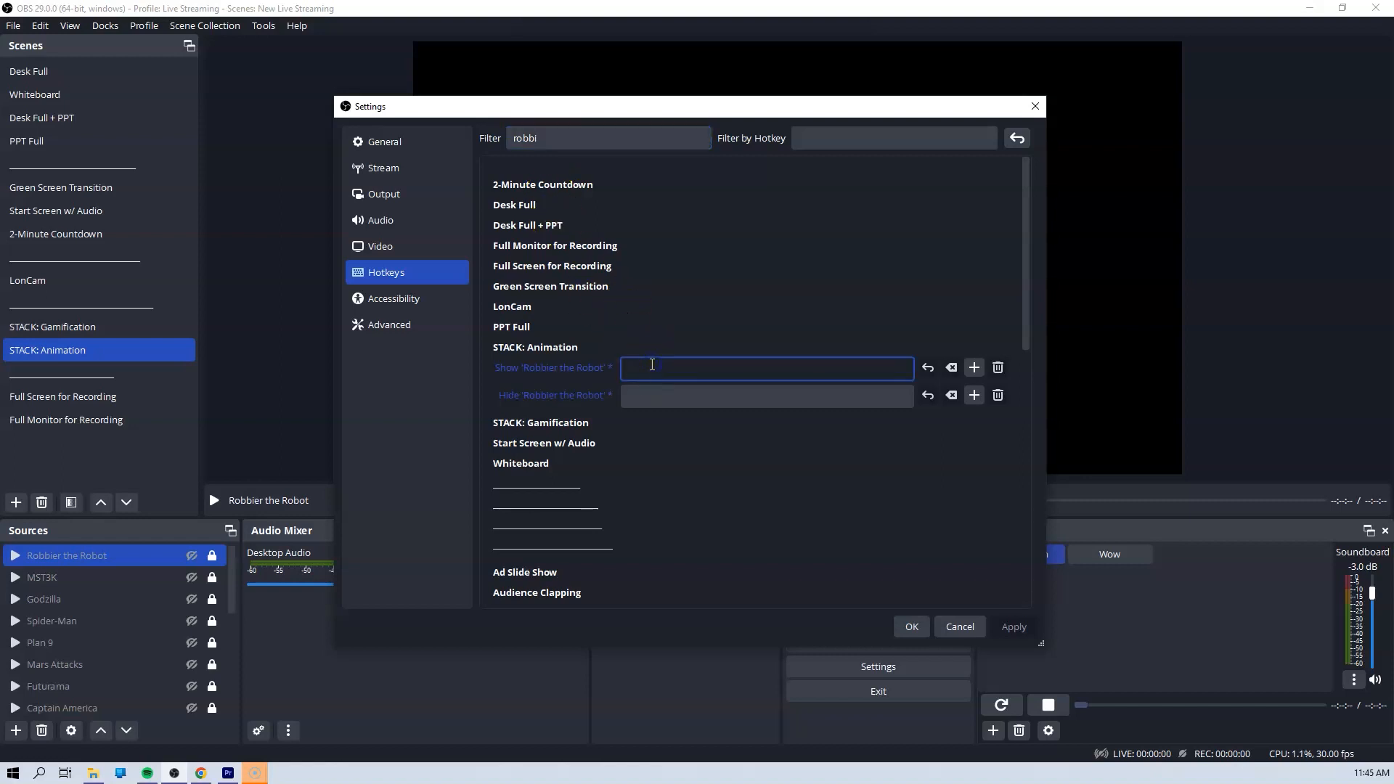